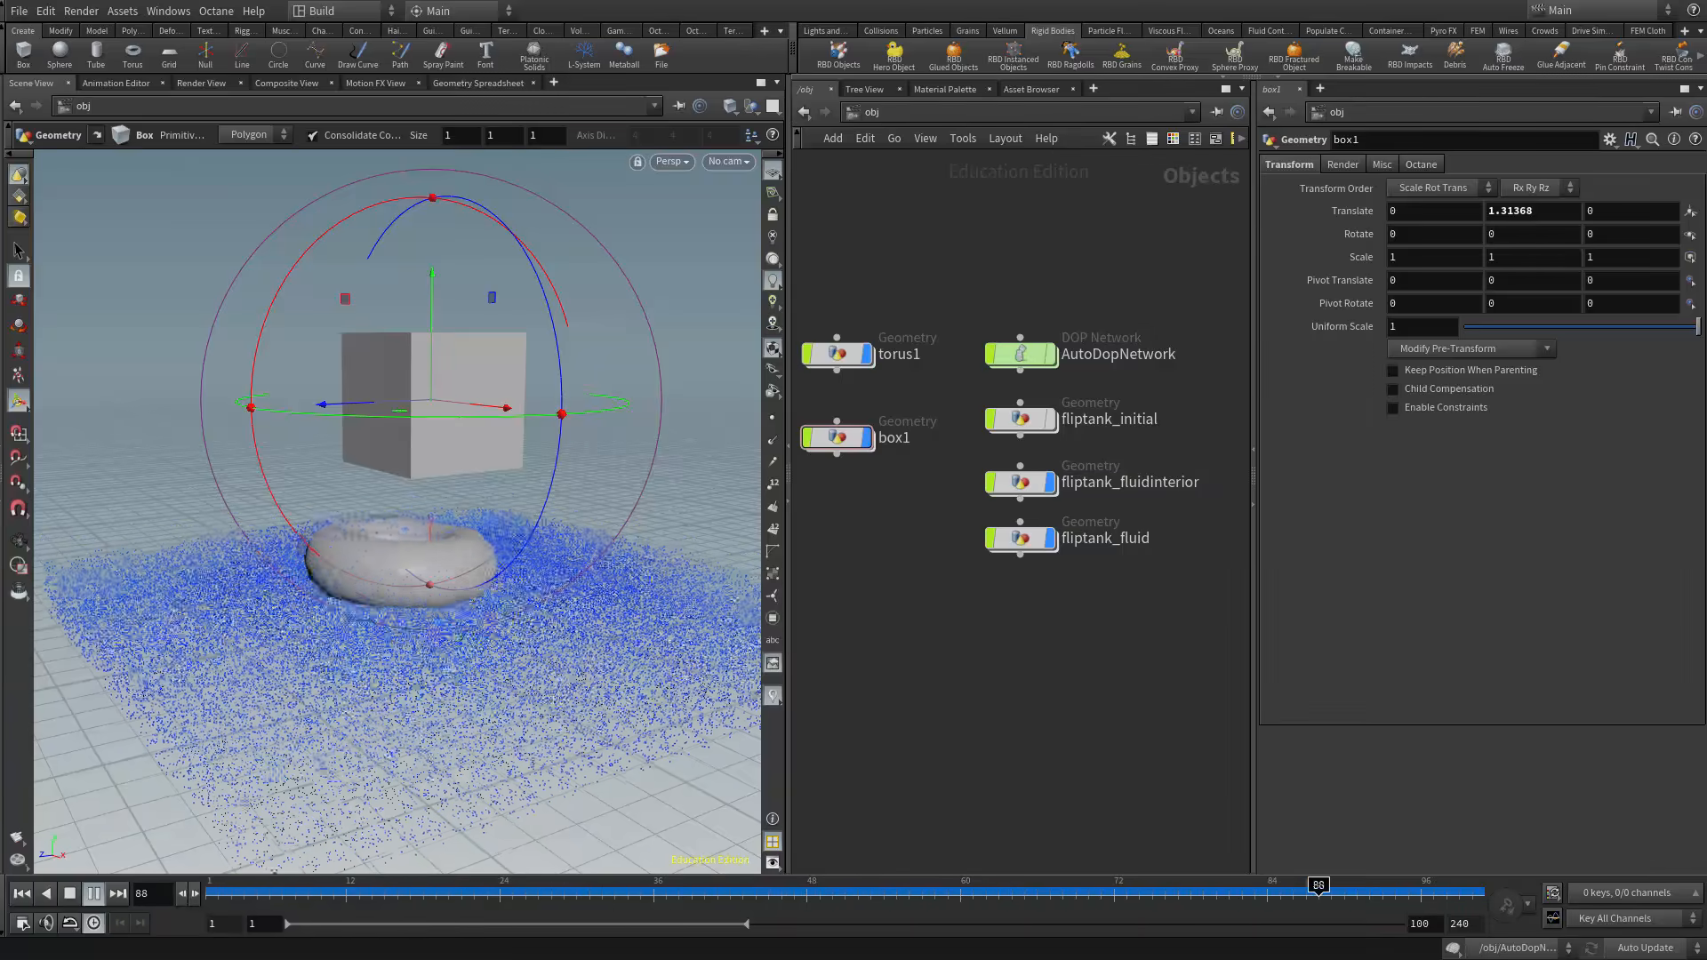
# - Step through the simulation on the playbar to watch the torus in the FLIP tank
pyautogui.moveTo(1317, 883); pyautogui.dragTo(653, 883)
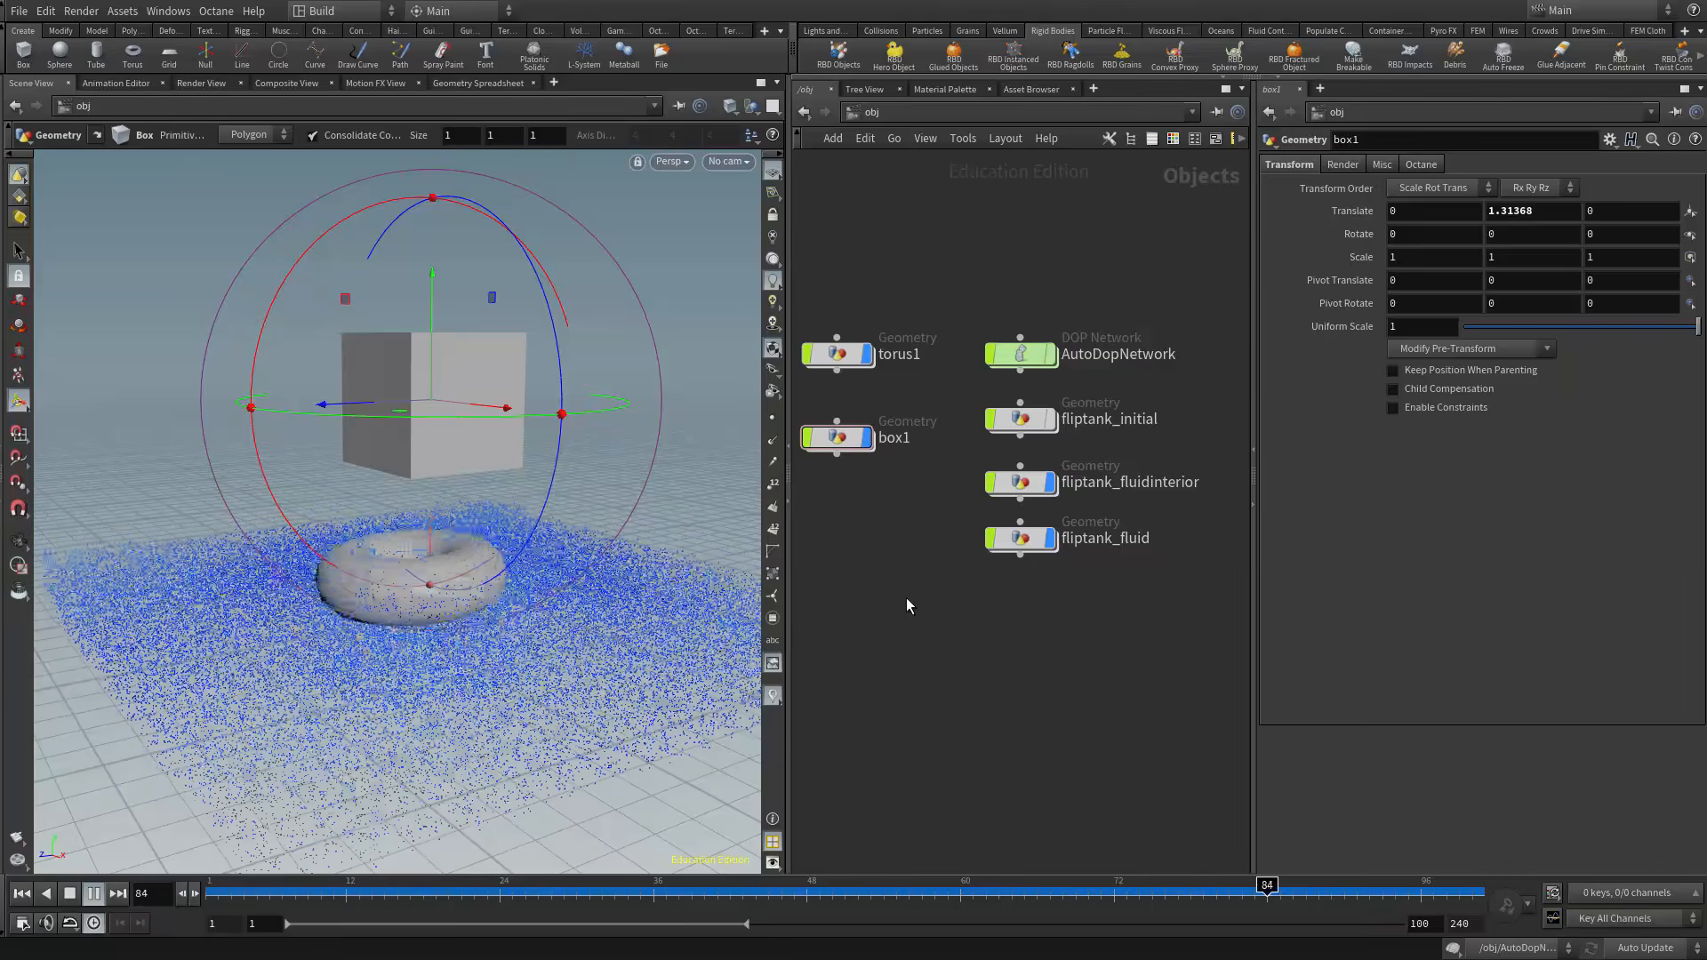
pyautogui.moveTo(1266, 884); pyautogui.dragTo(589, 884)
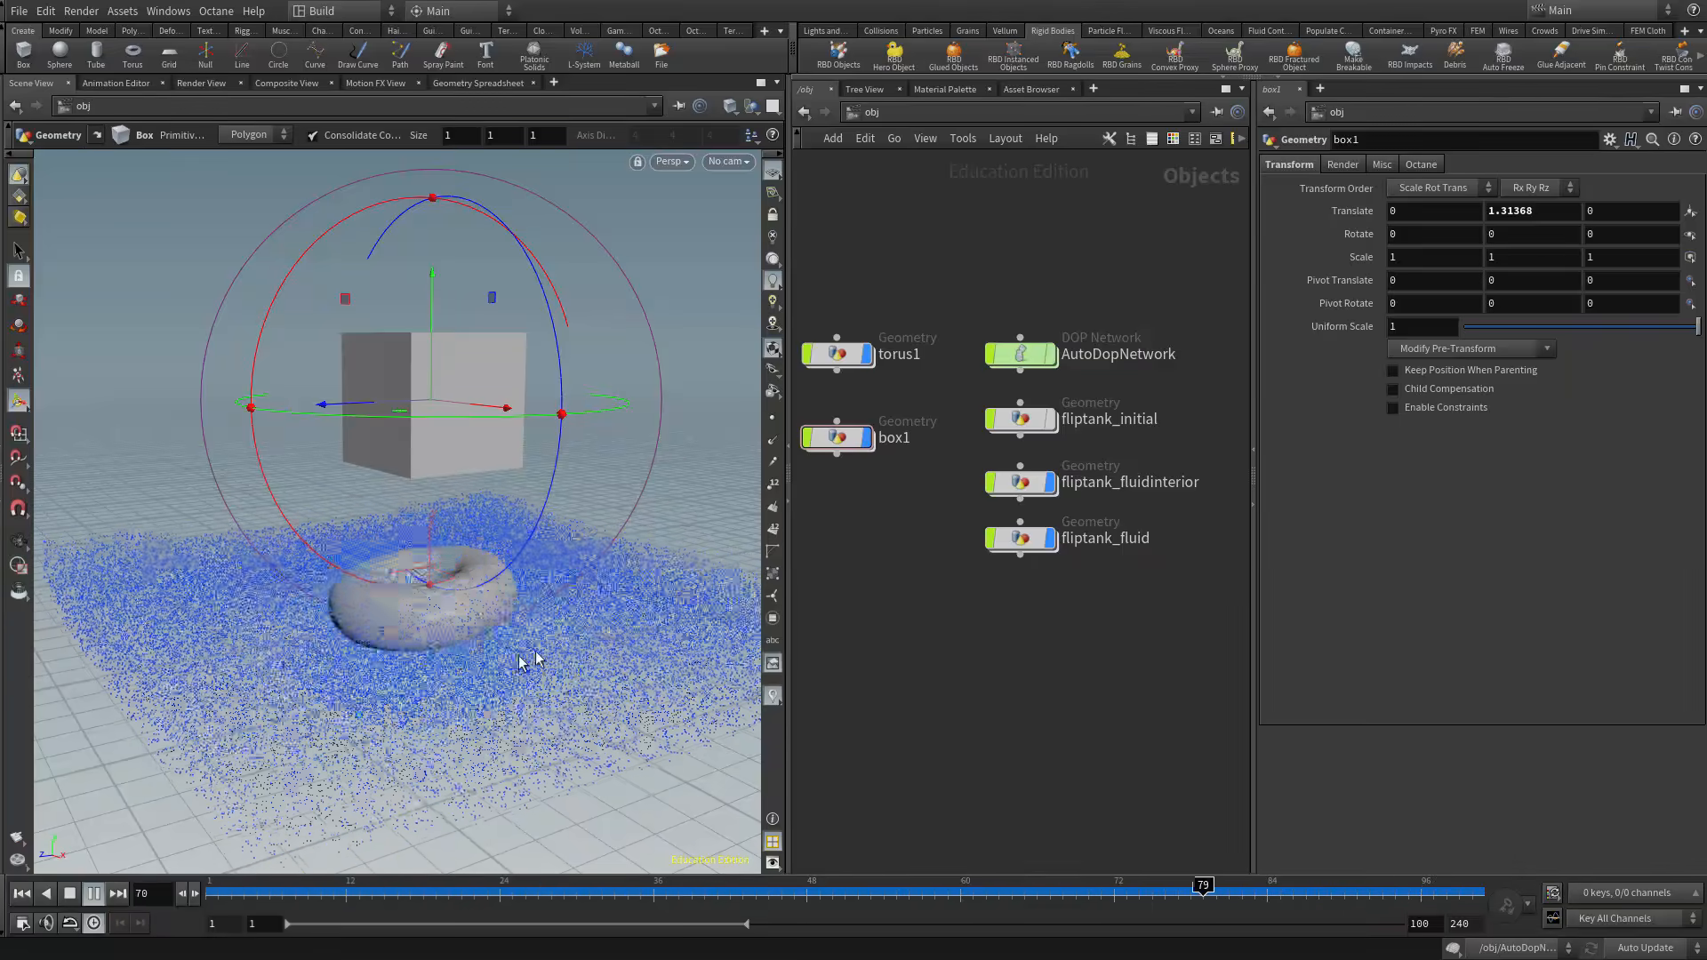
pyautogui.moveTo(1203, 884); pyautogui.dragTo(524, 884)
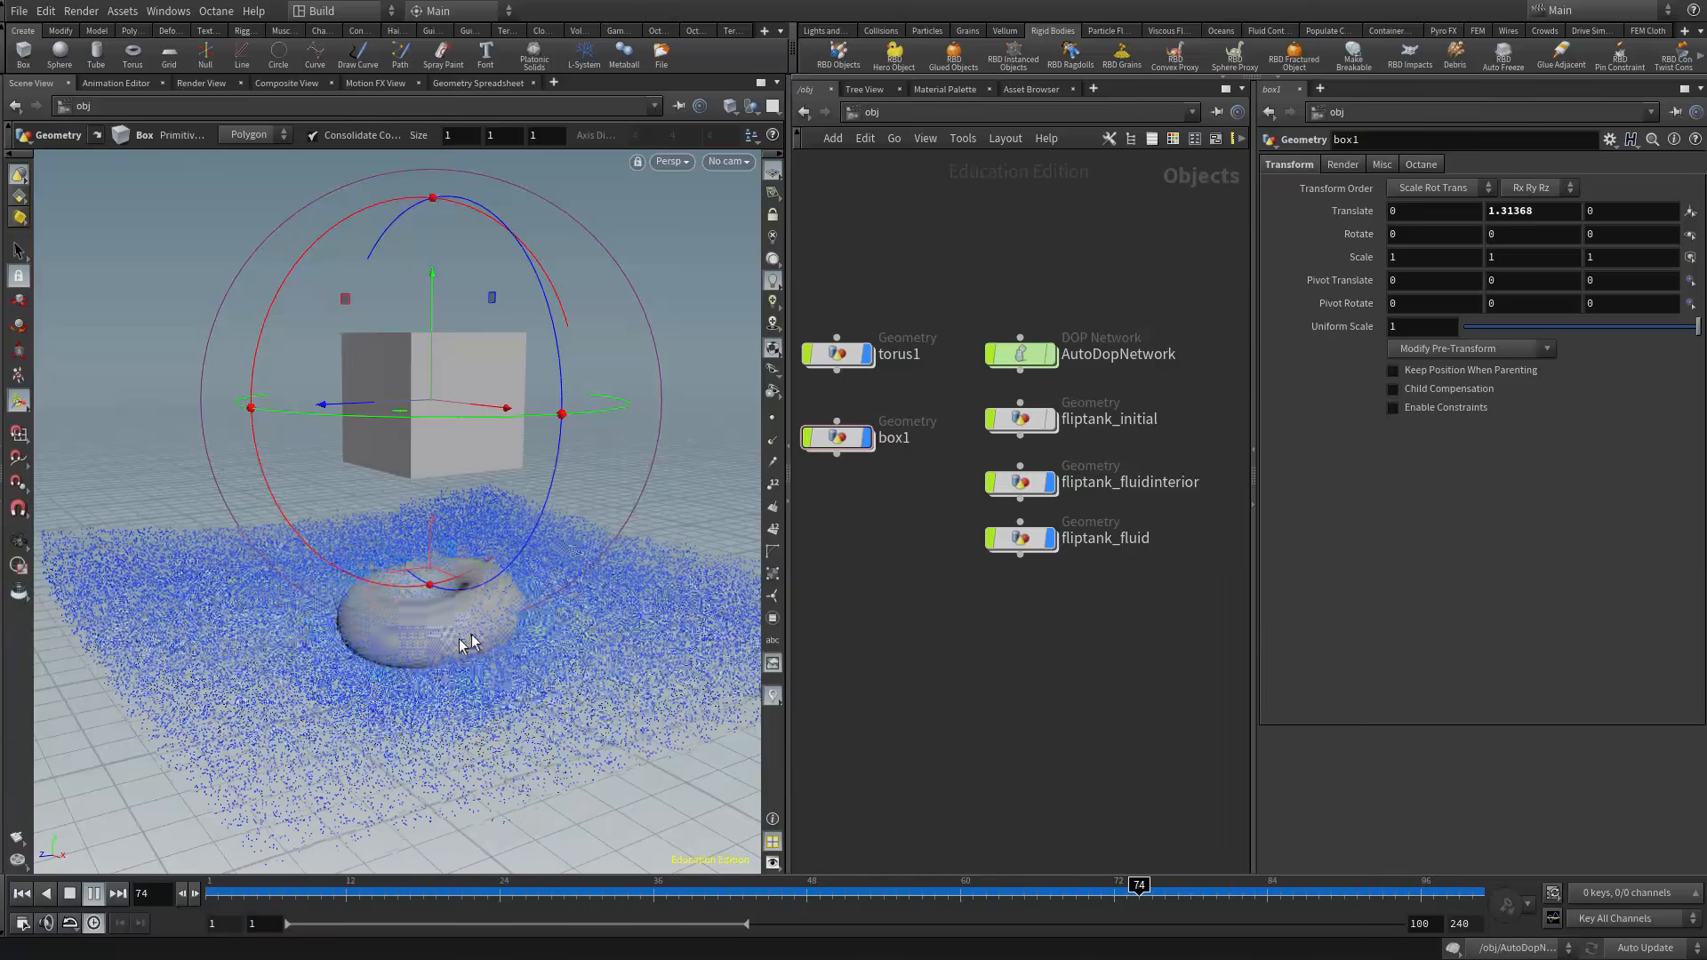
pyautogui.moveTo(1138, 884); pyautogui.dragTo(473, 884)
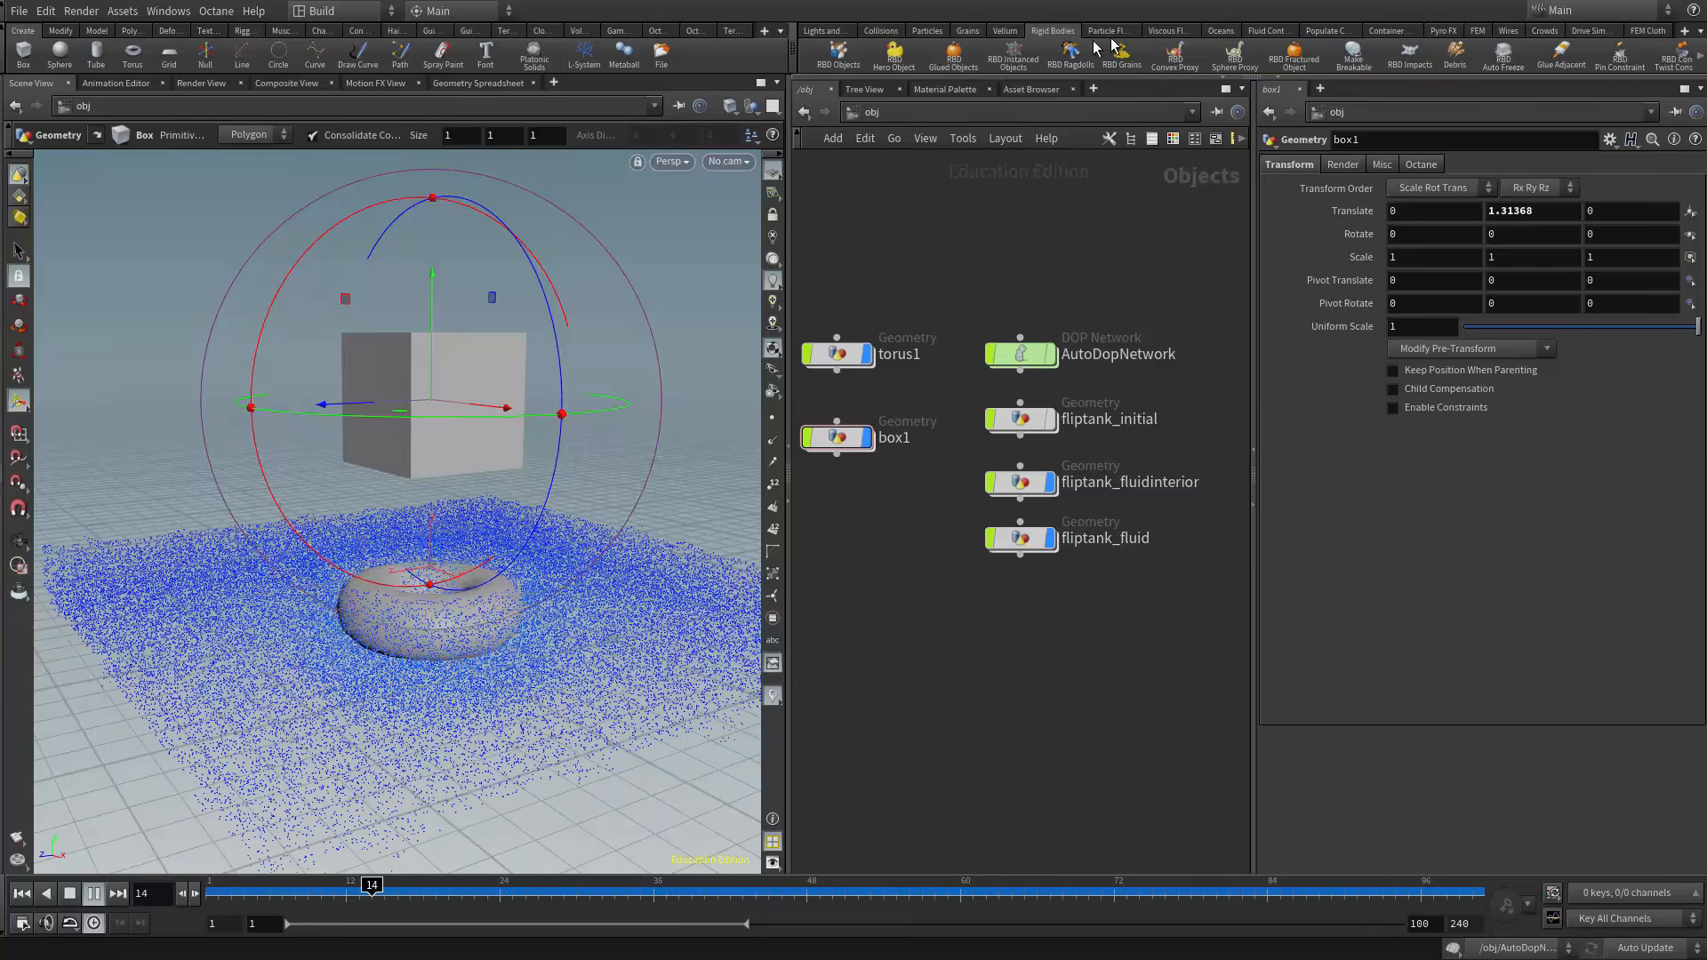
# - Dive into AutoDopNetwork to see the rigid body solver, FLIP solver and gravity nodes
pyautogui.click(1108, 30)
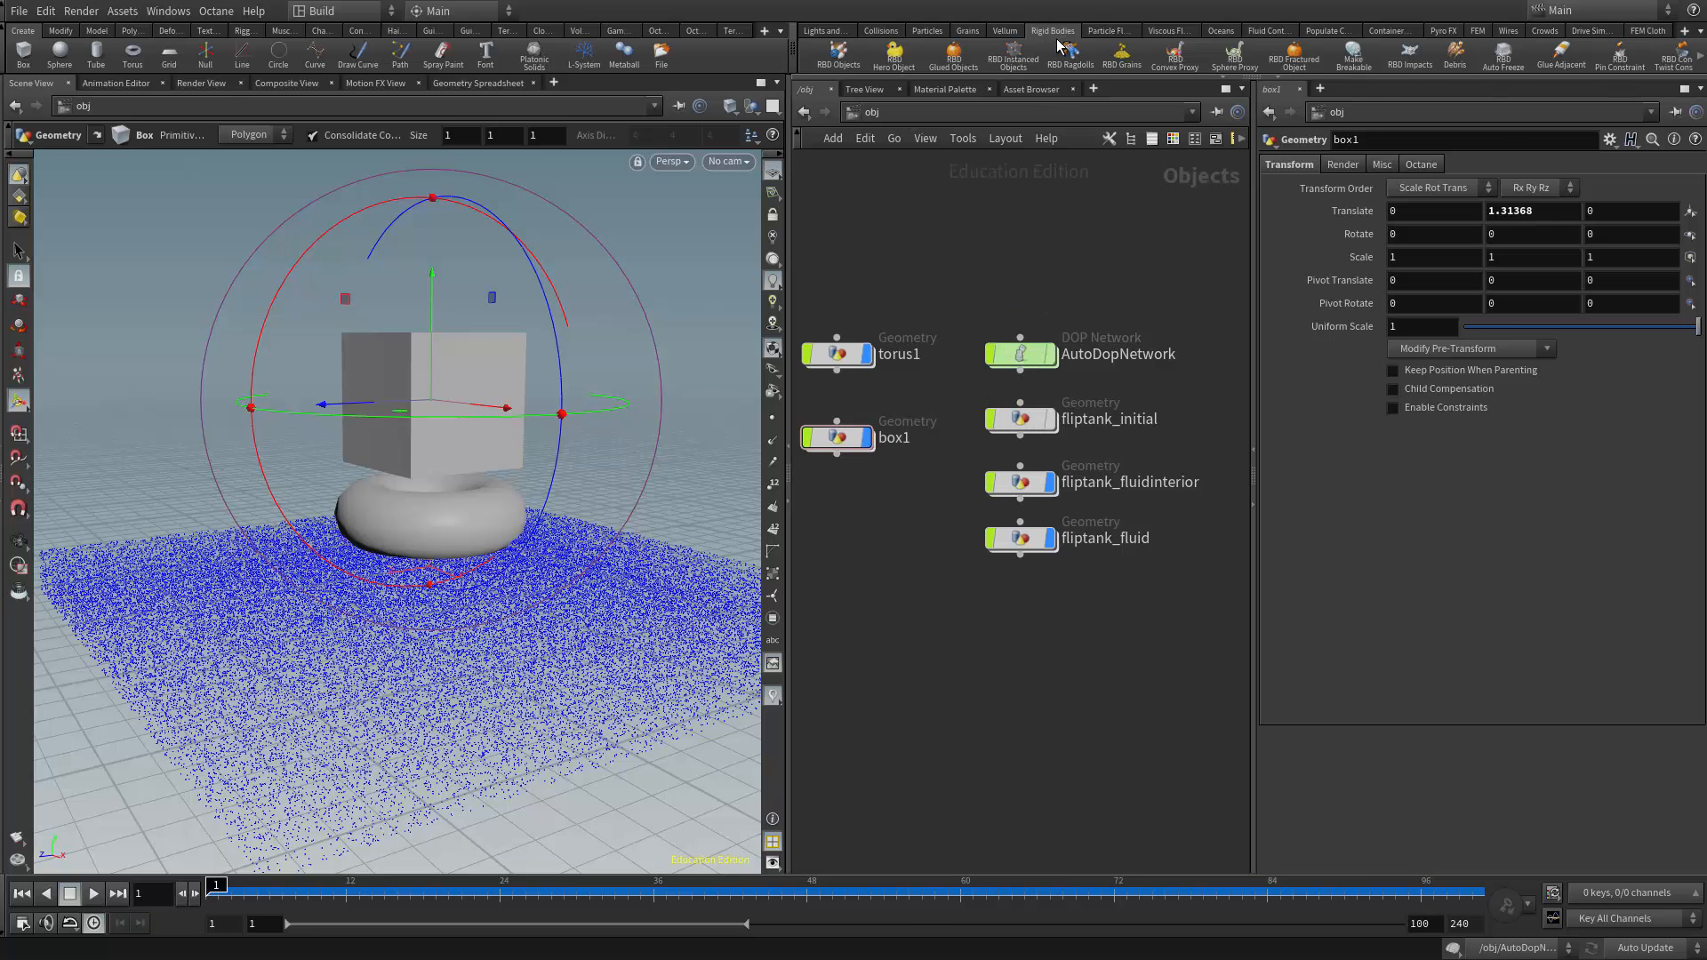
pyautogui.click(1108, 30)
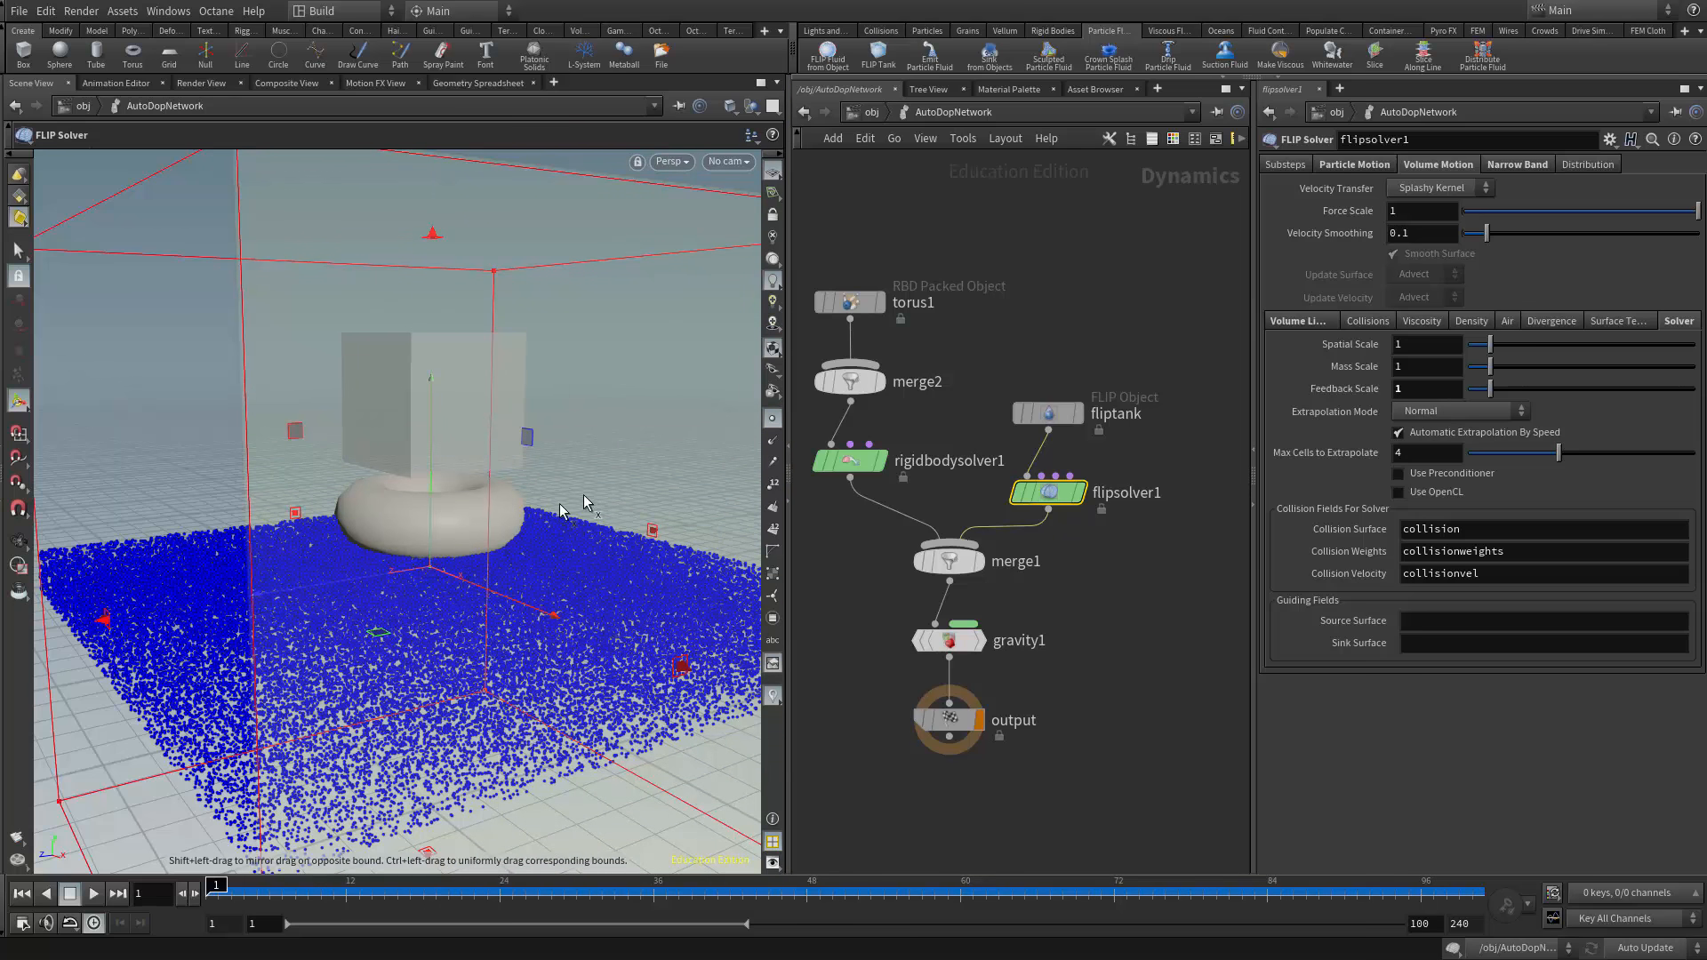
pyautogui.moveTo(493, 575)
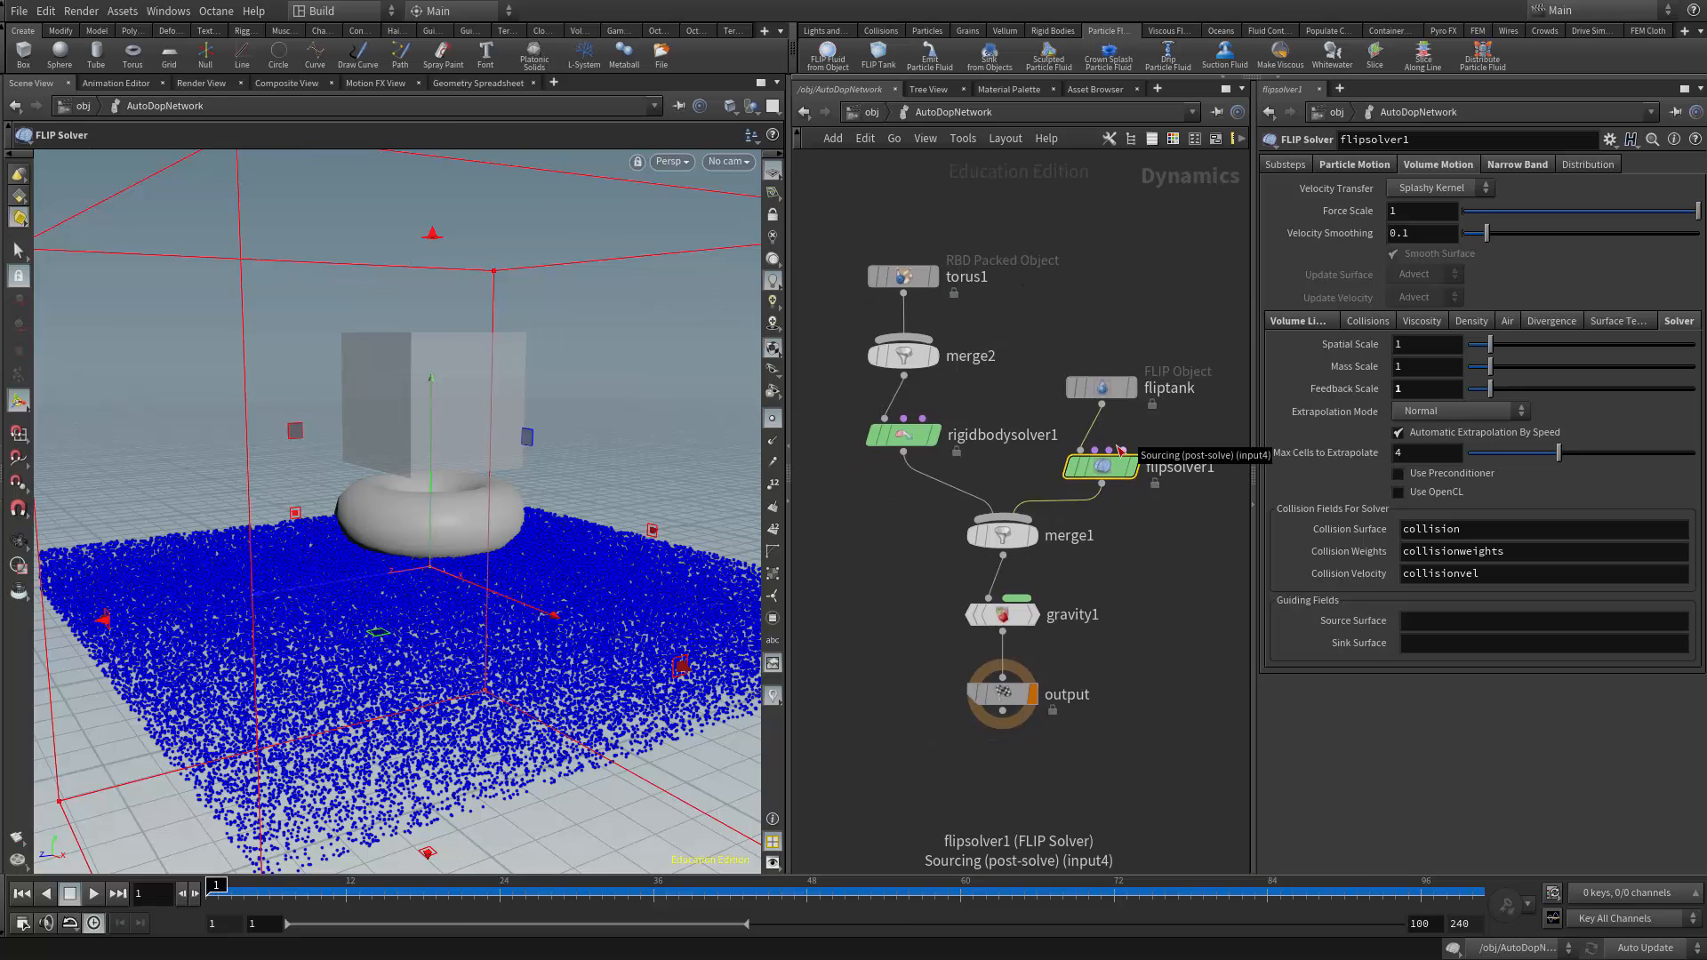
pyautogui.moveTo(923, 203)
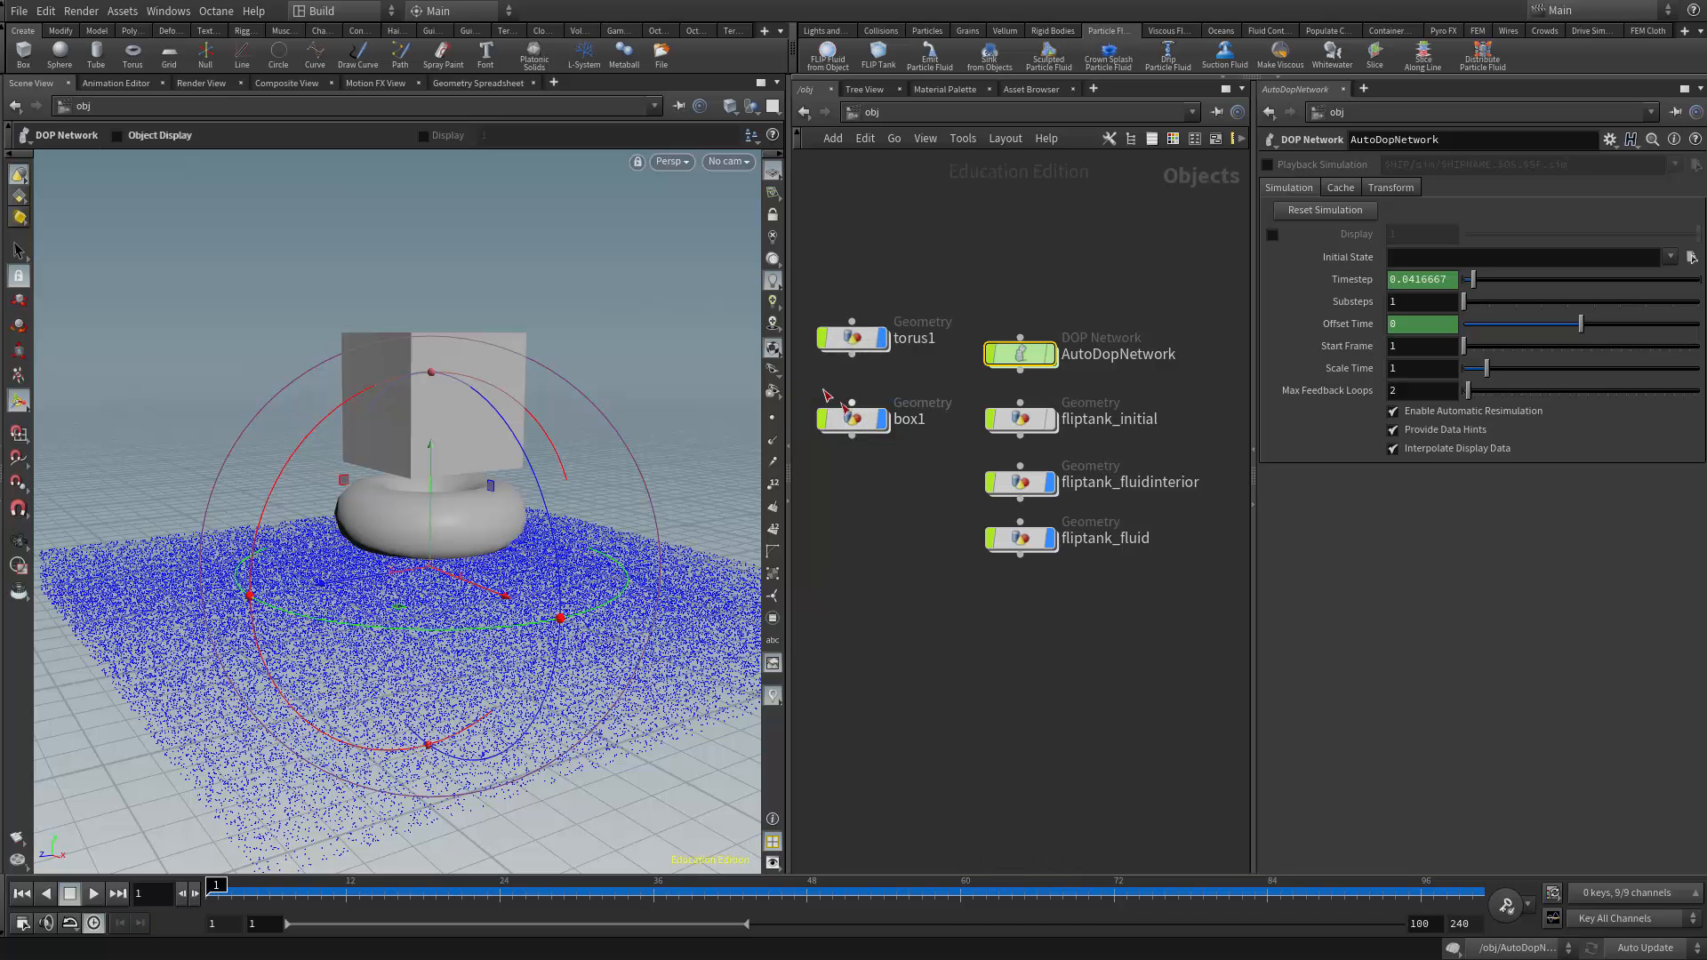
pyautogui.moveTo(855, 420)
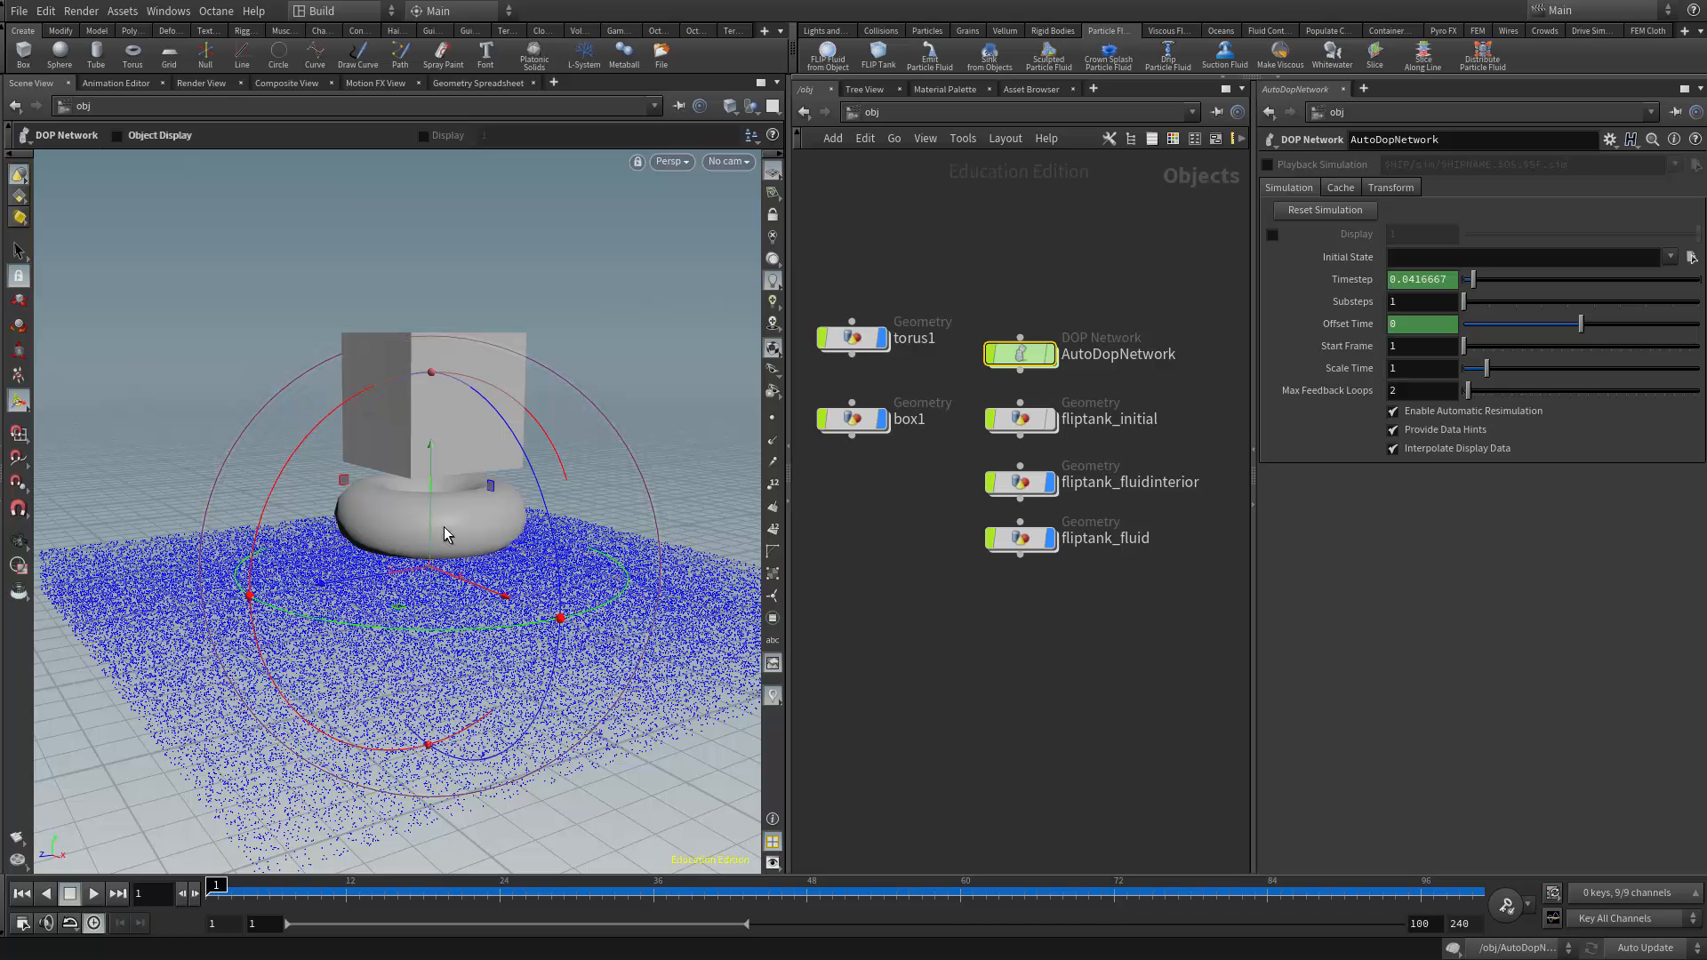
pyautogui.moveTo(504, 541)
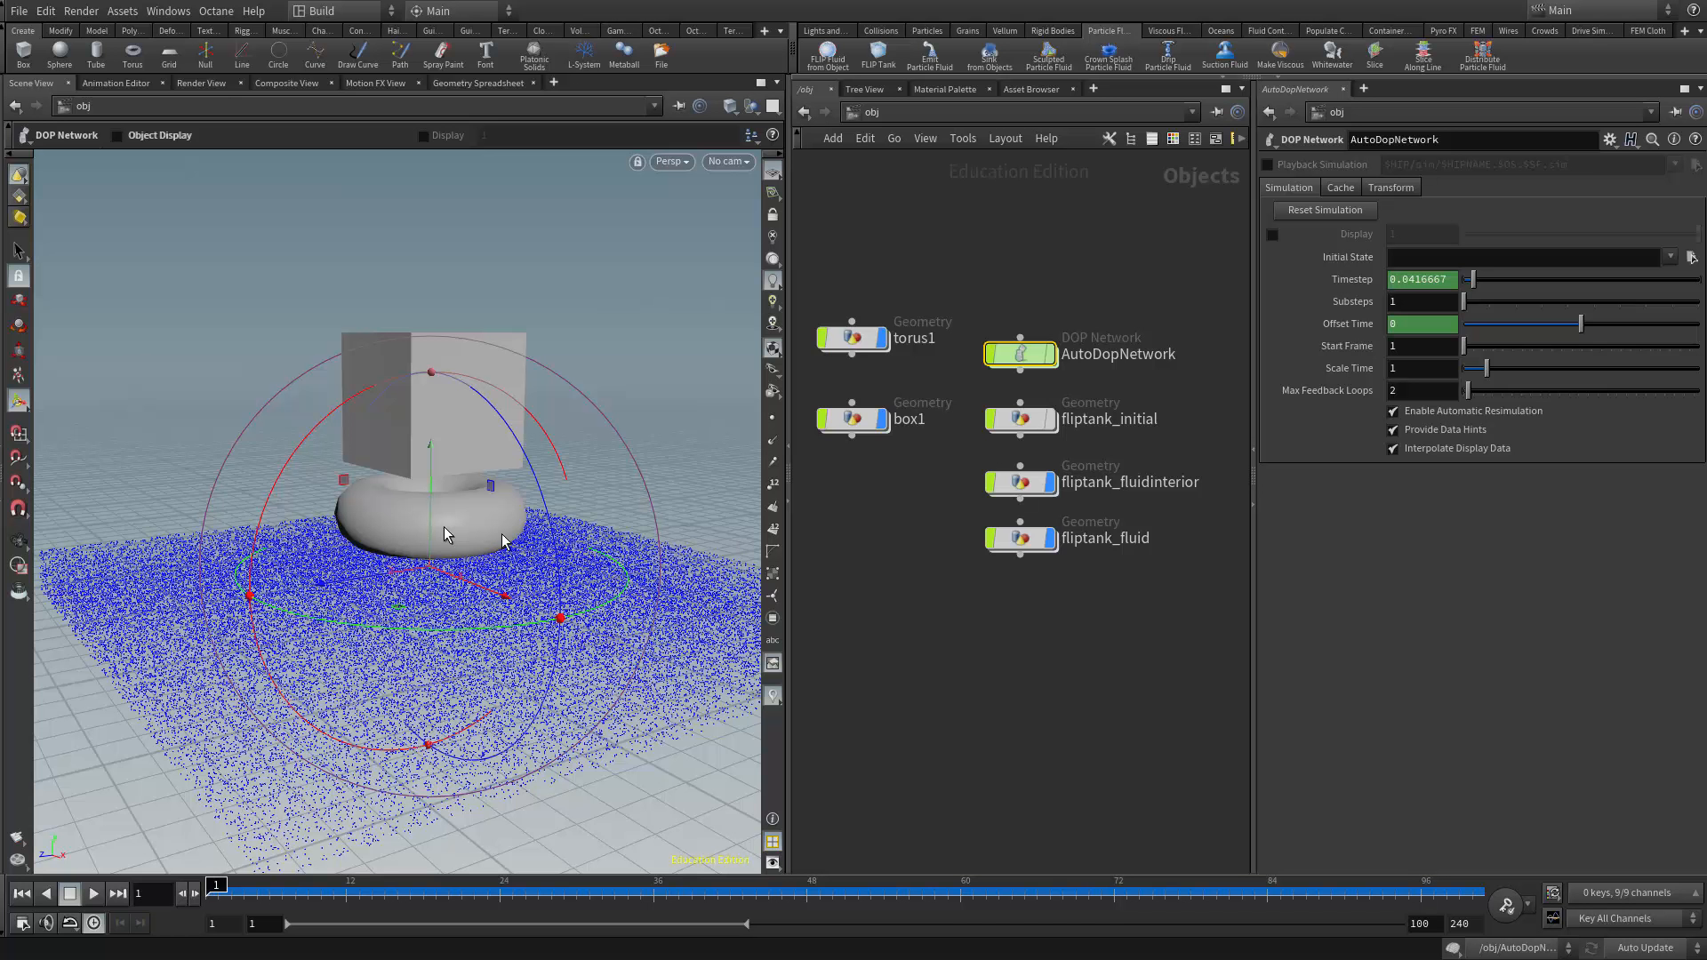
pyautogui.moveTo(1017, 543)
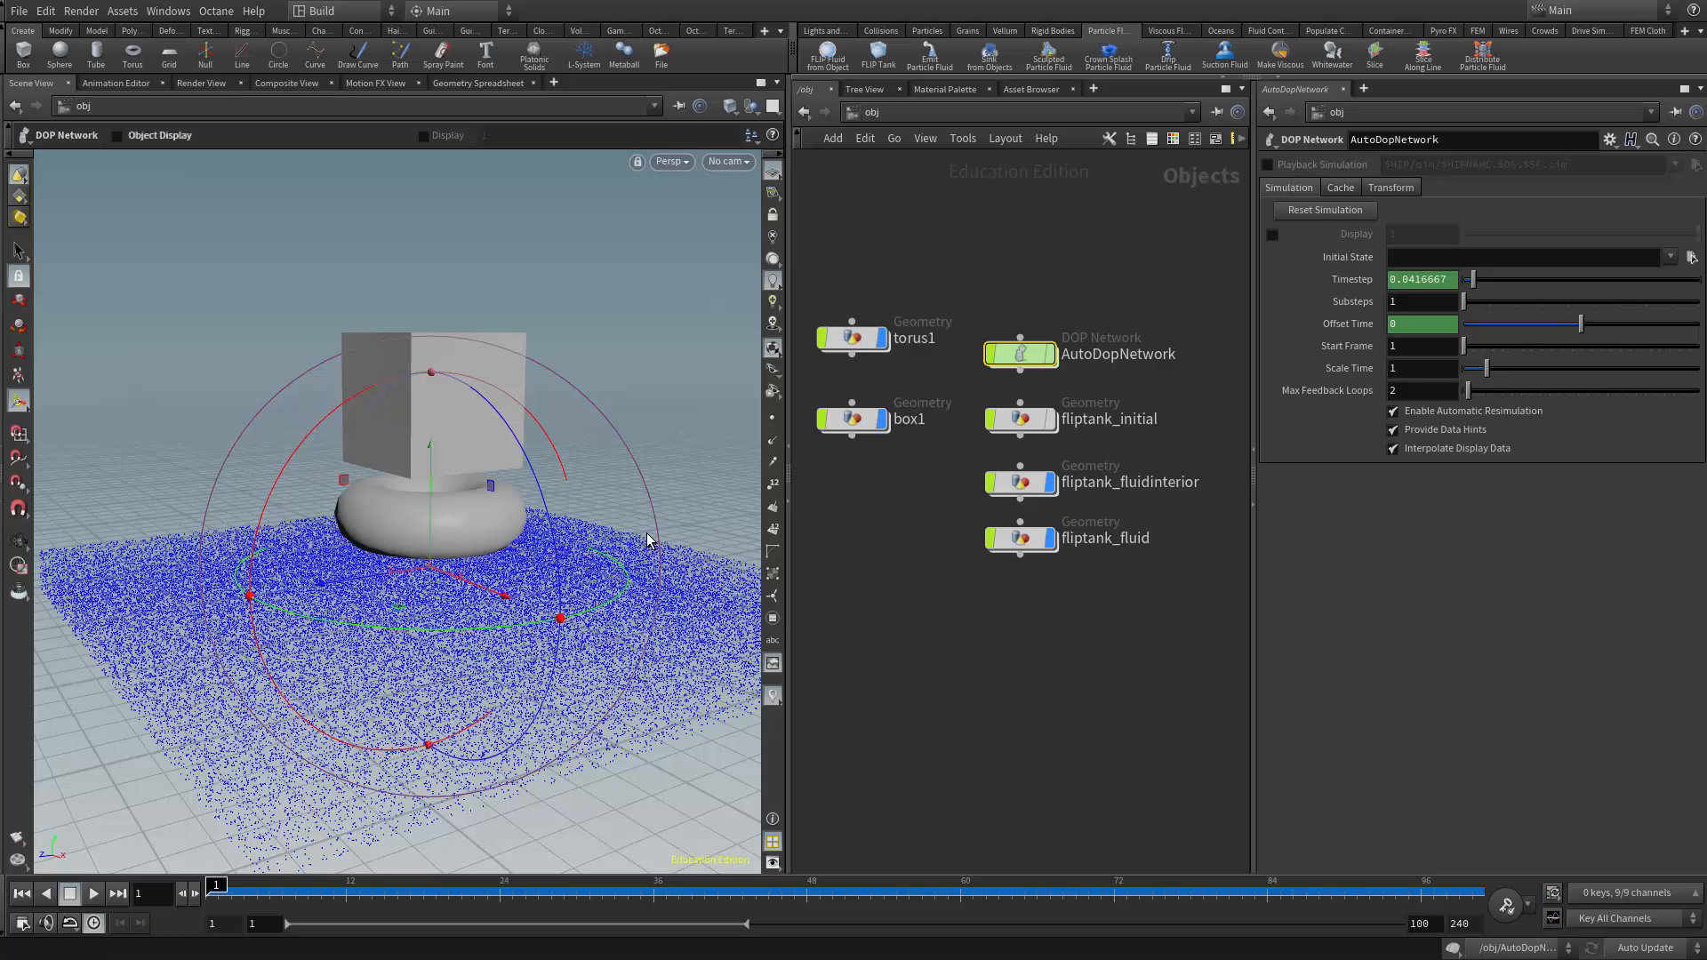
pyautogui.moveTo(477, 527)
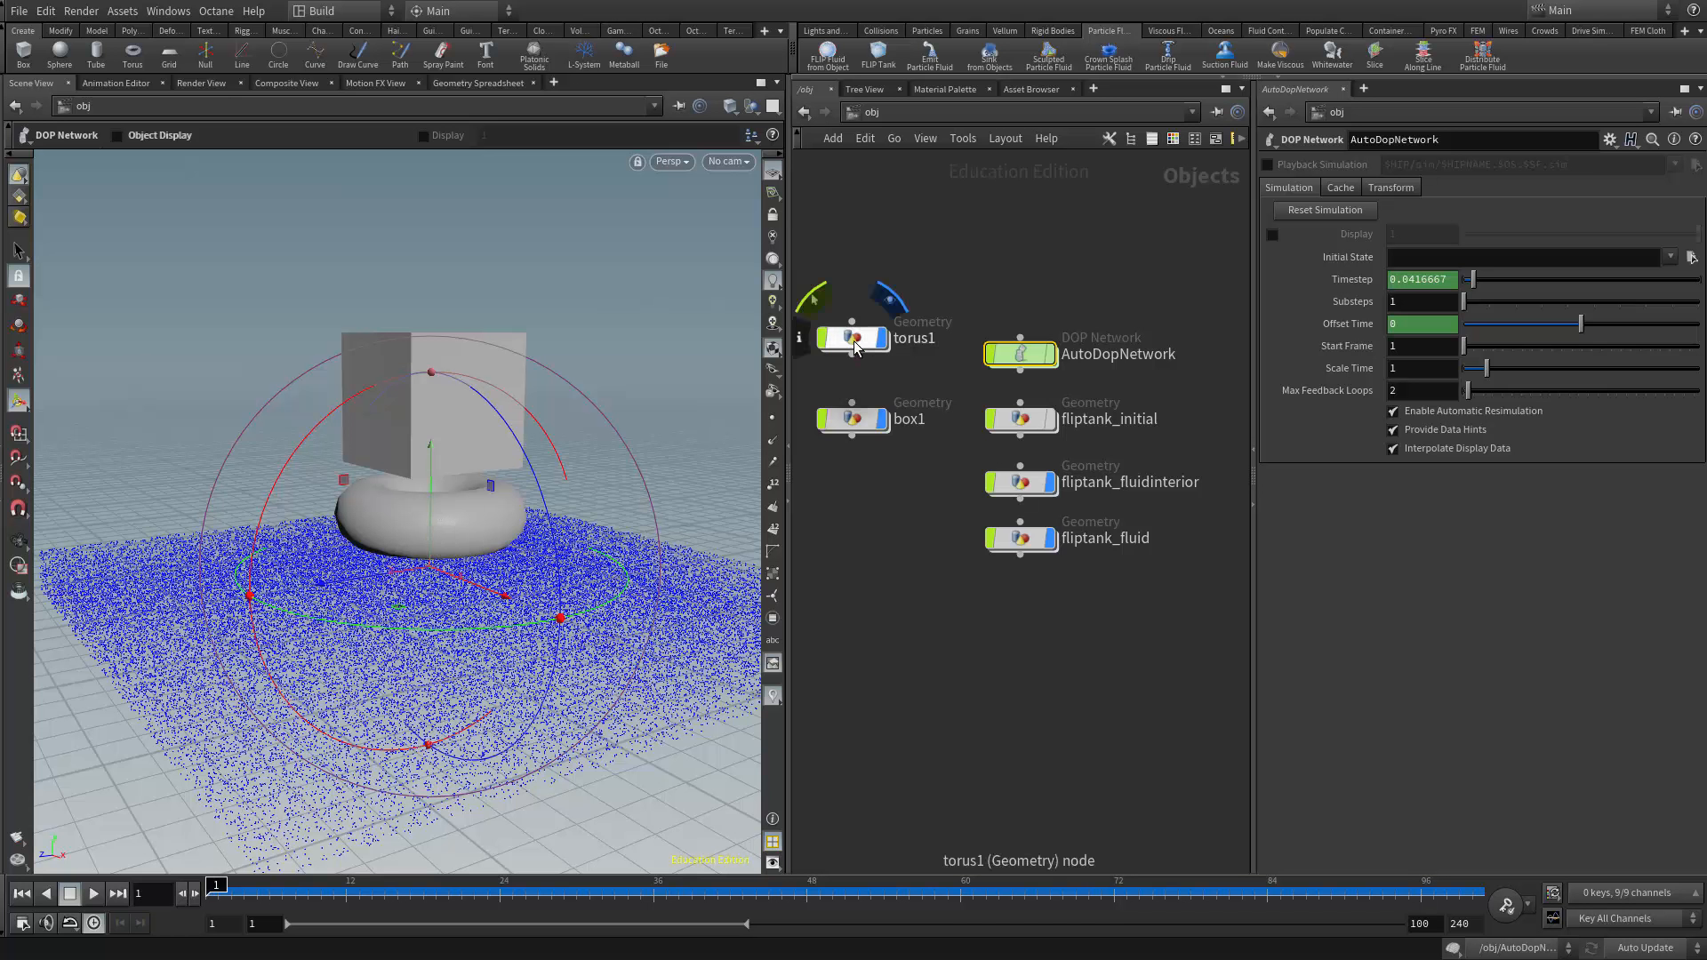
# - Inside torus1, inspect copytopoints1 and dopimport1 feeding box1 onto the DOP Import output
pyautogui.doubleClick(854, 338)
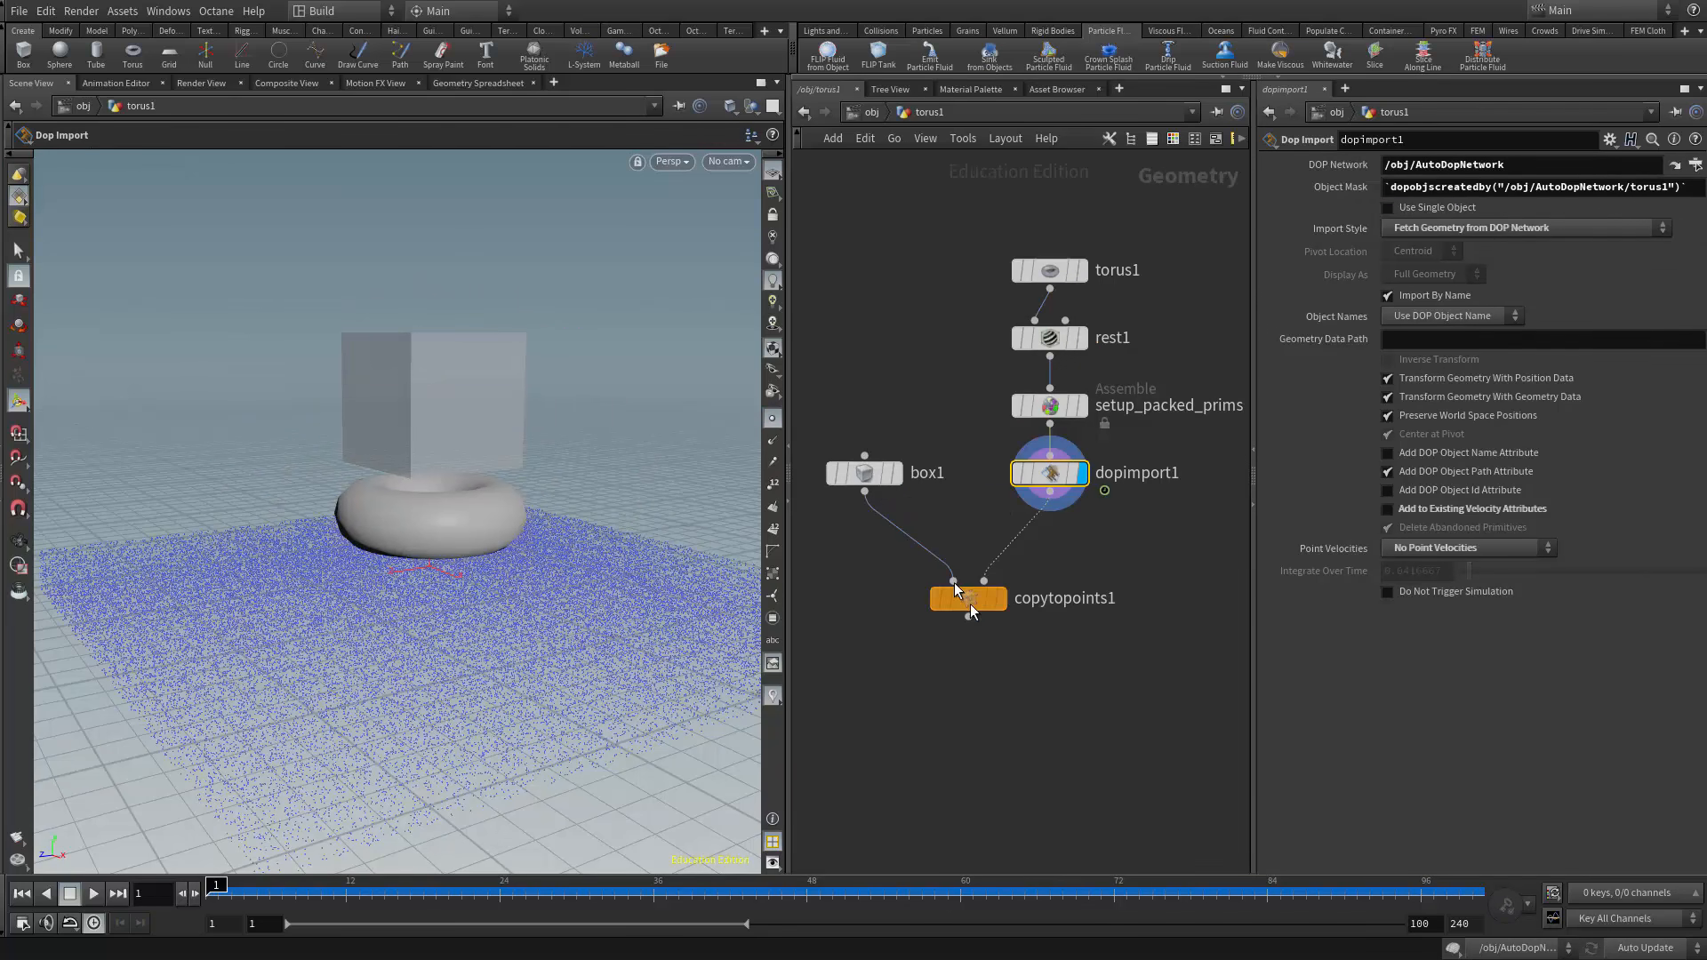
pyautogui.click(967, 598)
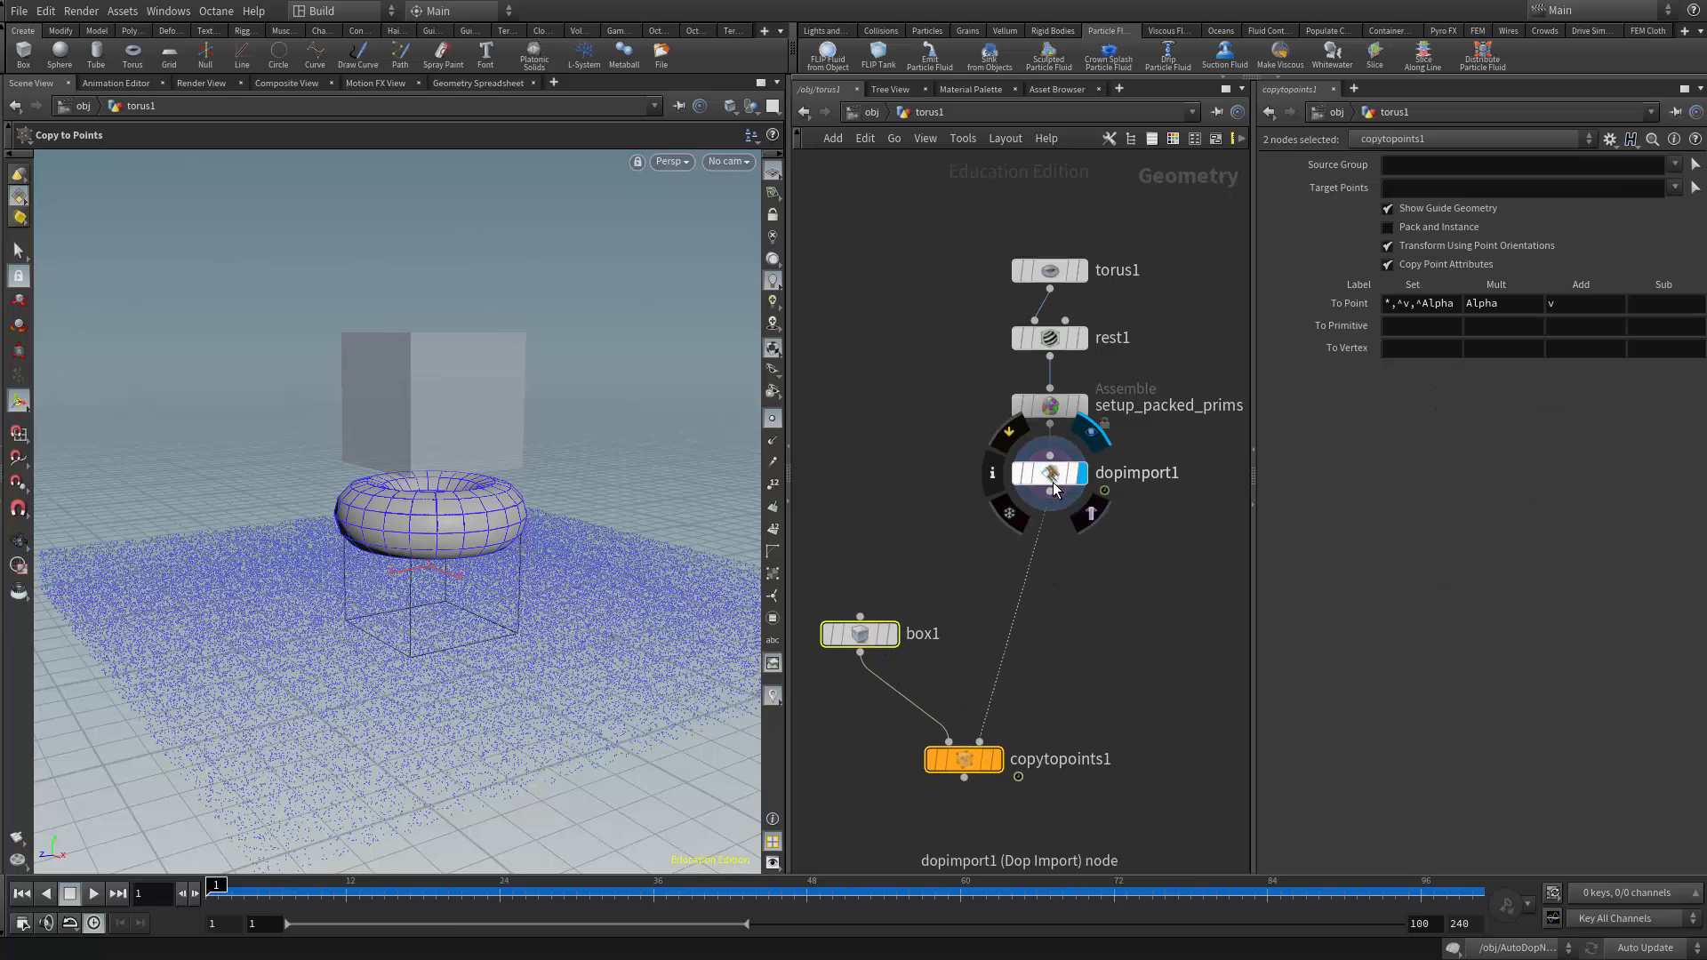
pyautogui.click(1049, 473)
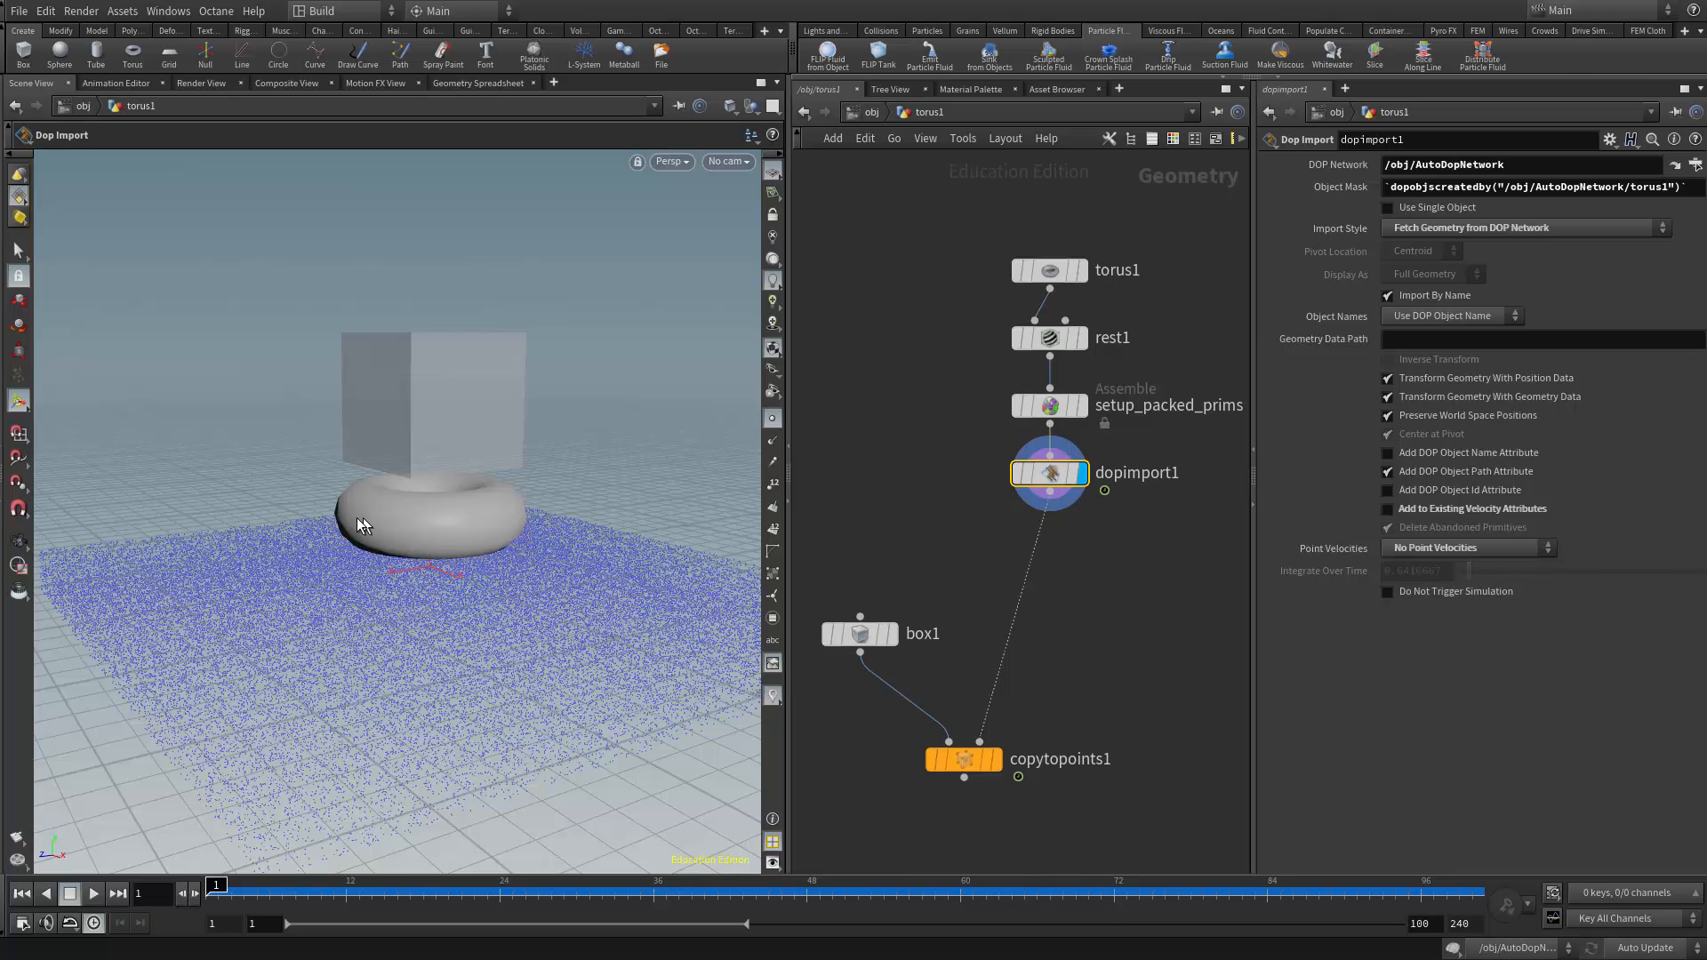
pyautogui.moveTo(991, 473)
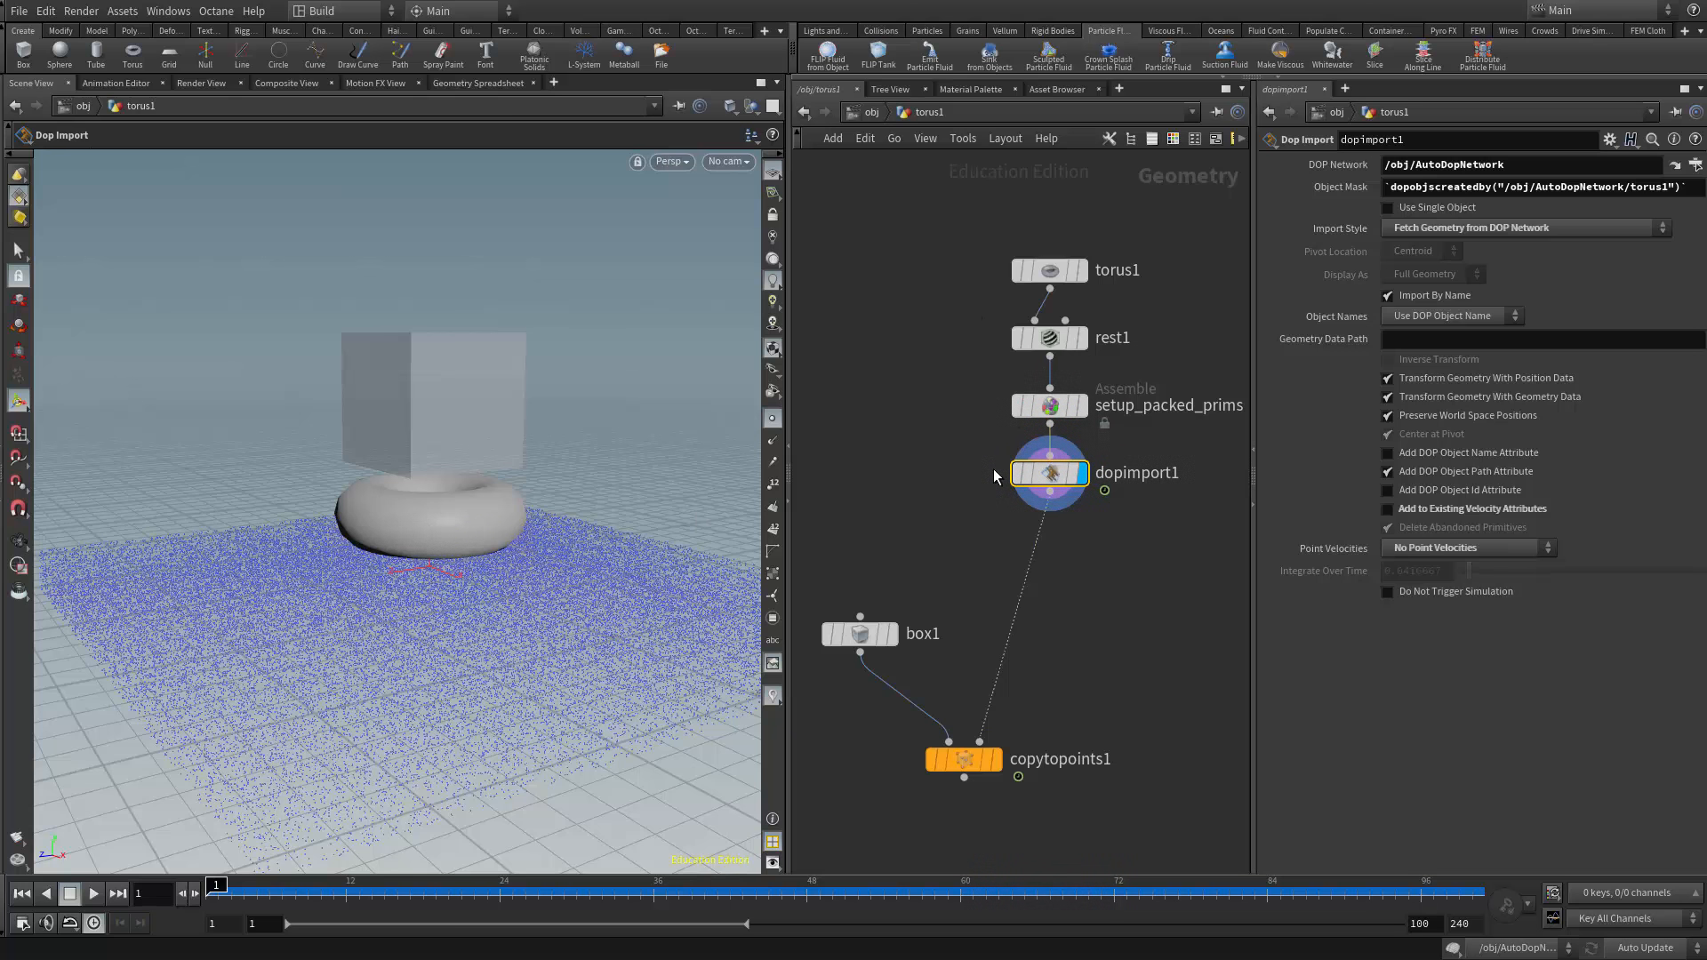
pyautogui.moveTo(1050, 473)
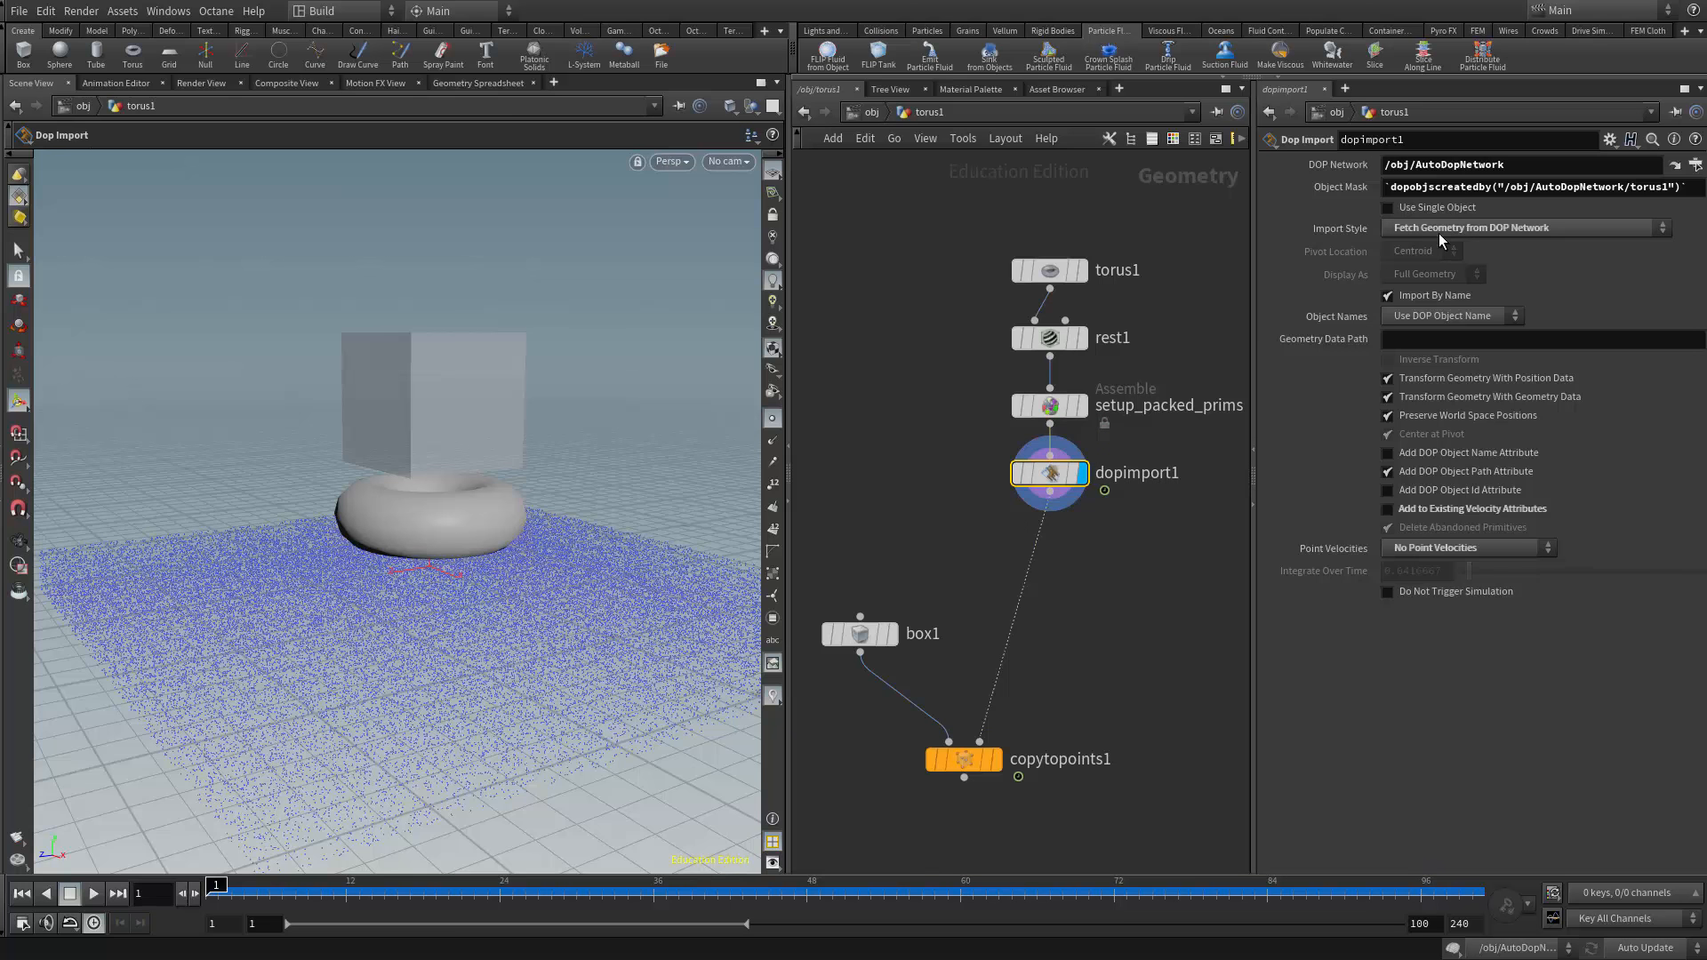
pyautogui.moveTo(1540, 244)
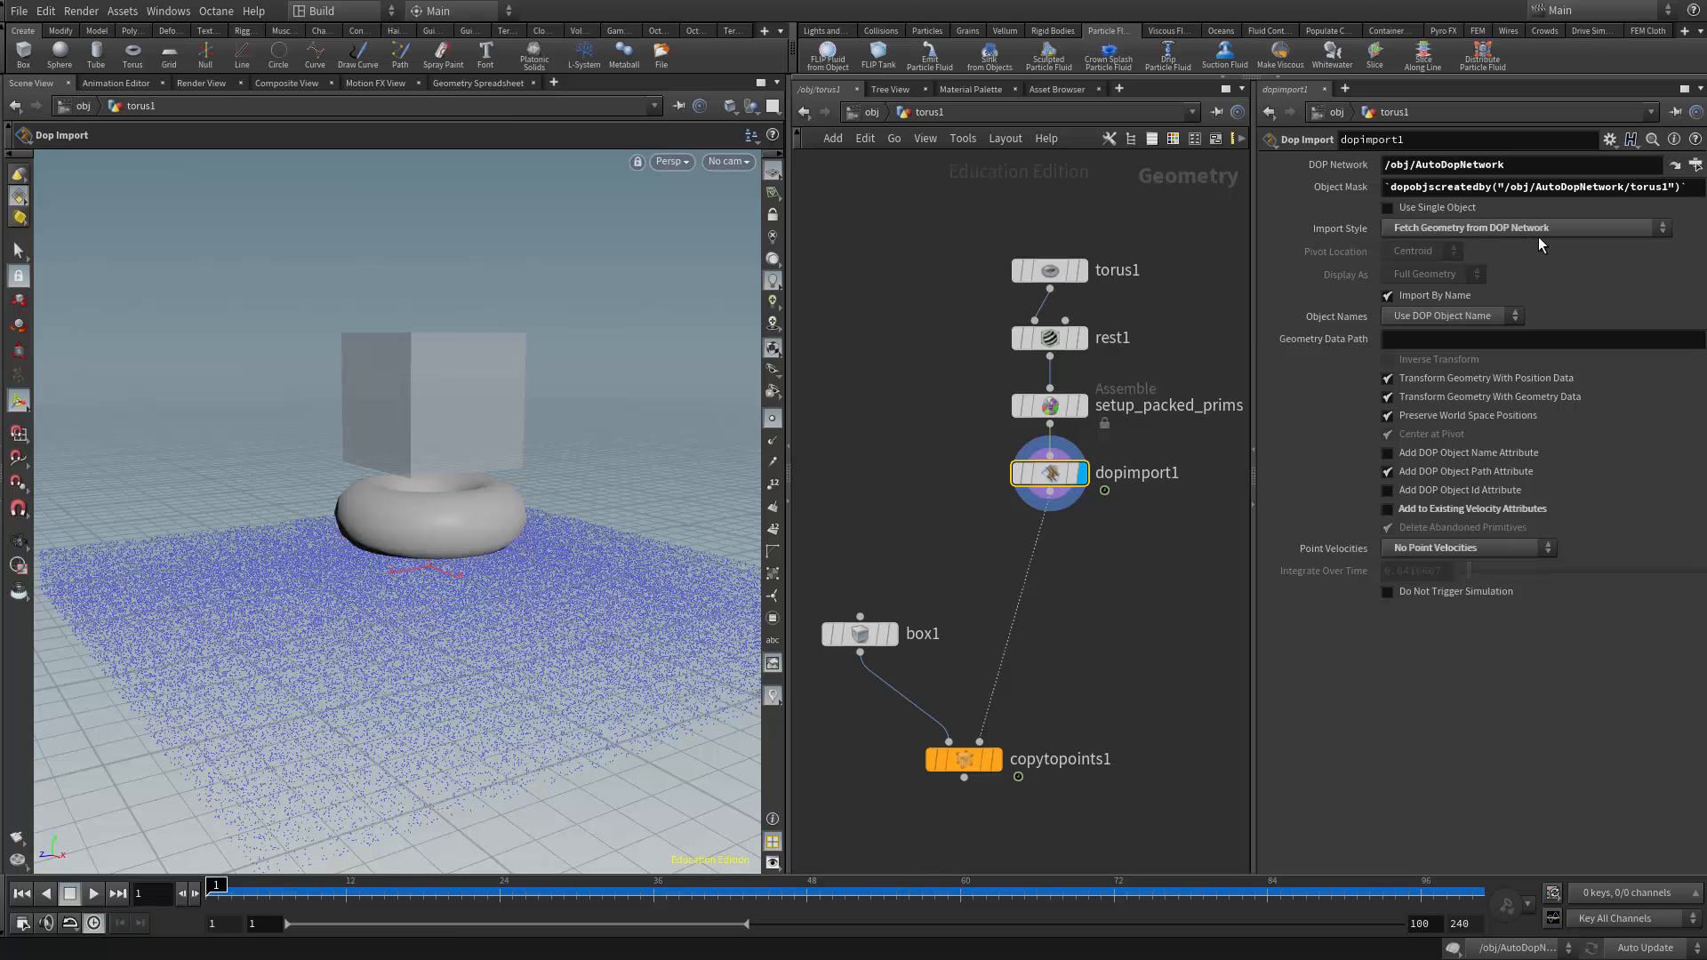
pyautogui.moveTo(678, 542)
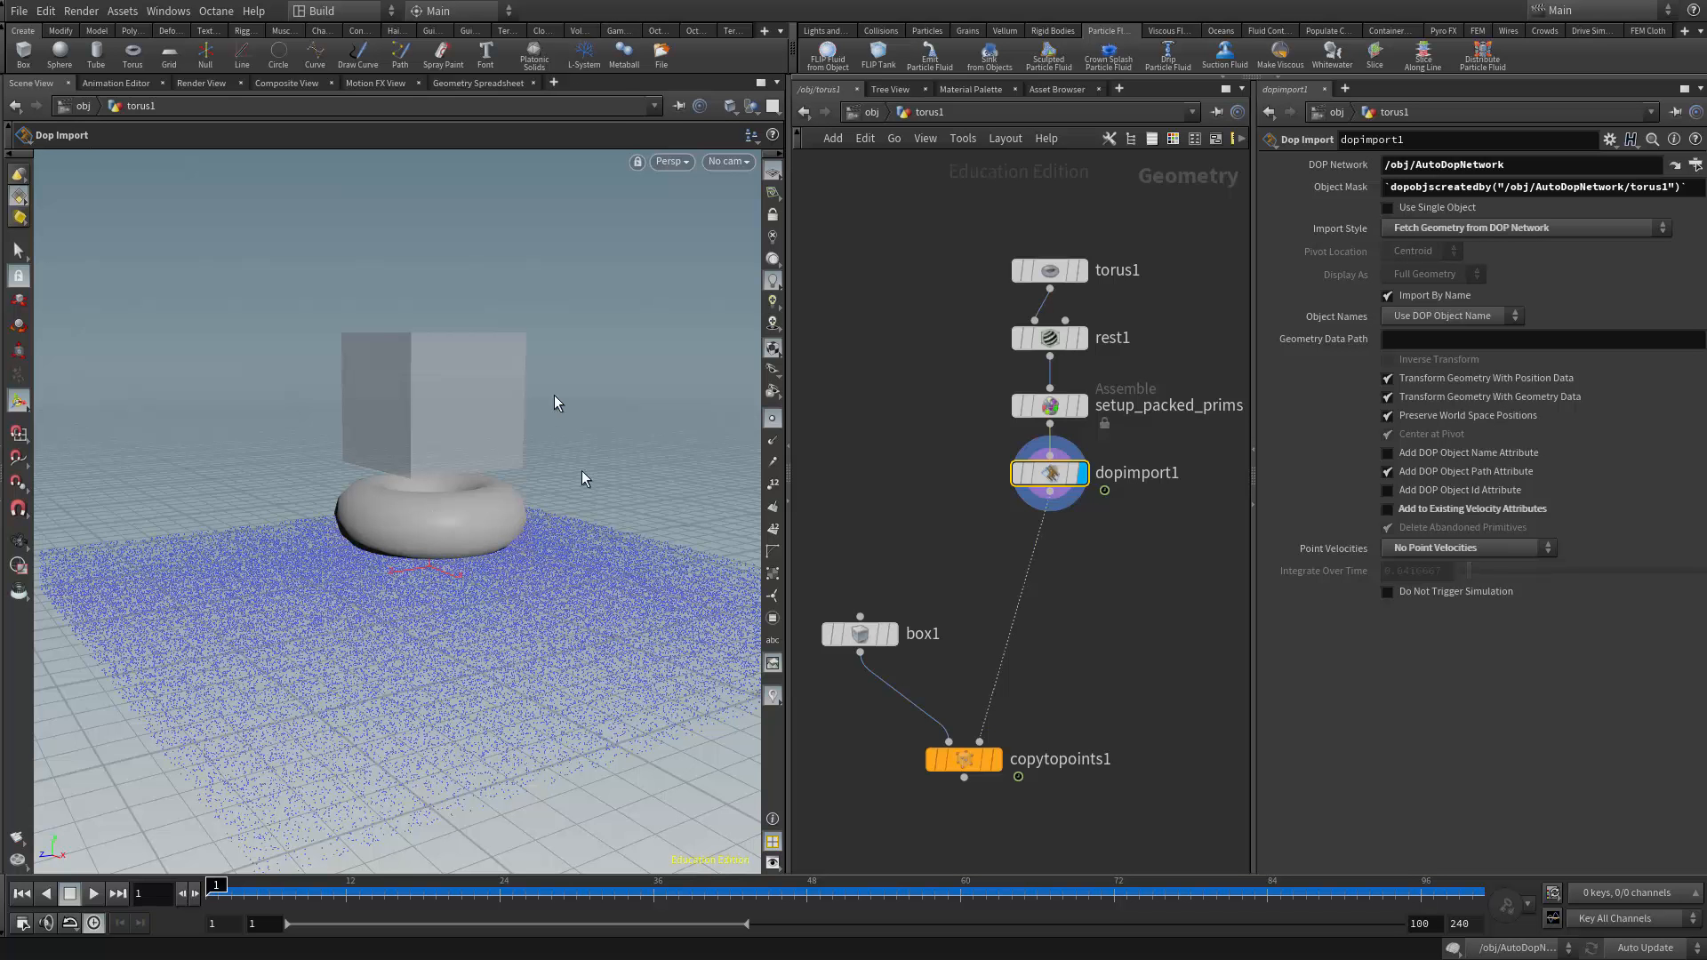
pyautogui.moveTo(455, 374)
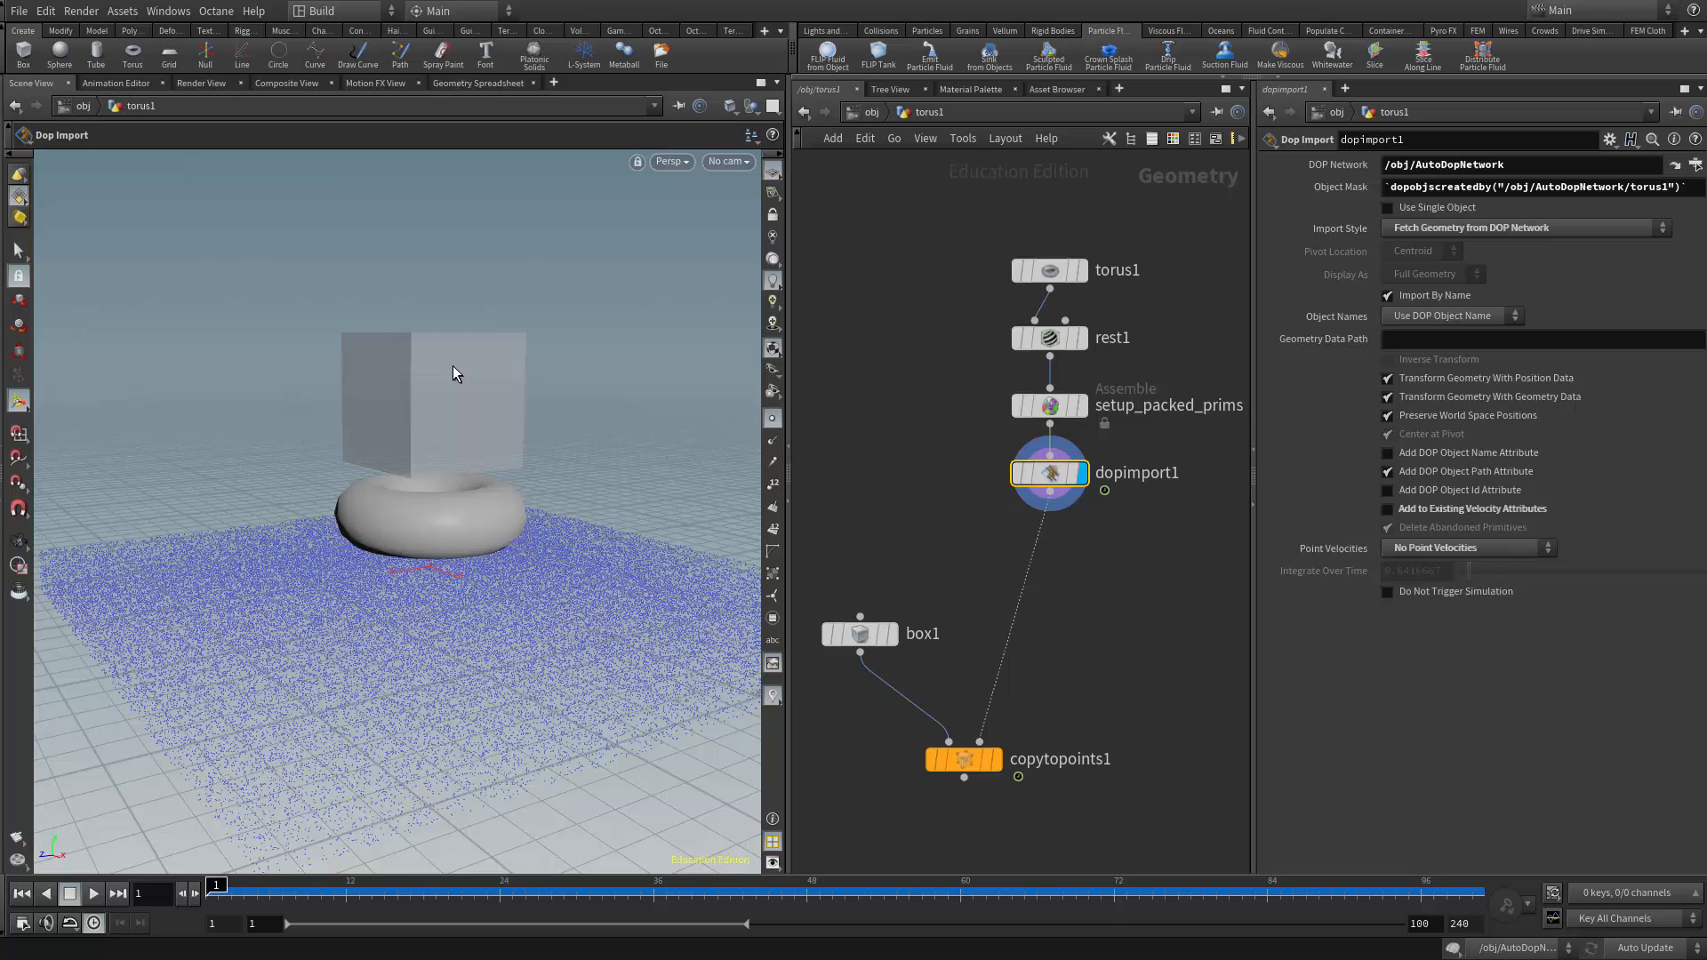
pyautogui.moveTo(1574, 271)
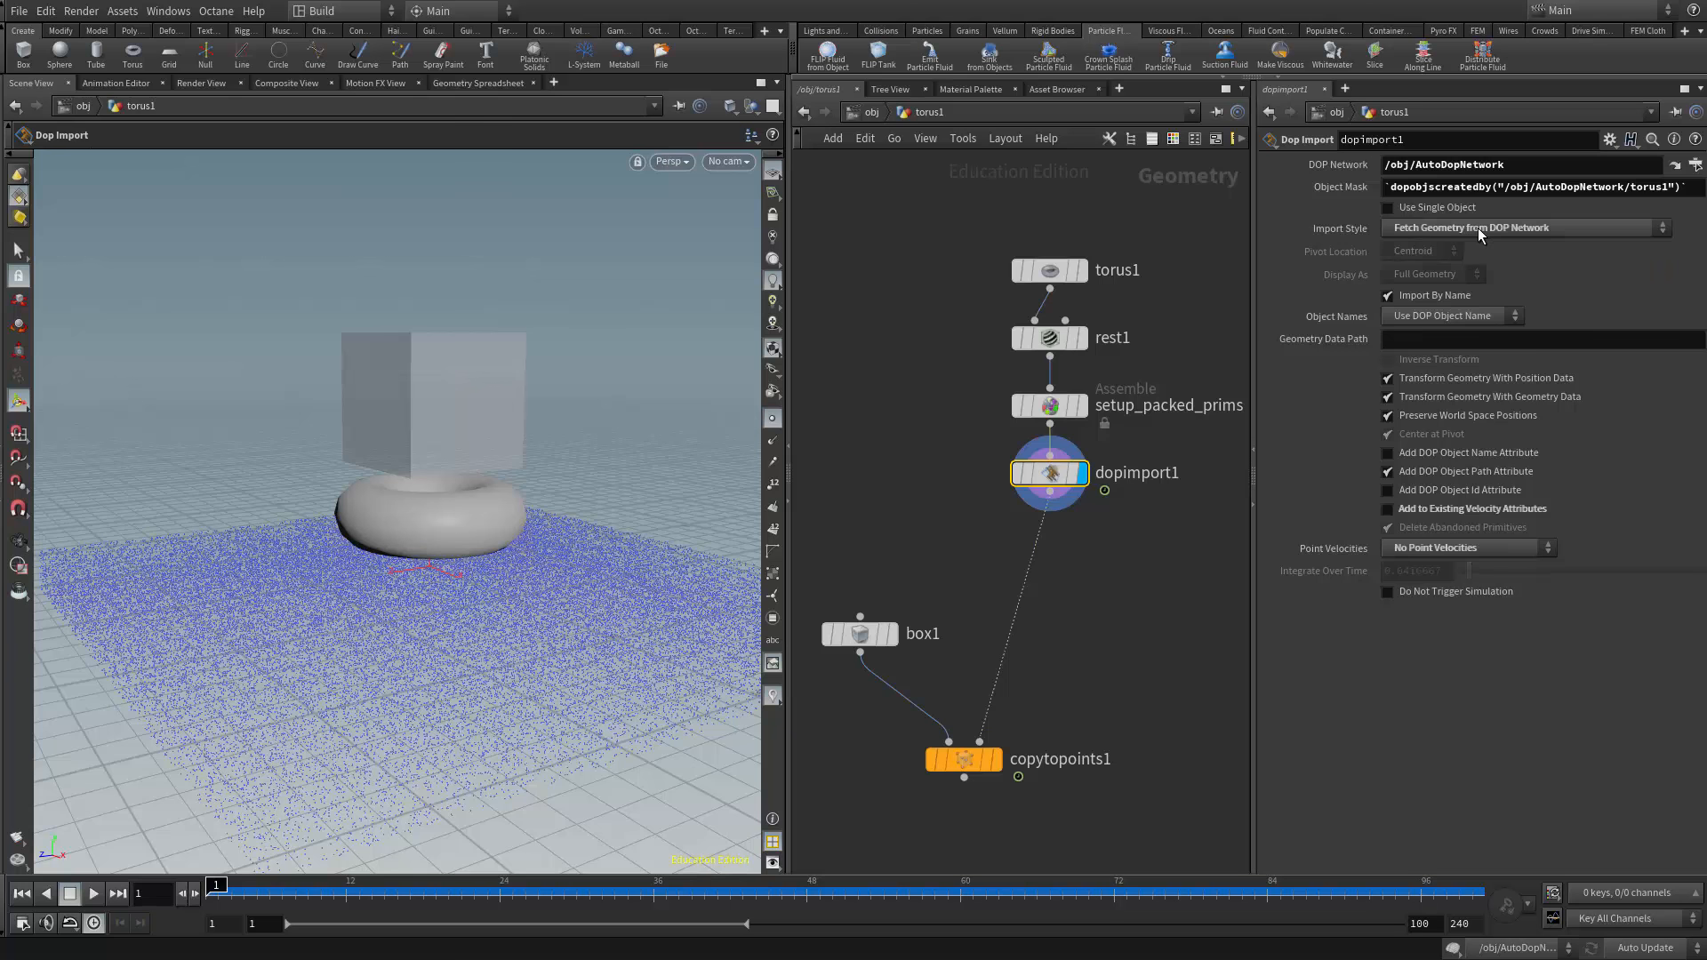
# - Set dopimport1's Import Style to Create Points to Represent Objects
pyautogui.click(1524, 228)
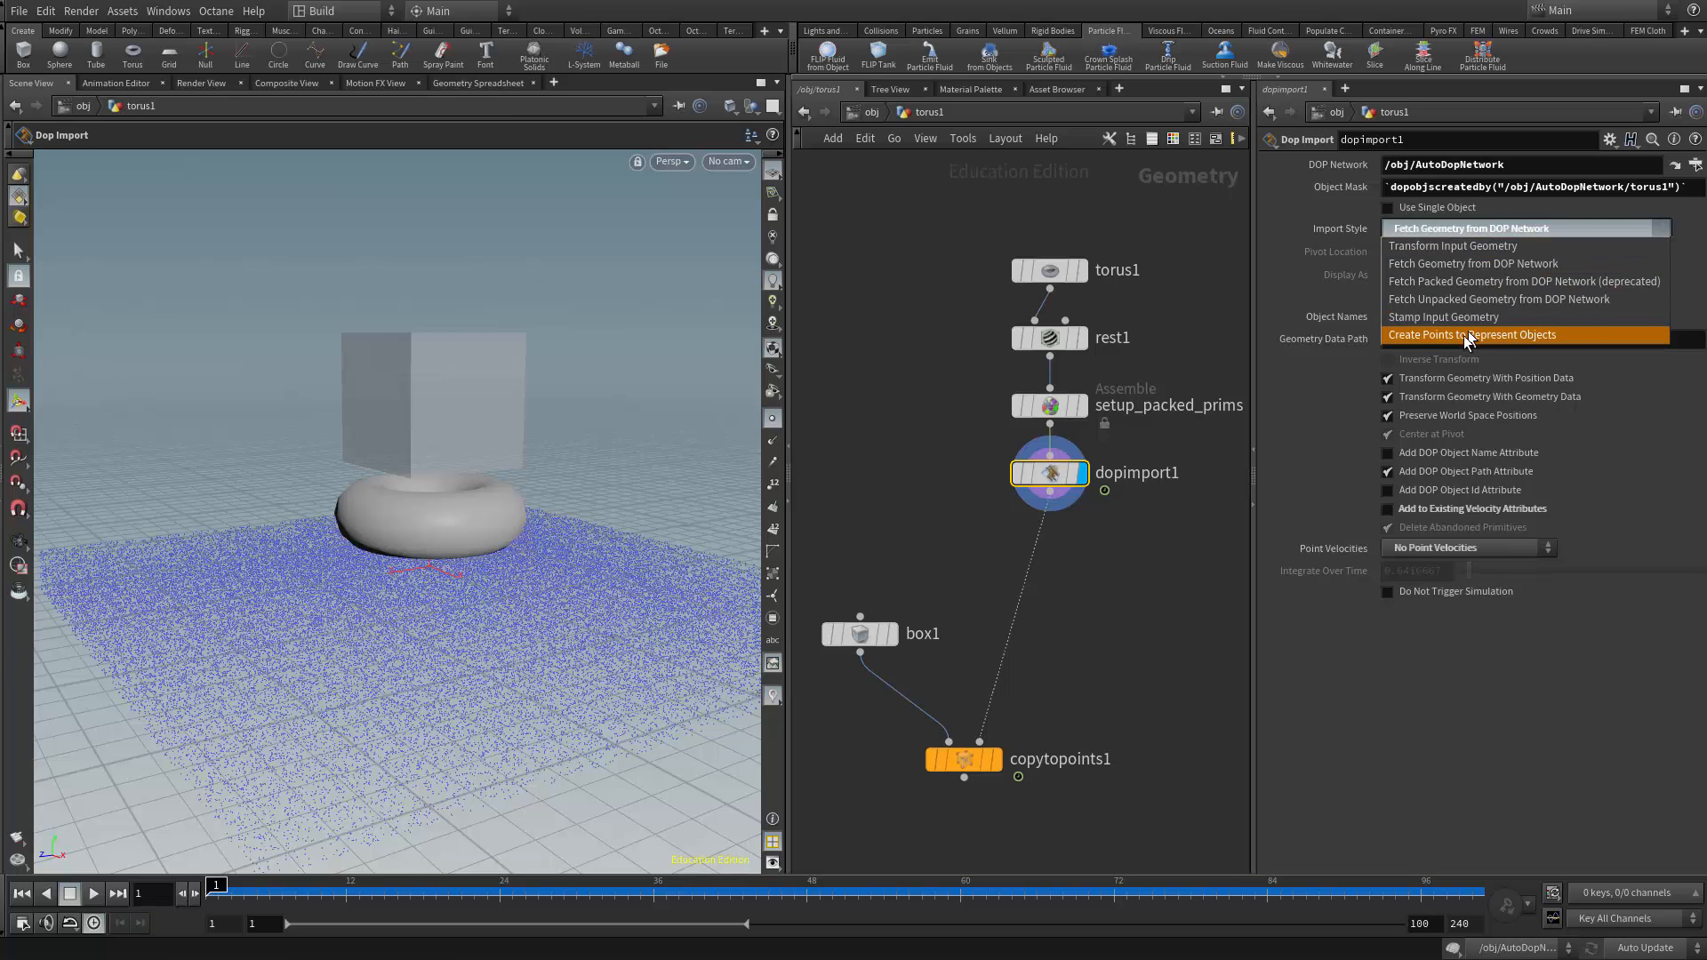
pyautogui.moveTo(1424, 343)
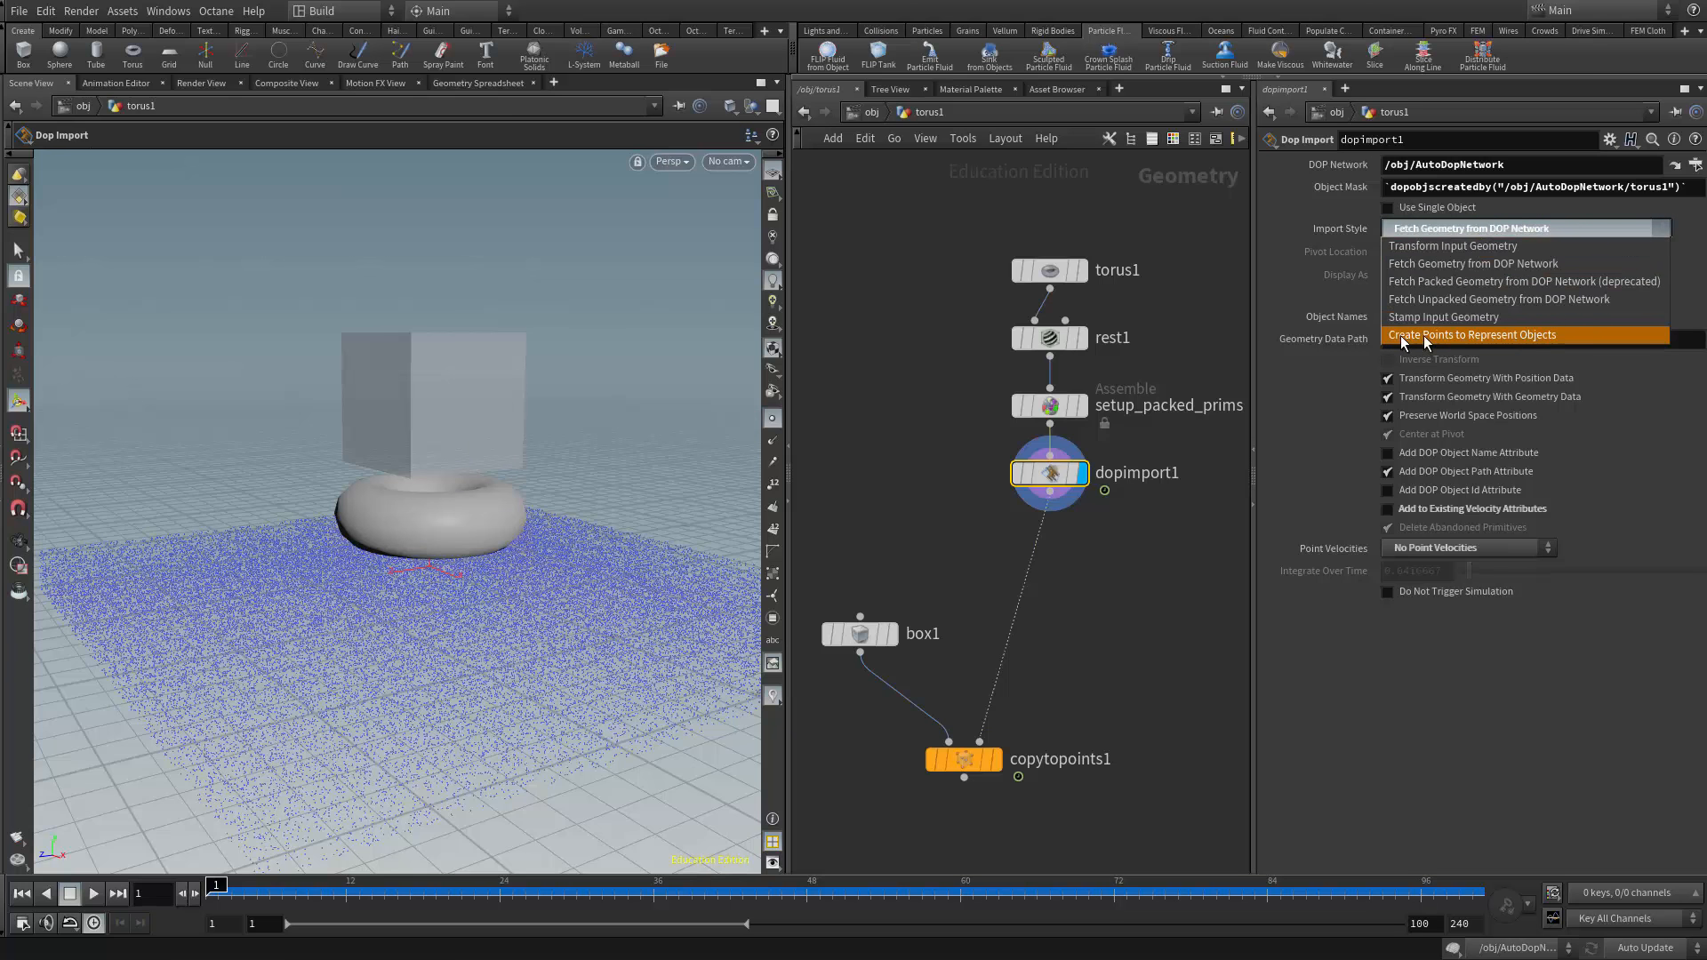
pyautogui.click(1472, 335)
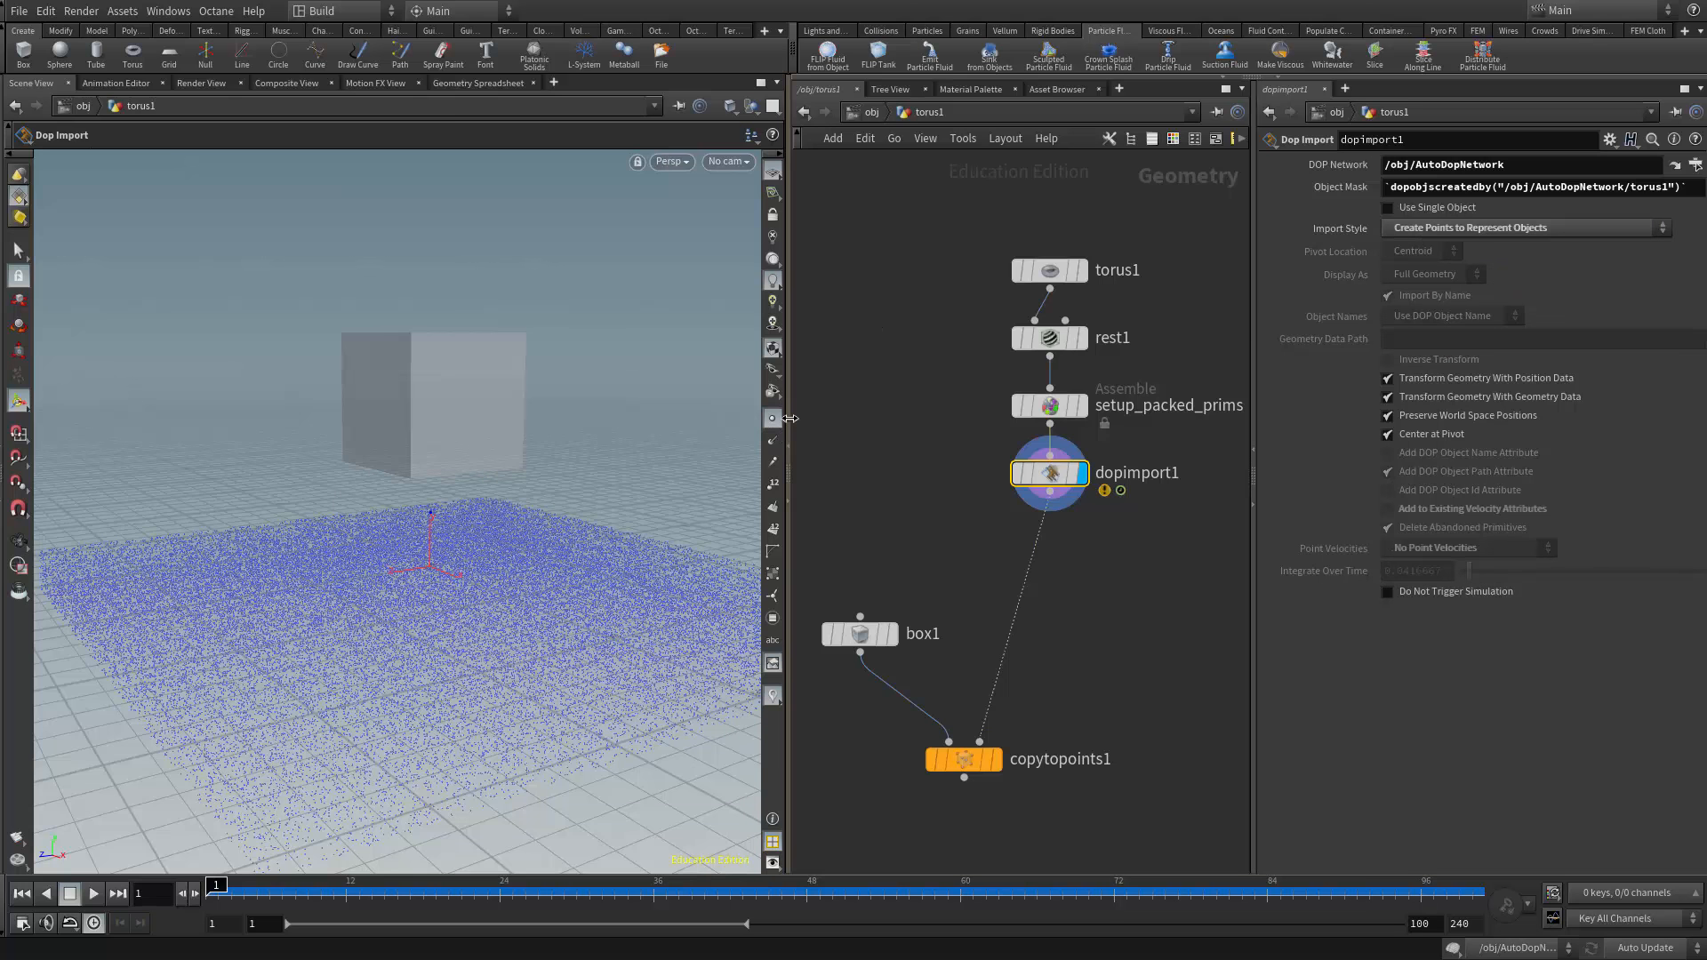
pyautogui.moveTo(780, 420)
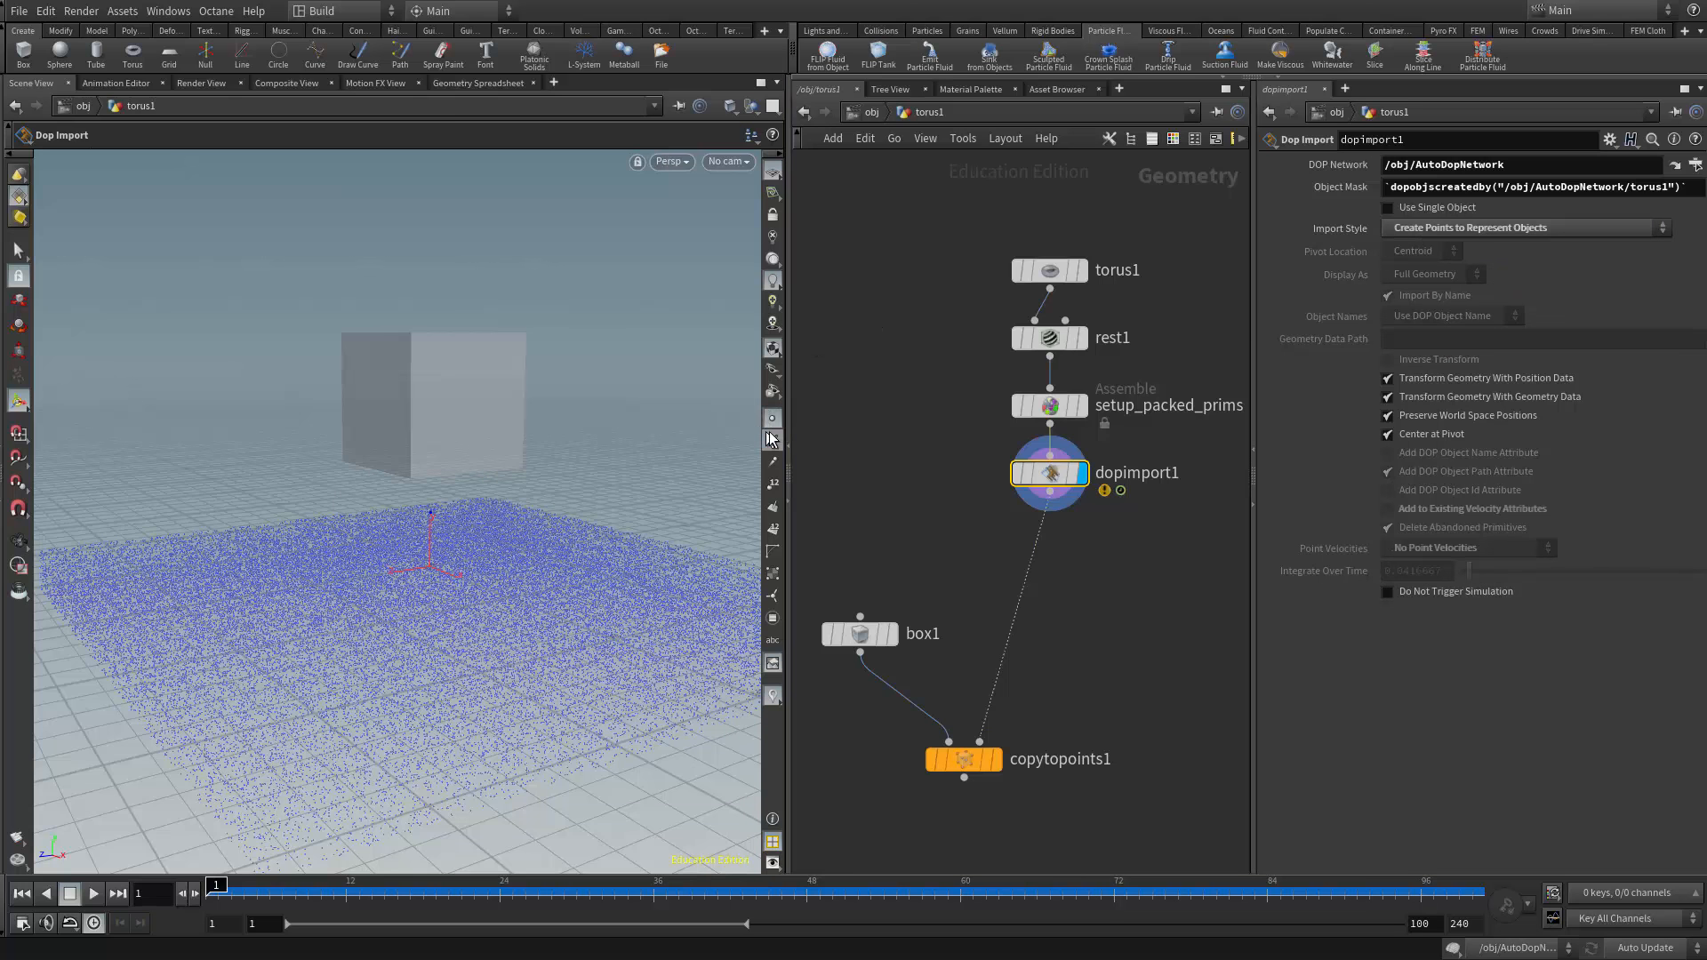
pyautogui.moveTo(429, 520)
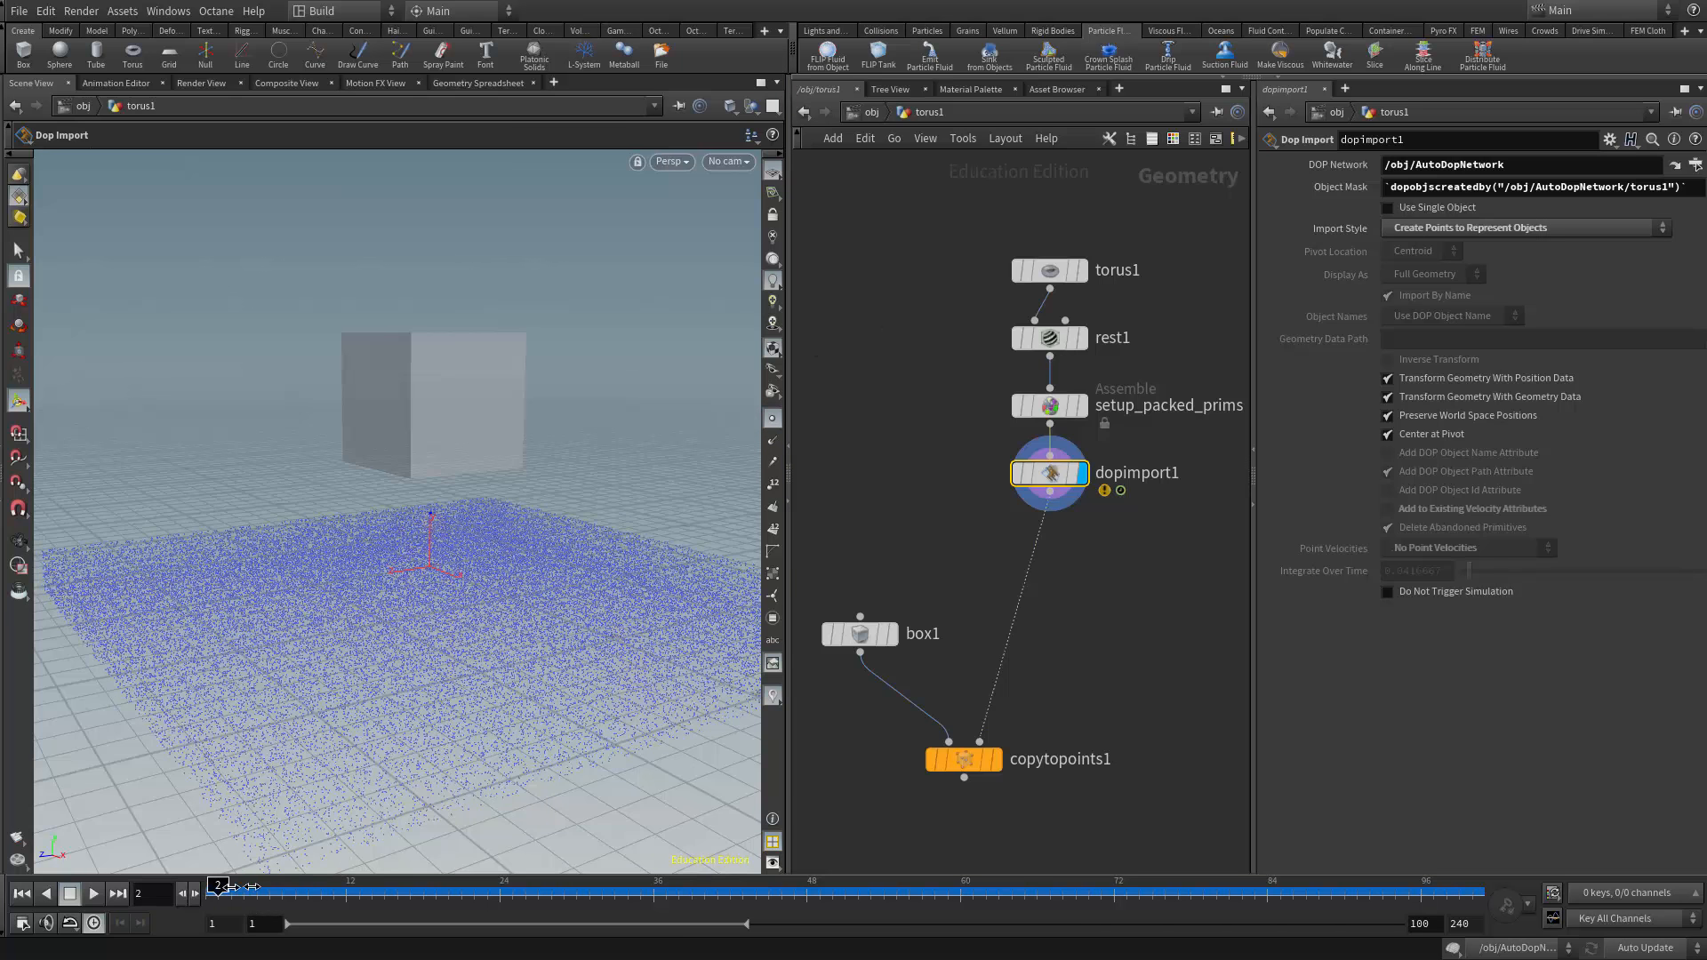
# - Scrub through the early frames to watch the representative point, then return to frame 1
pyautogui.moveTo(224, 885); pyautogui.dragTo(1049, 886)
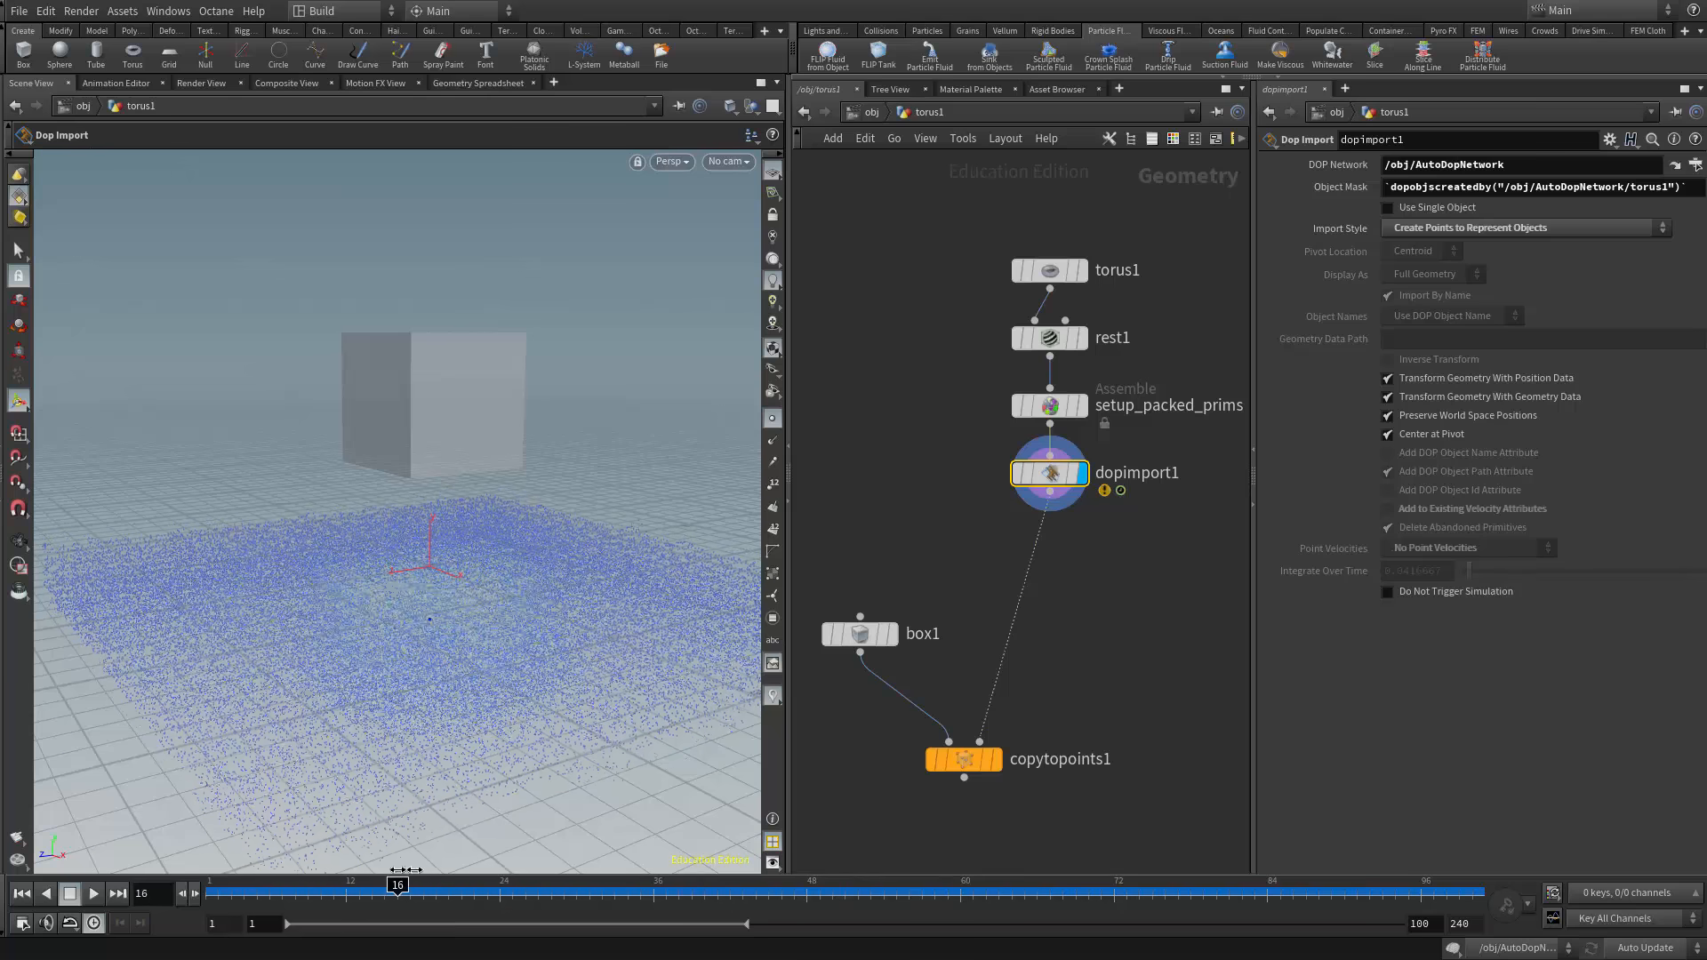
pyautogui.moveTo(399, 884); pyautogui.dragTo(896, 884)
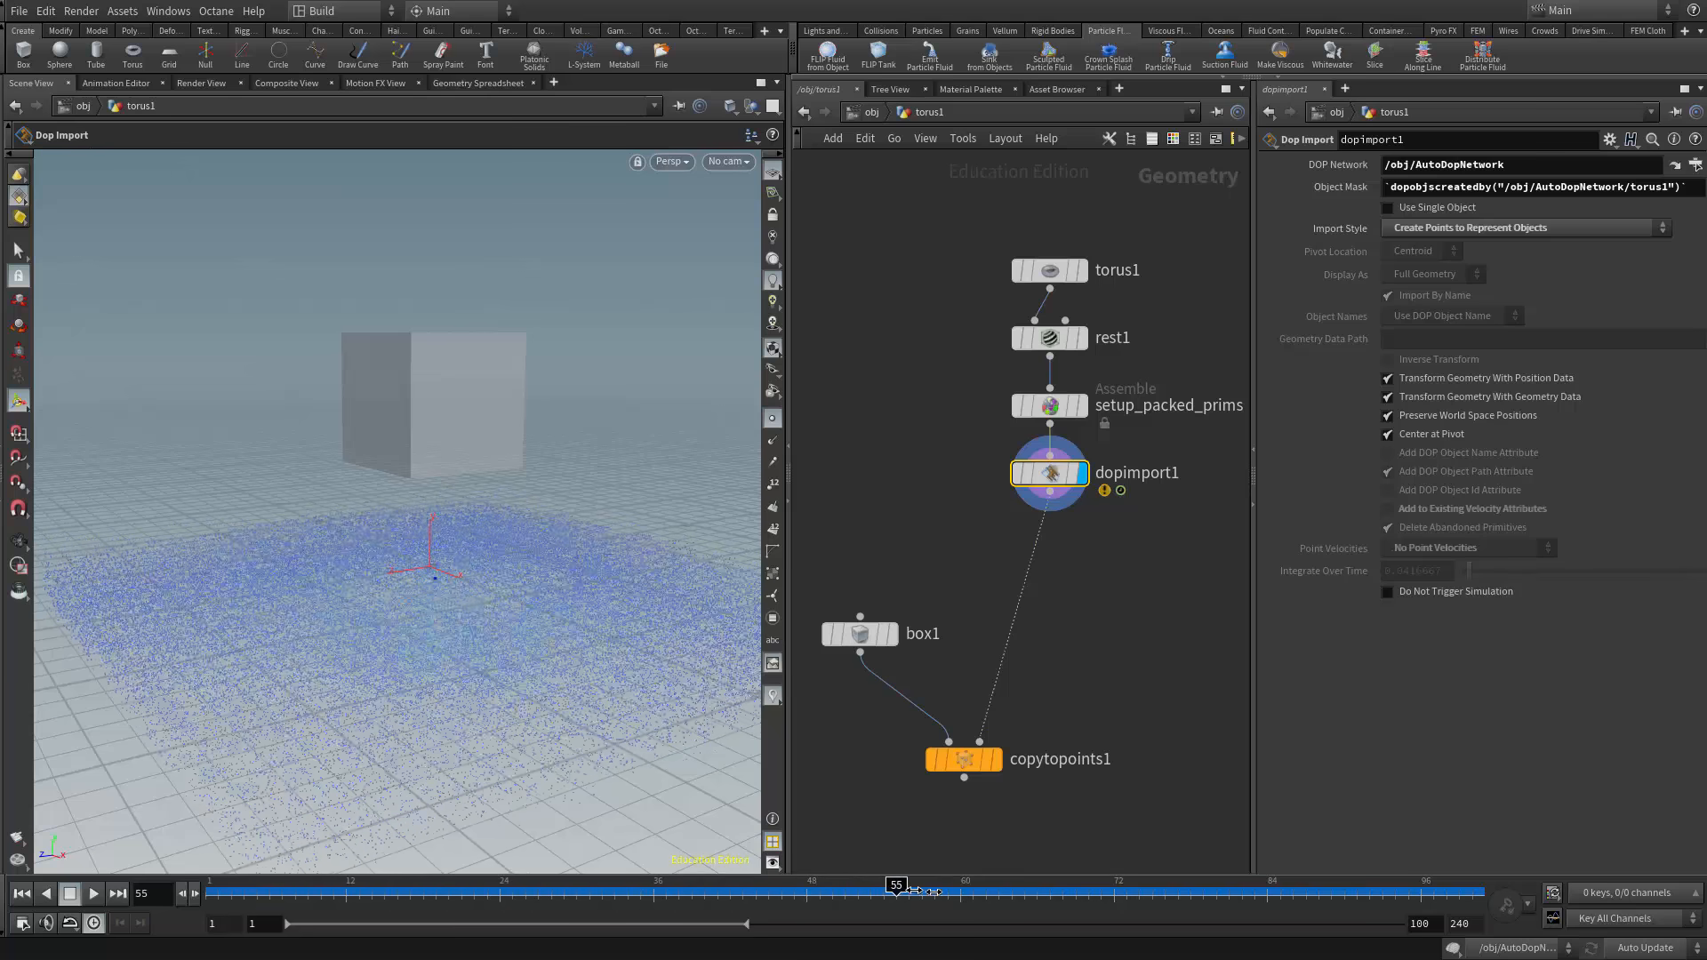
pyautogui.moveTo(897, 884); pyautogui.dragTo(488, 884)
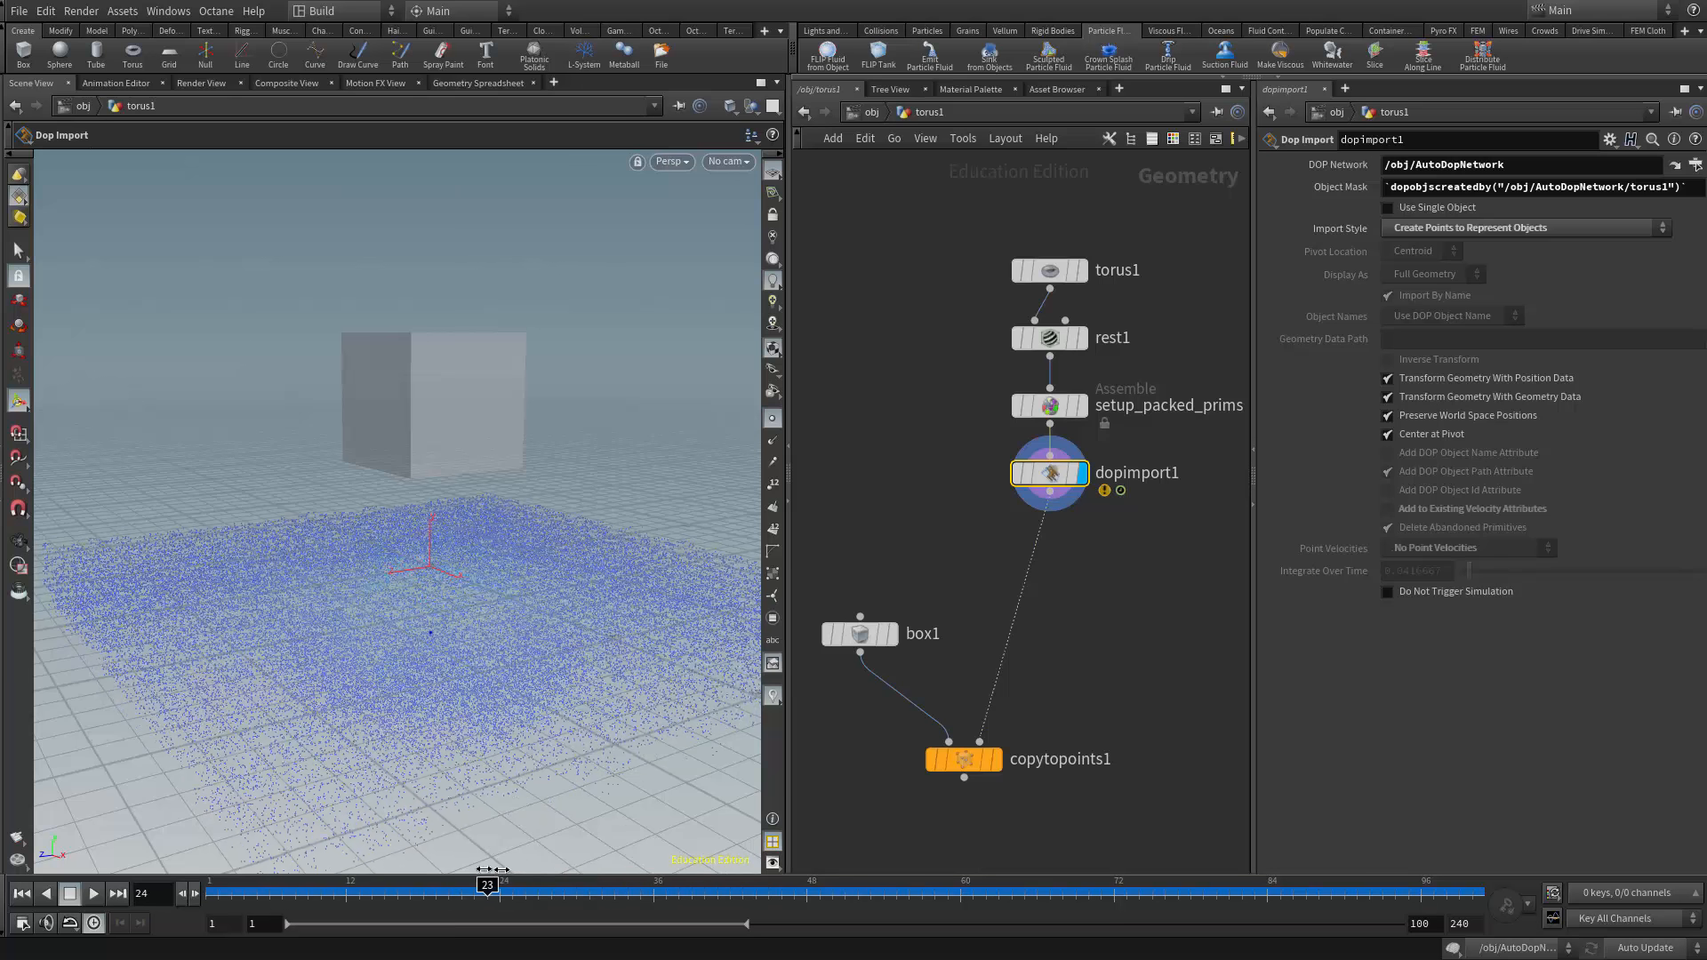
pyautogui.click(16, 893)
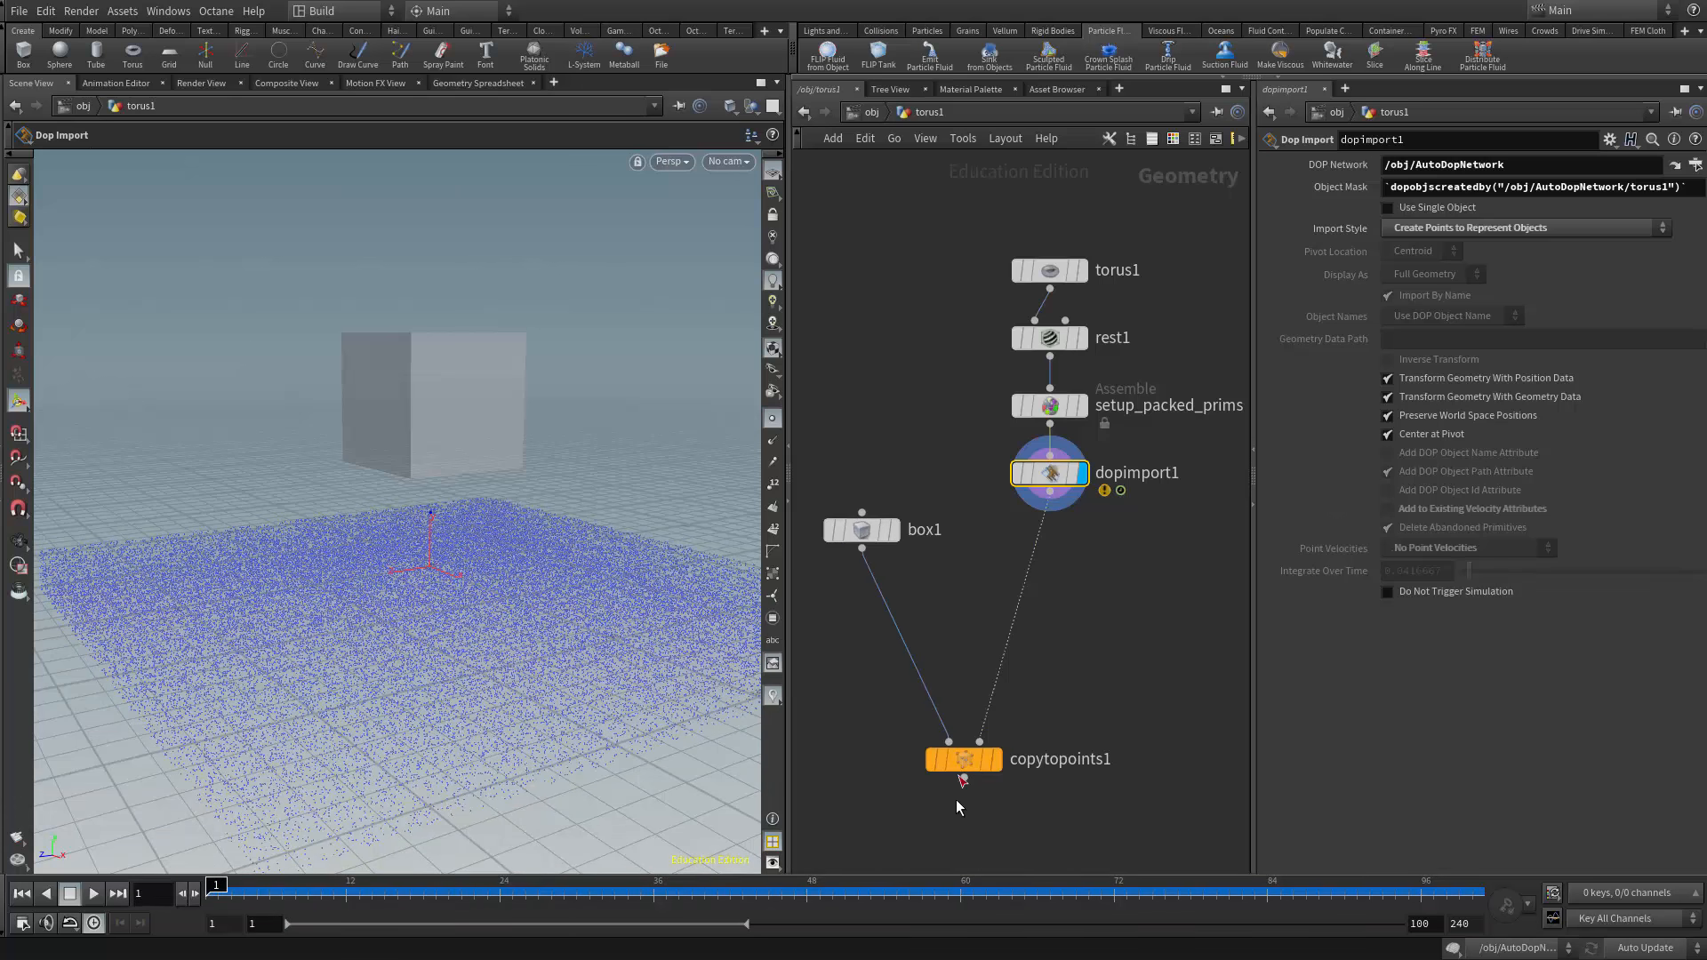
# - Move copytopoints1 up beneath the DOP import and bring up its node options
pyautogui.moveTo(962, 759); pyautogui.dragTo(962, 614)
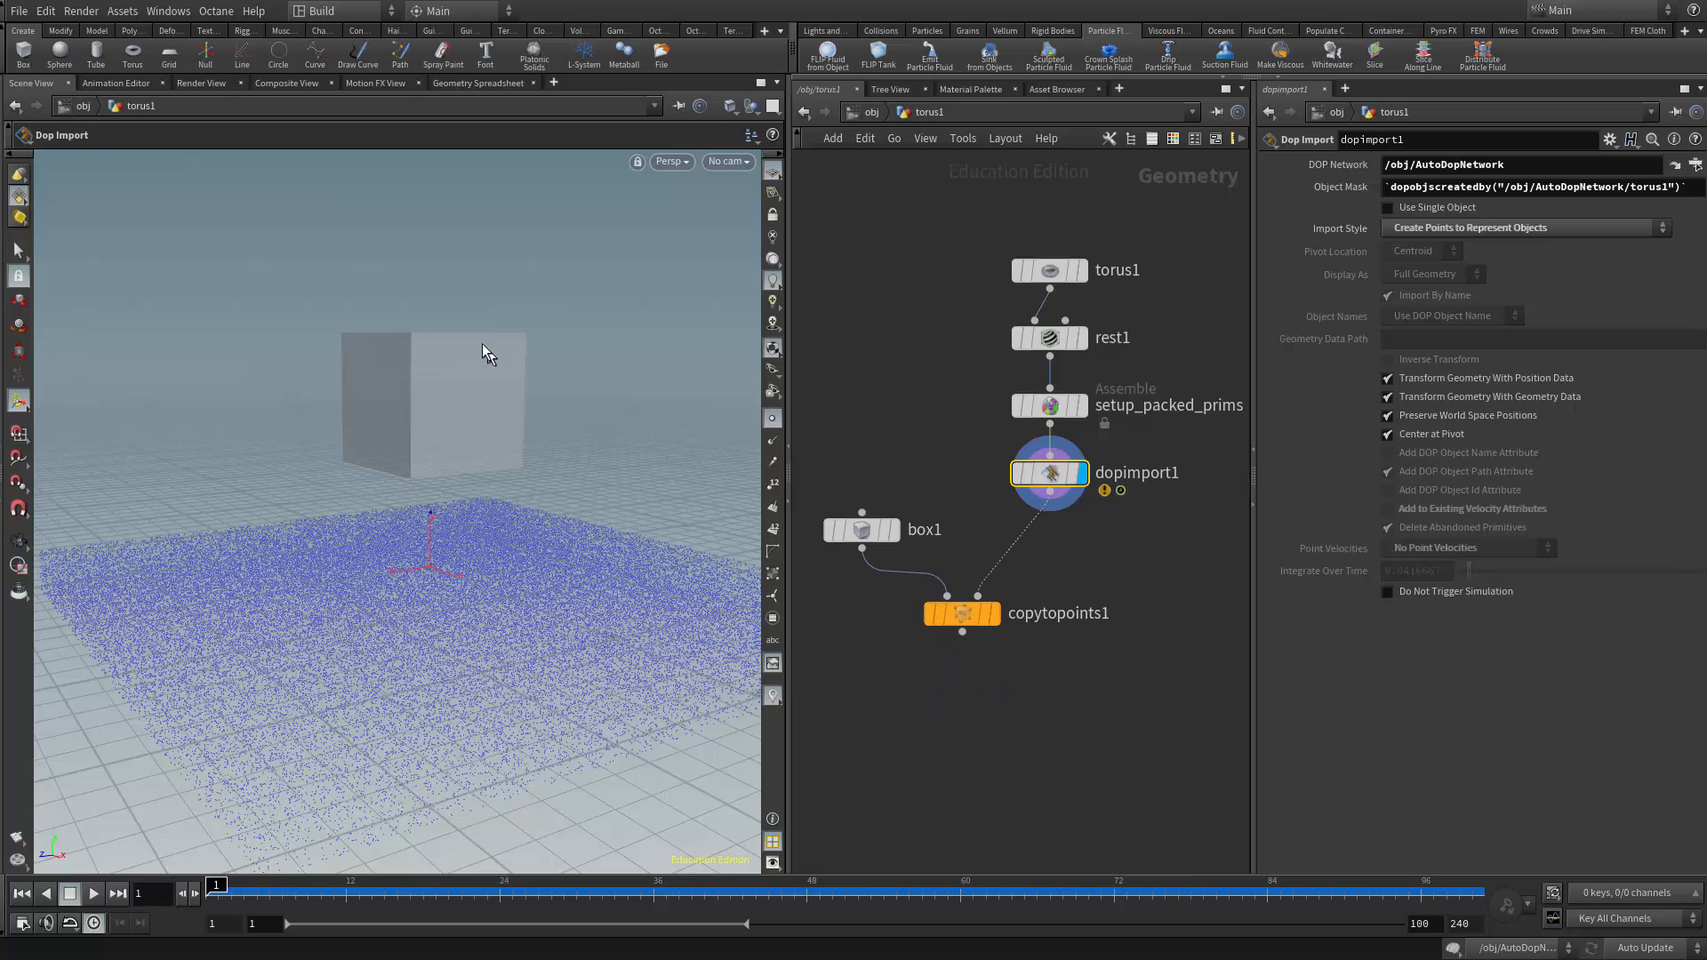
pyautogui.moveTo(433, 521)
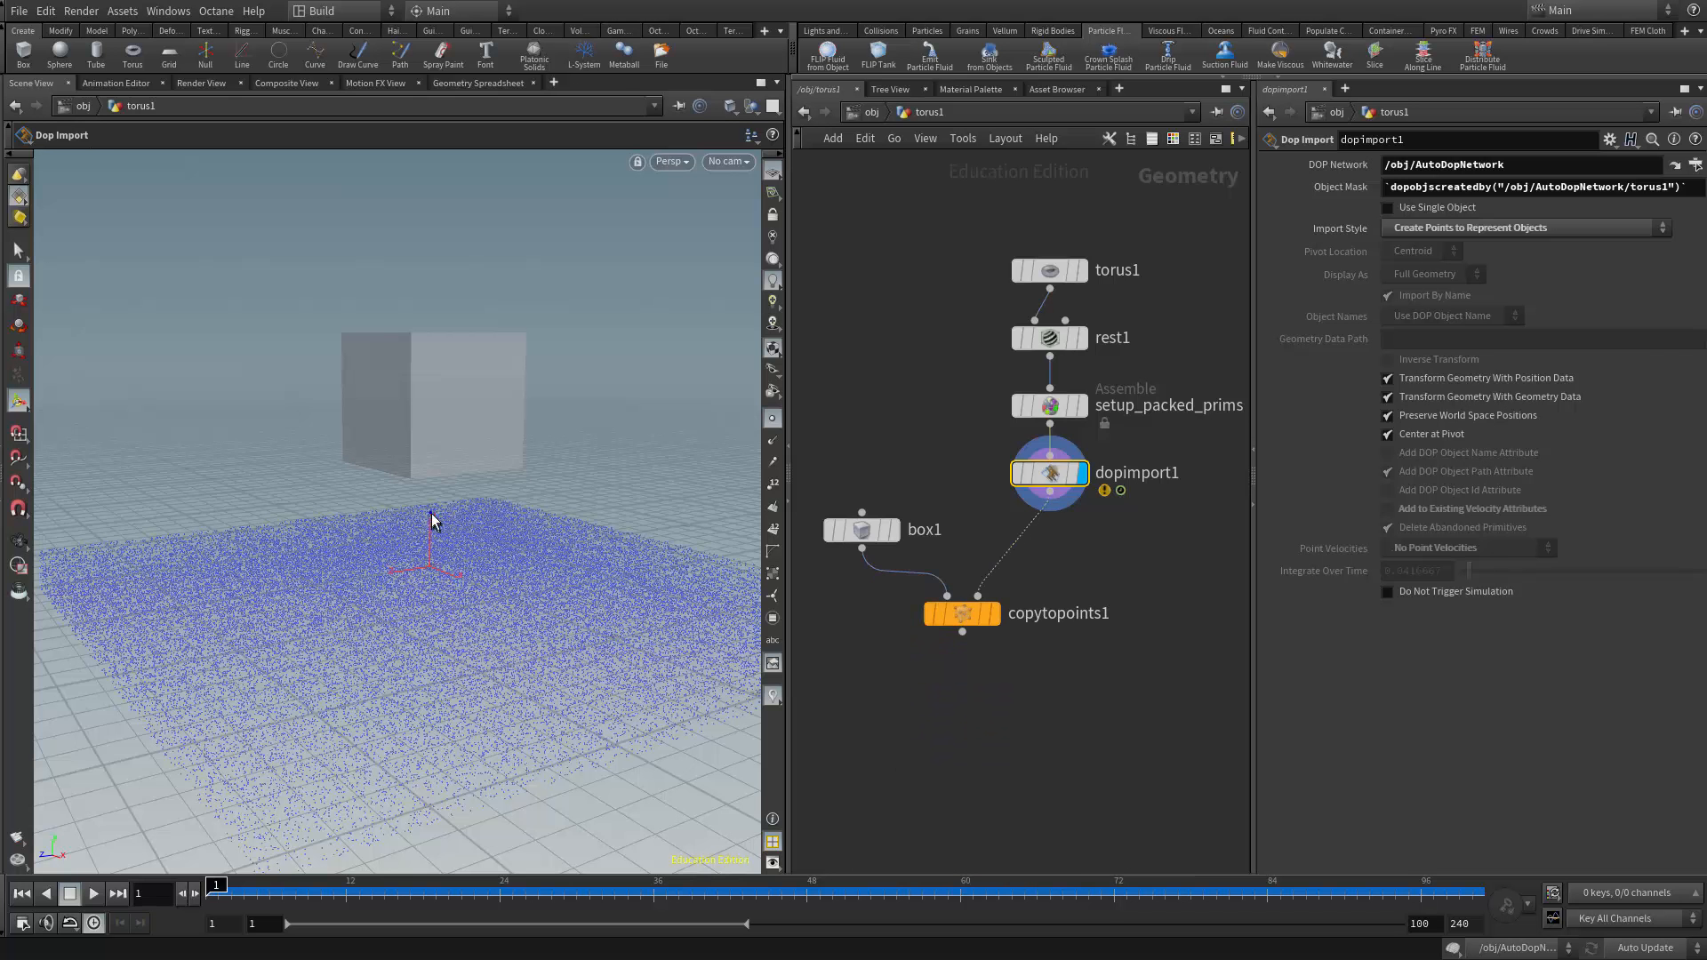
pyautogui.rightClick(963, 614)
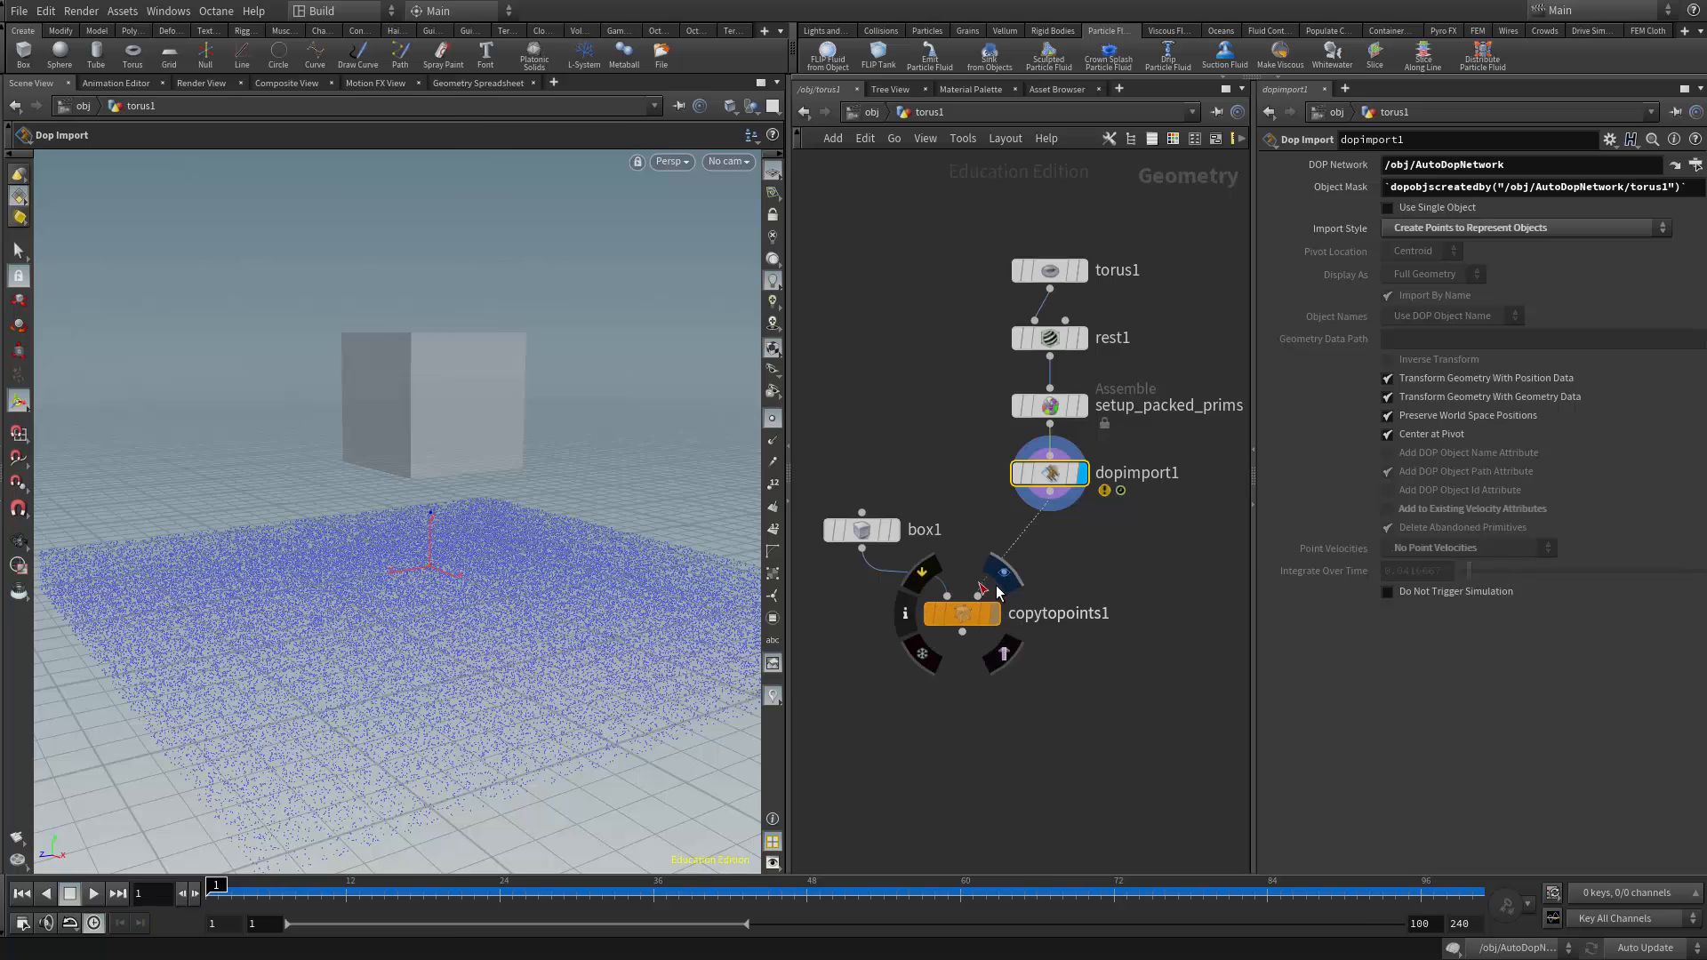
pyautogui.click(886, 270)
pyautogui.write('copy')
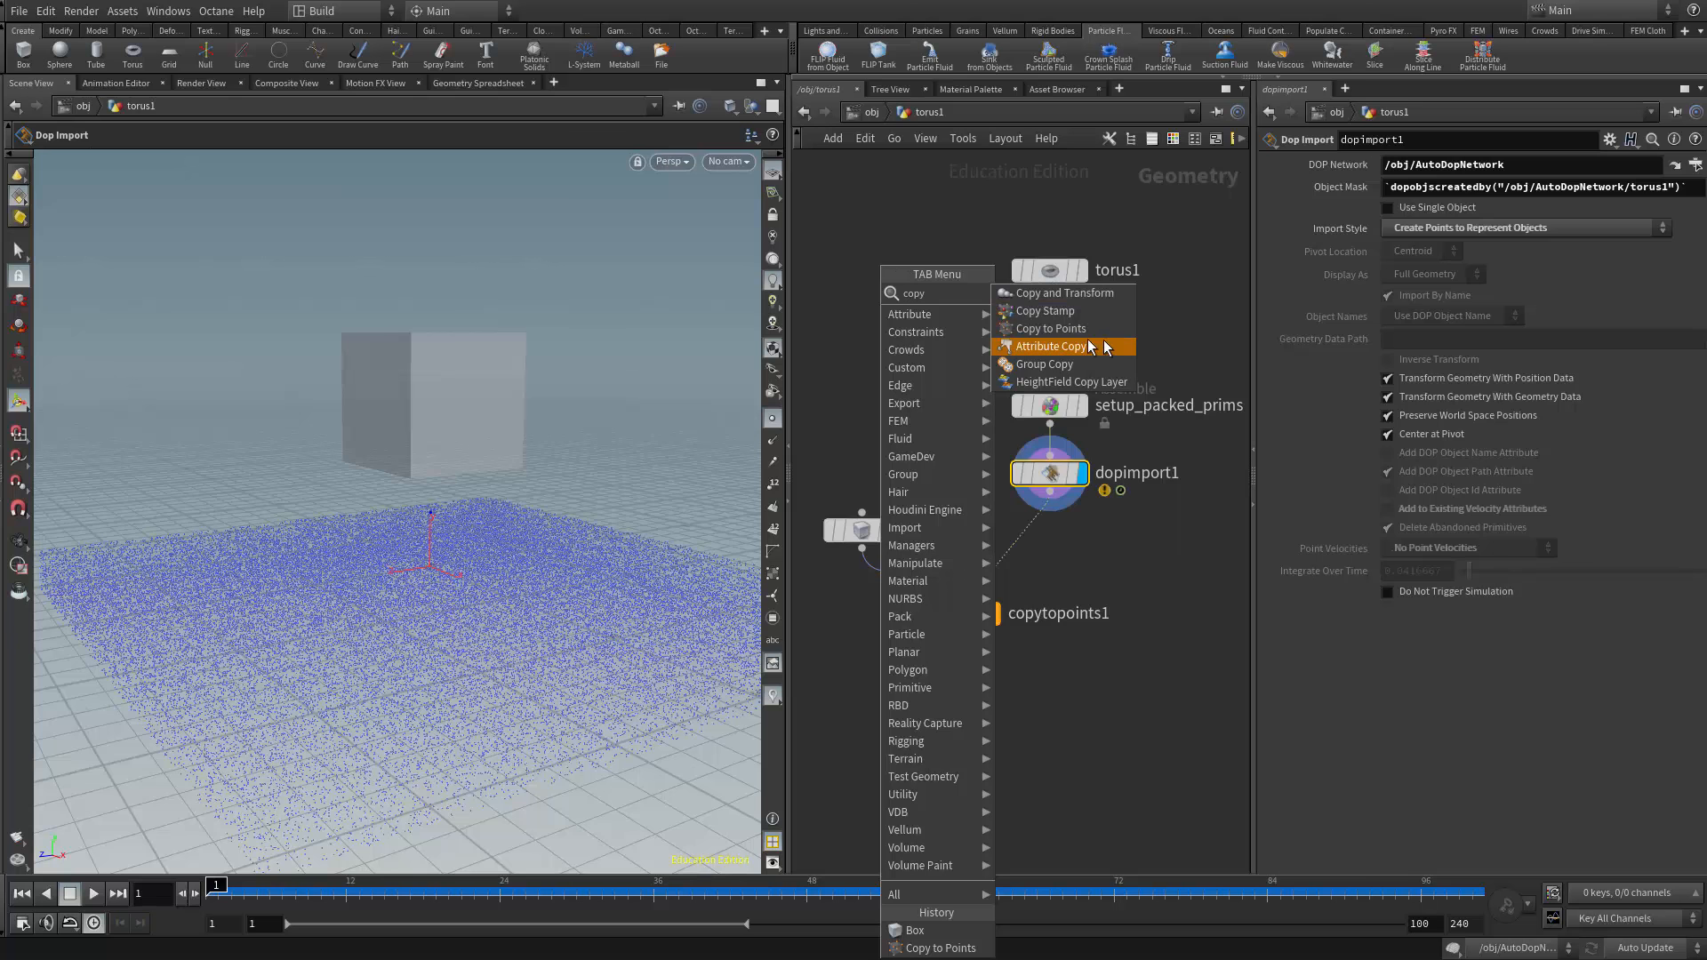
pyautogui.moveTo(1049, 327)
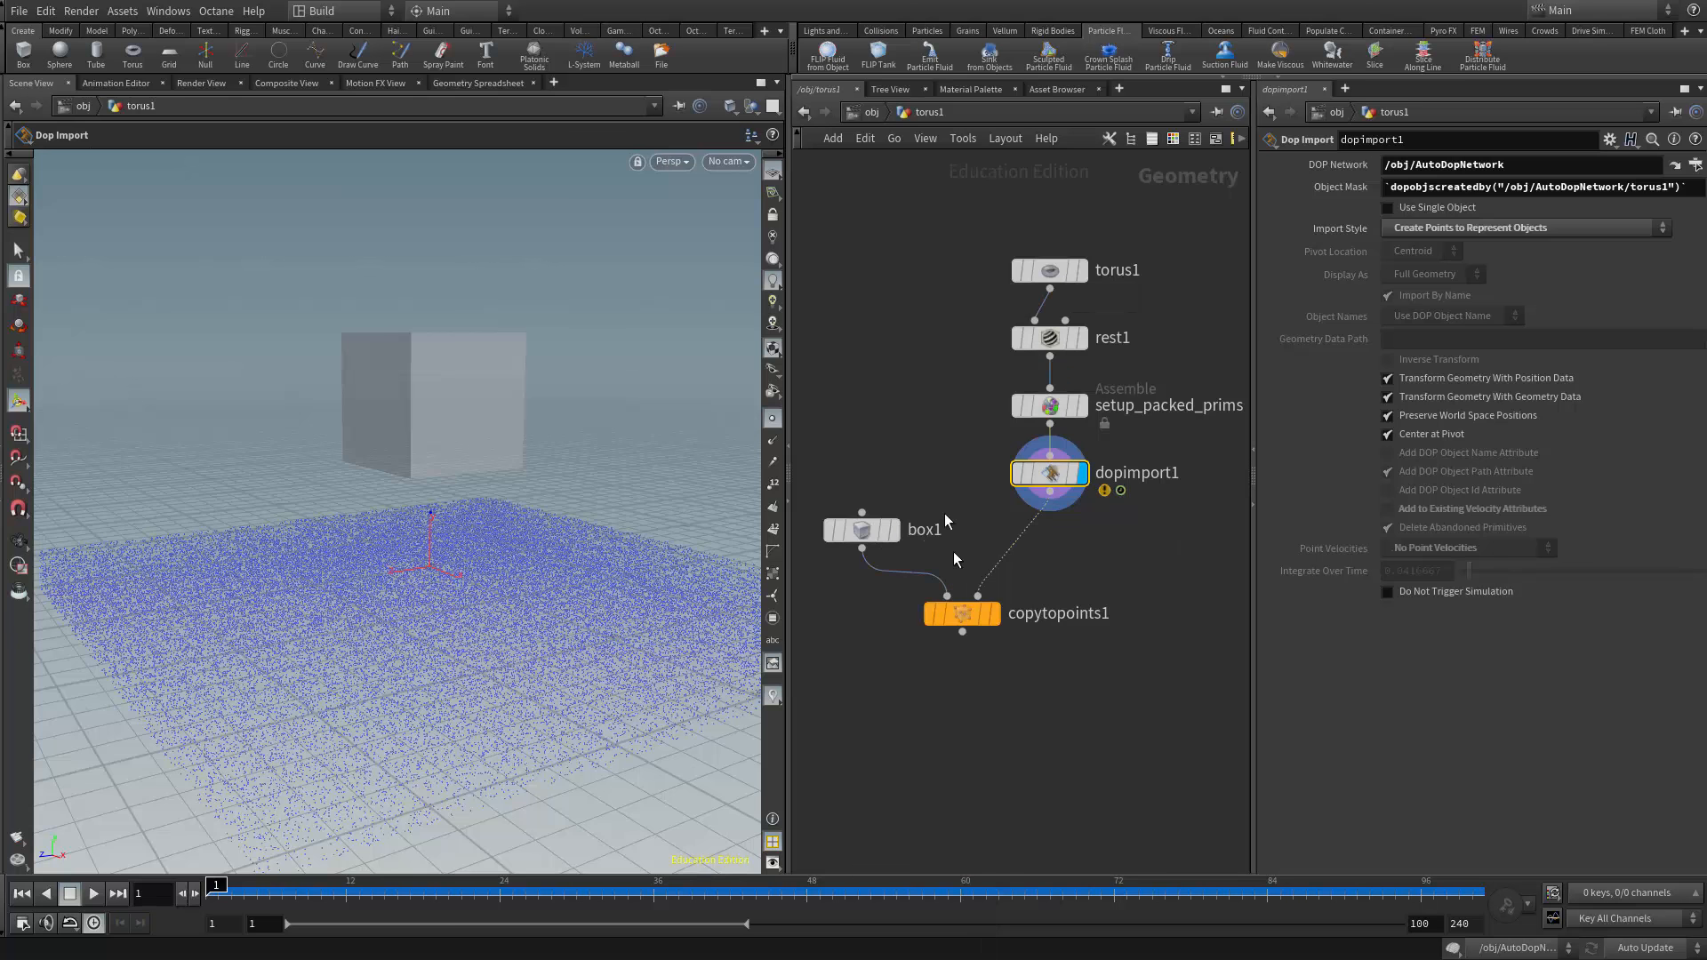
pyautogui.moveTo(1047, 557)
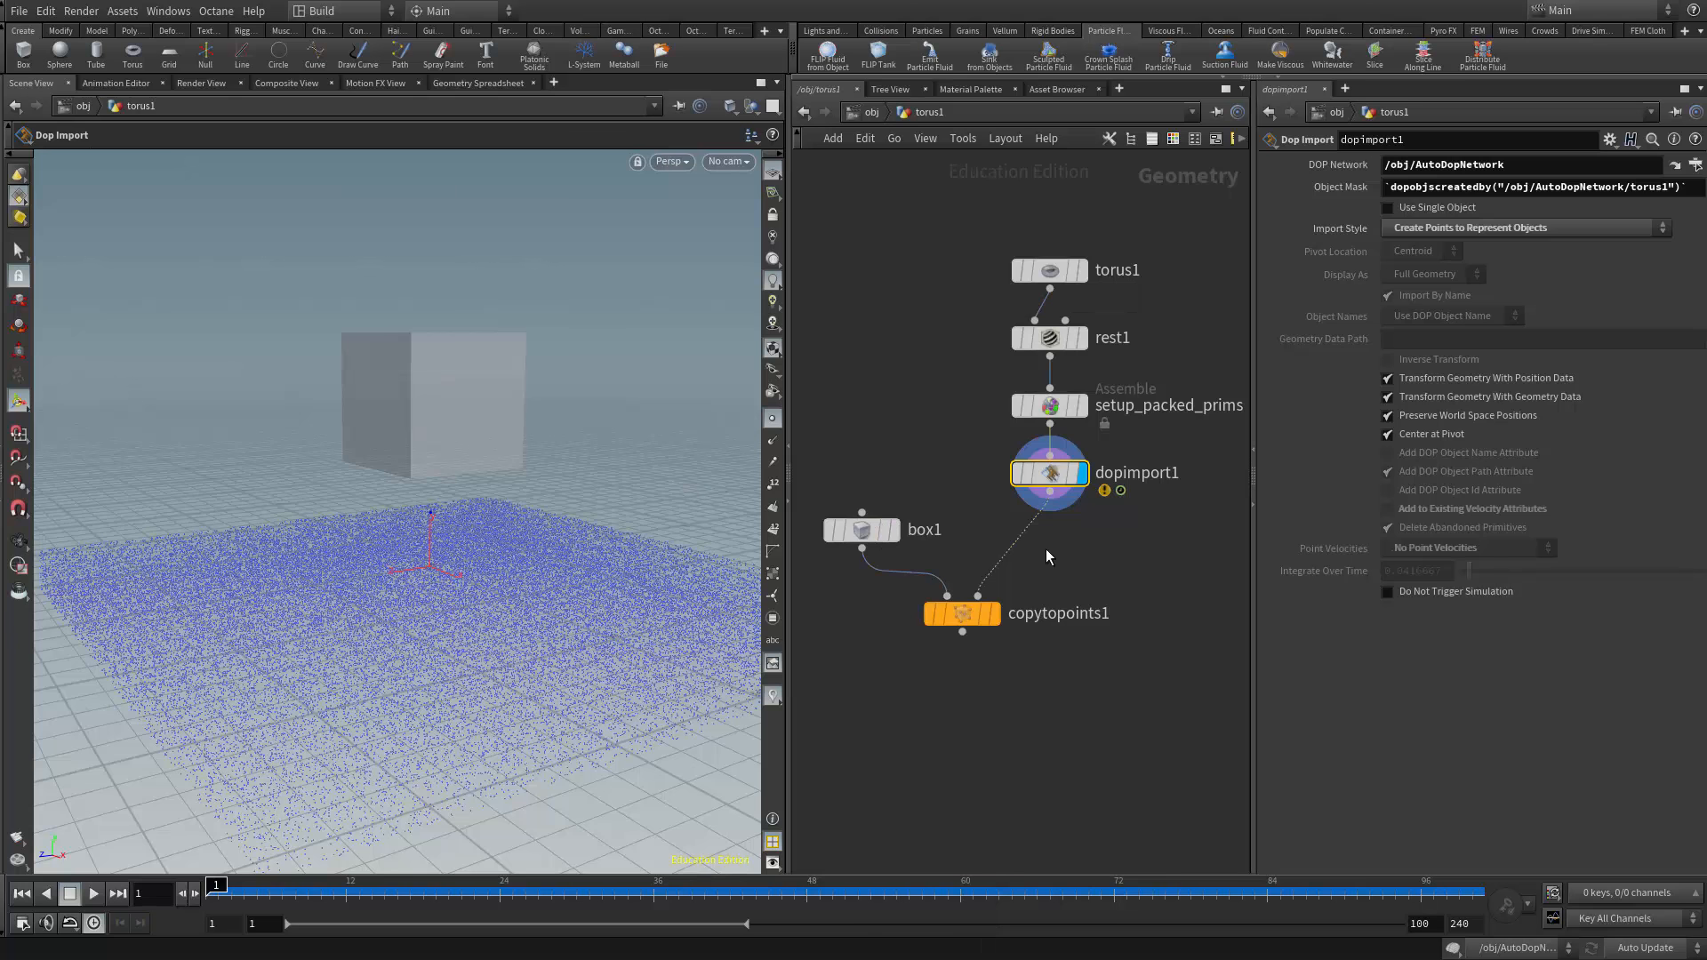
pyautogui.moveTo(1046, 544)
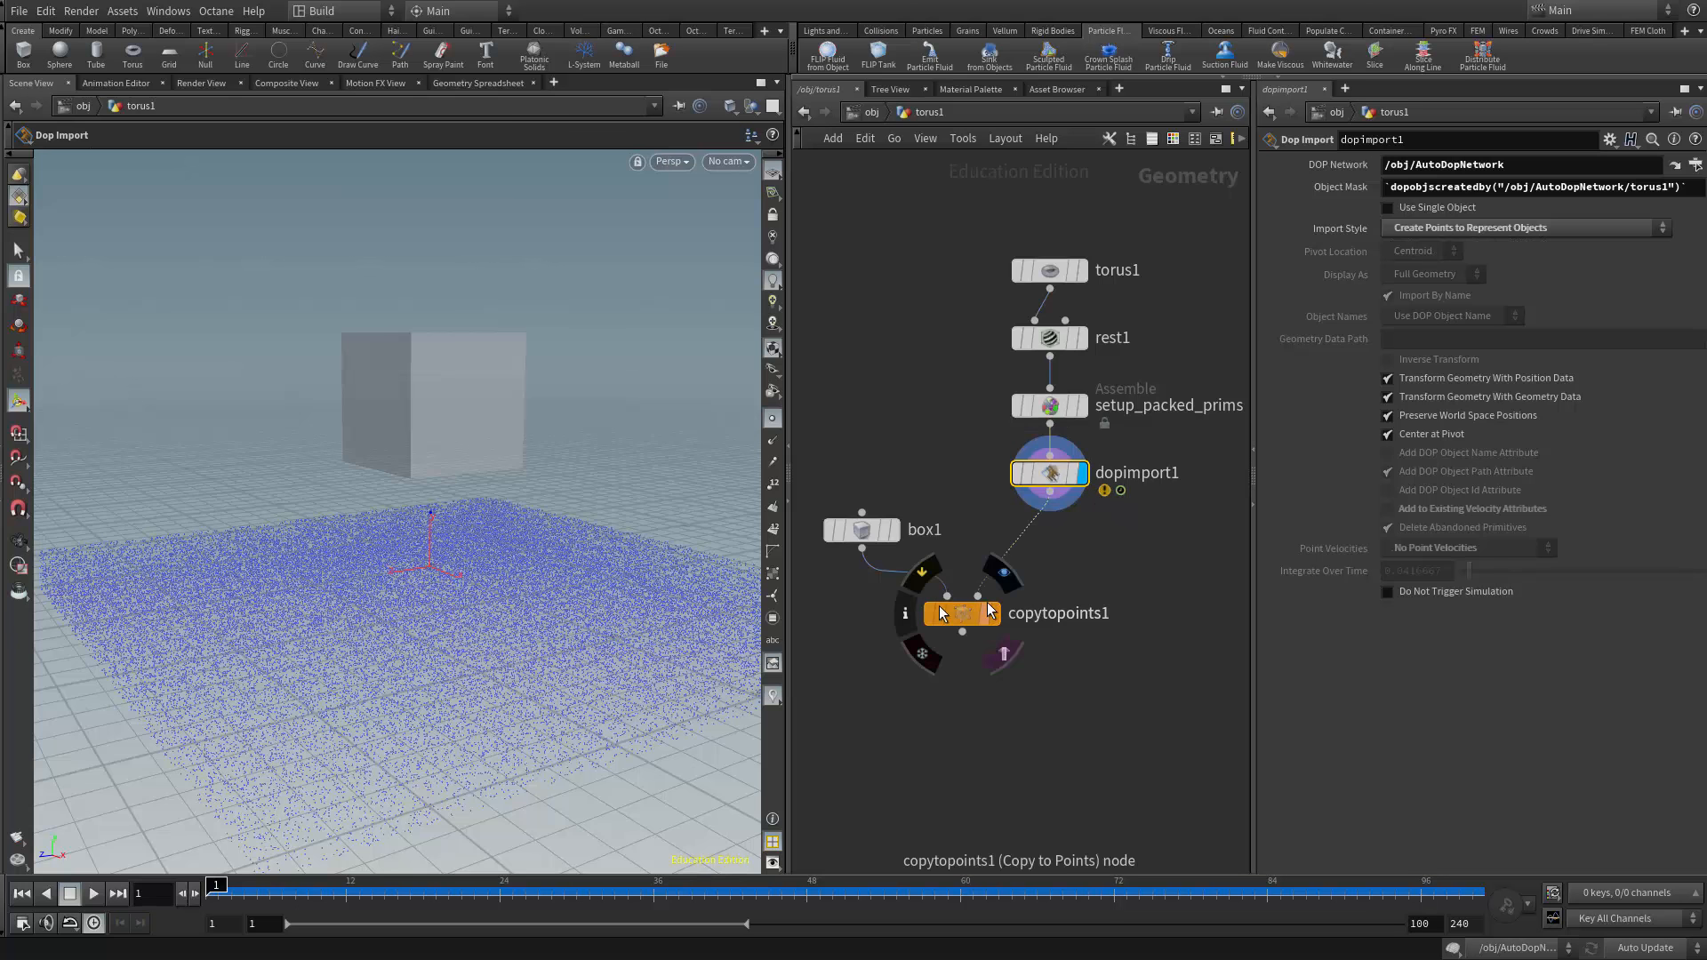
pyautogui.moveTo(950, 493)
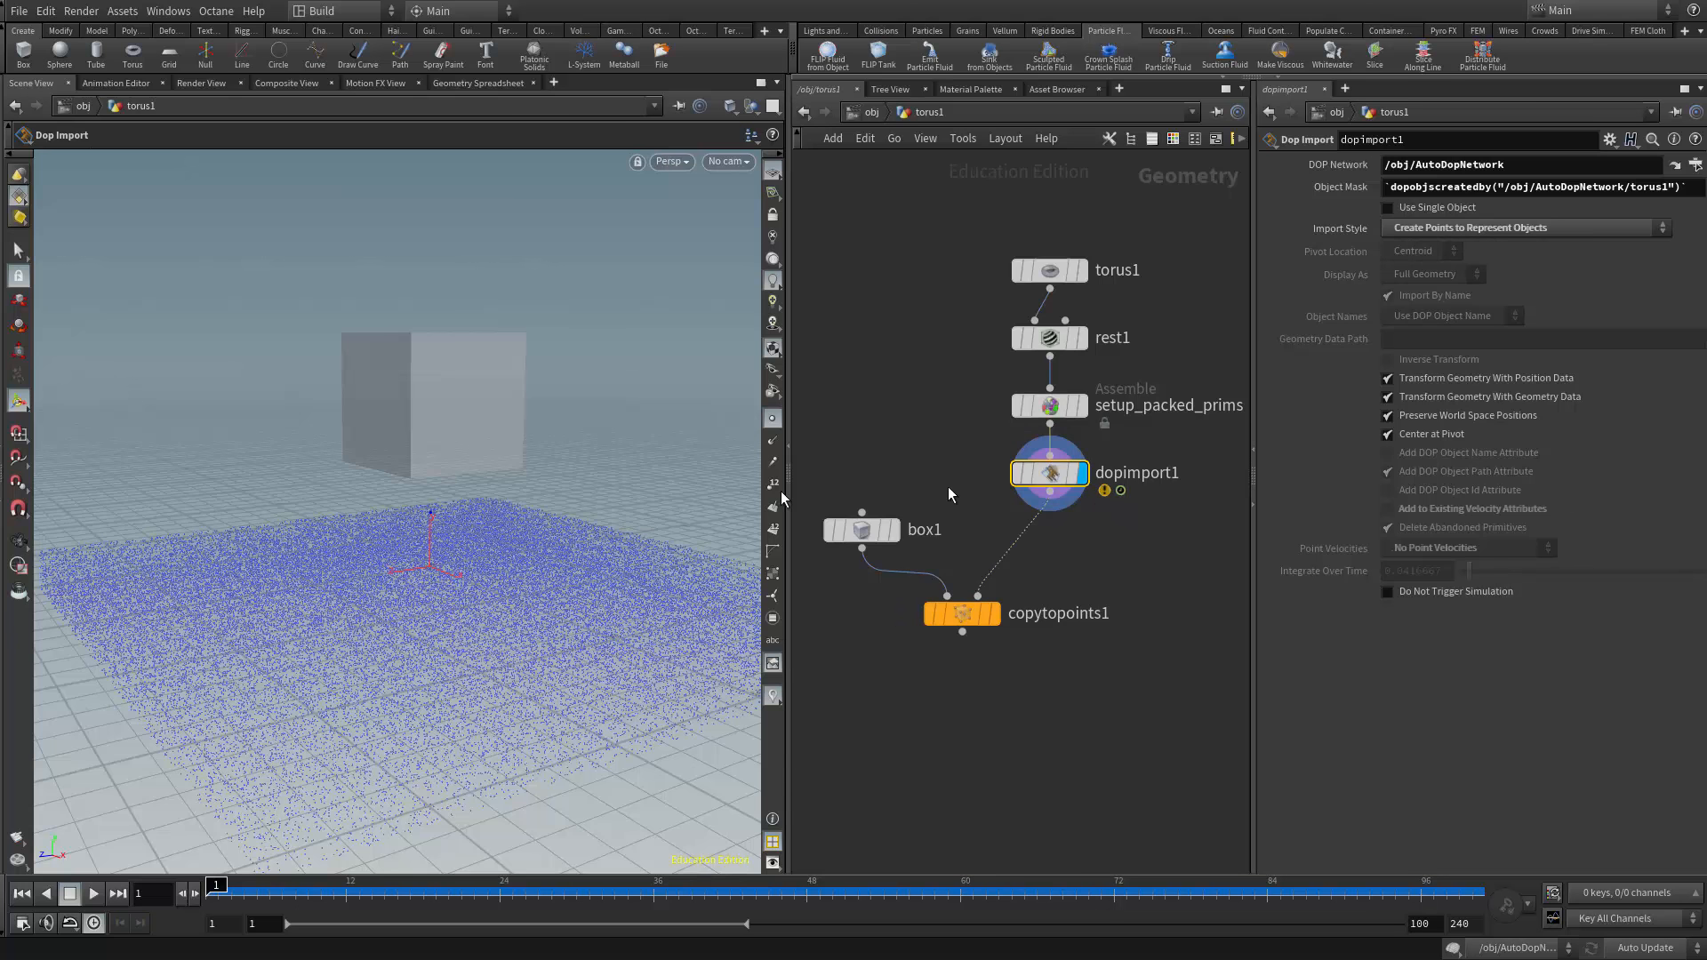
pyautogui.moveTo(1071, 522)
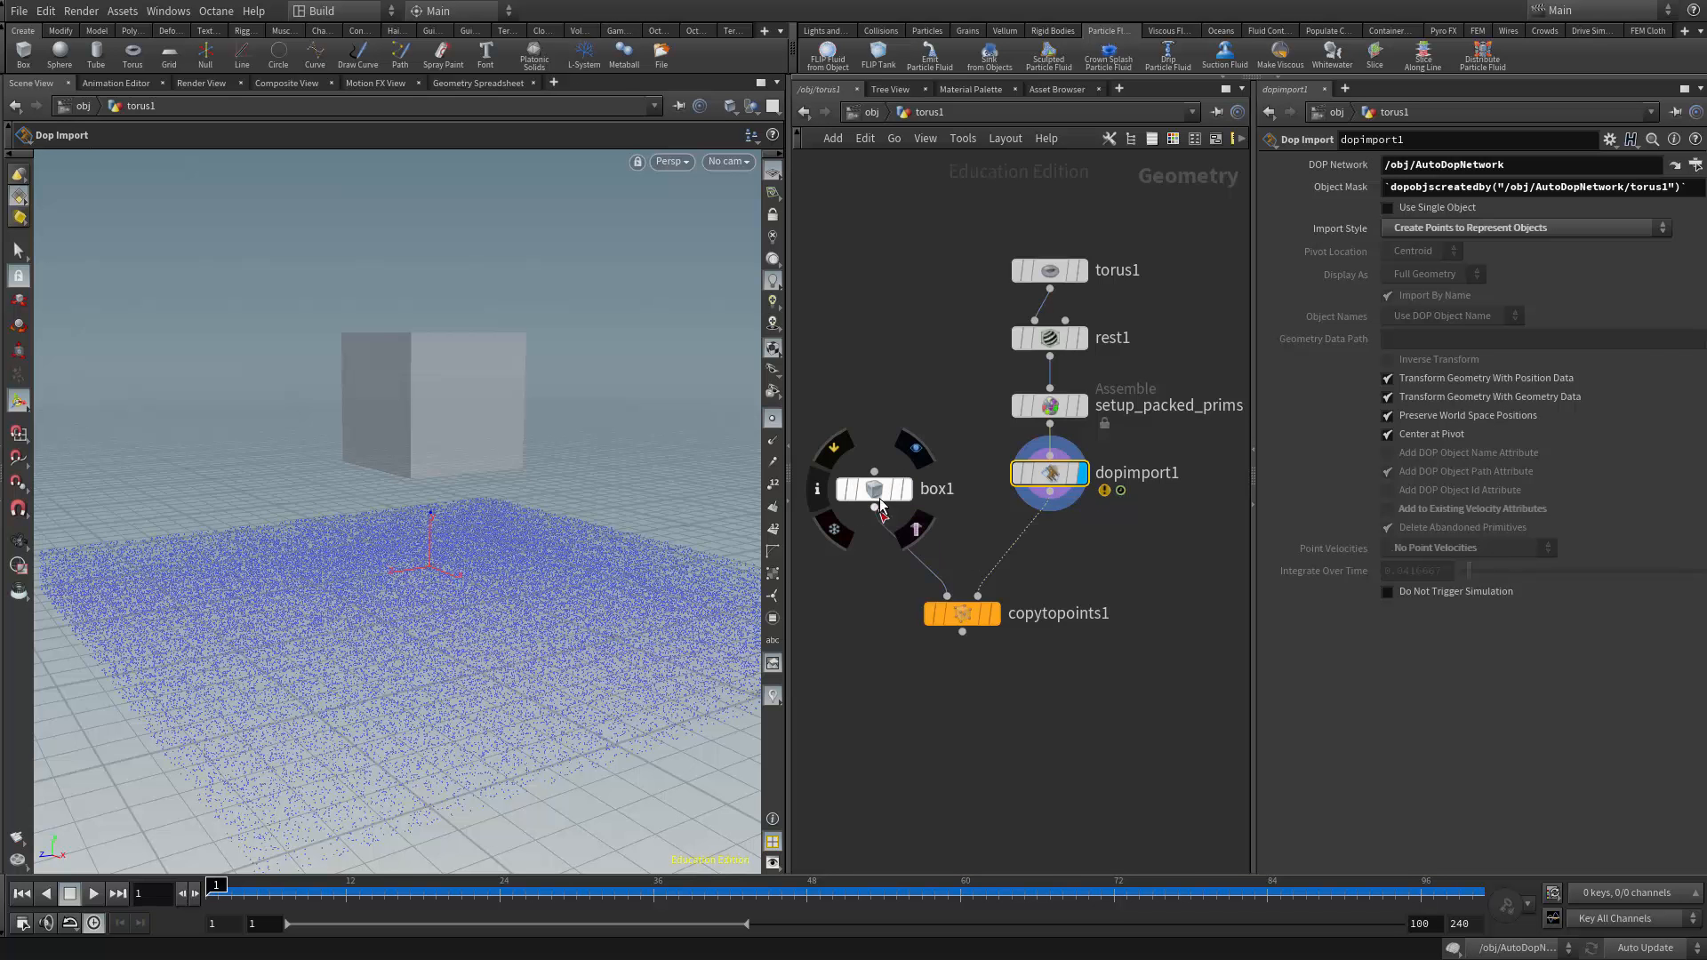
pyautogui.moveTo(880, 504)
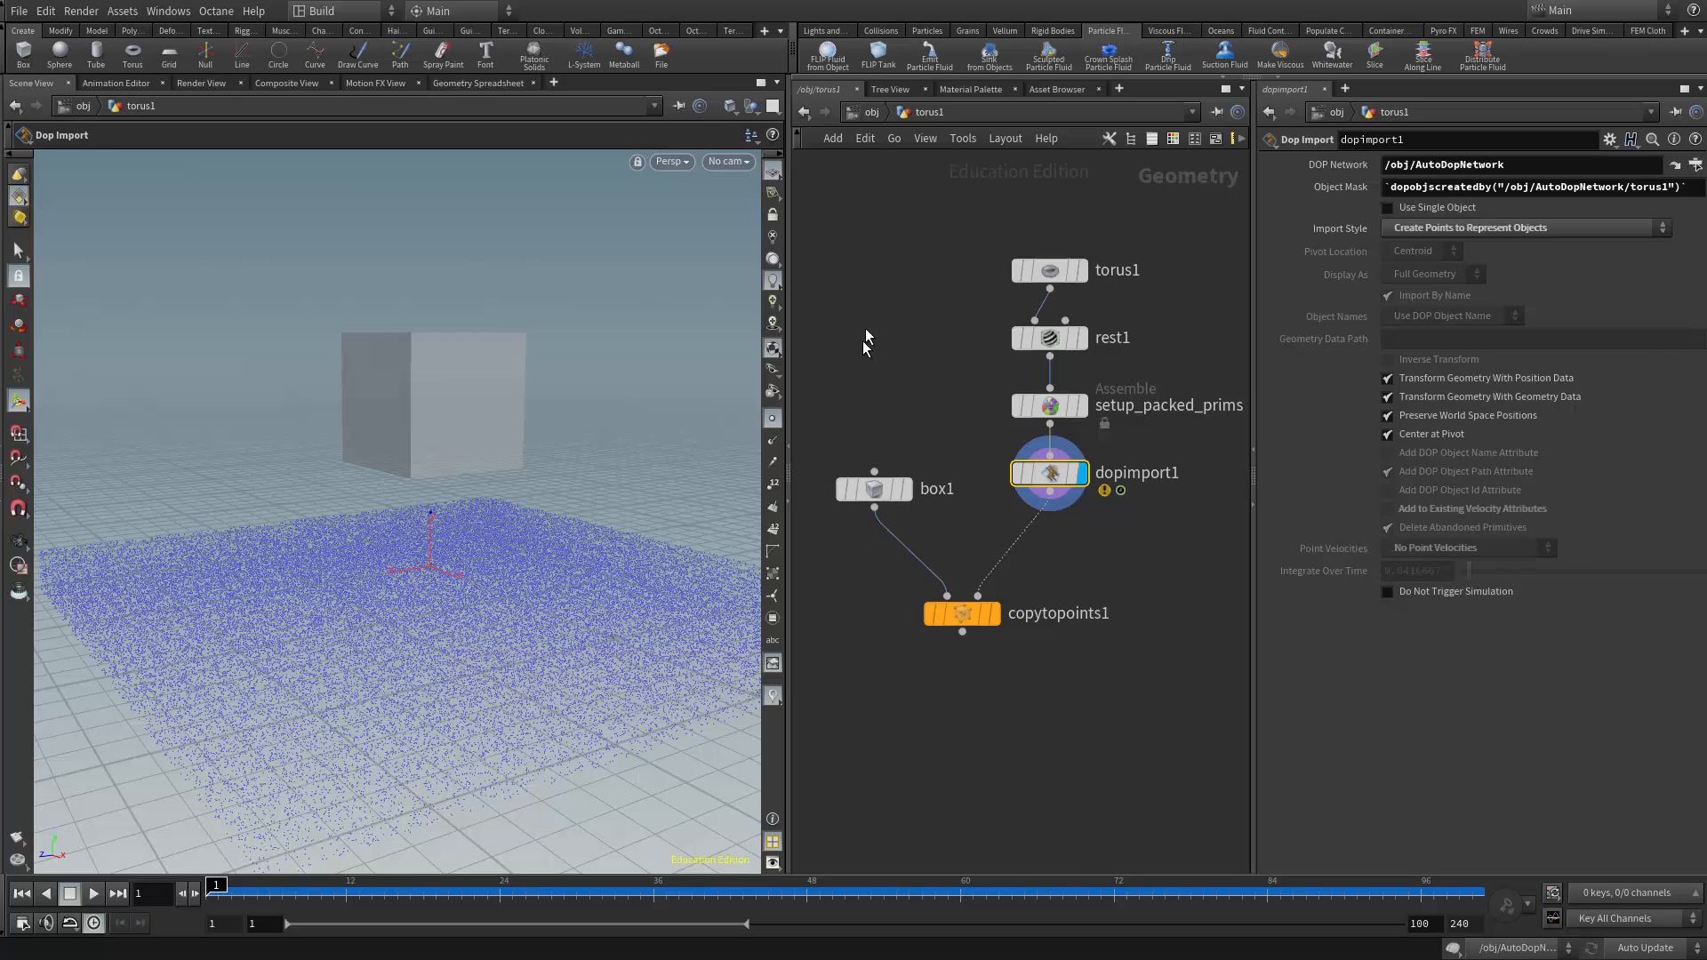
pyautogui.moveTo(877, 350)
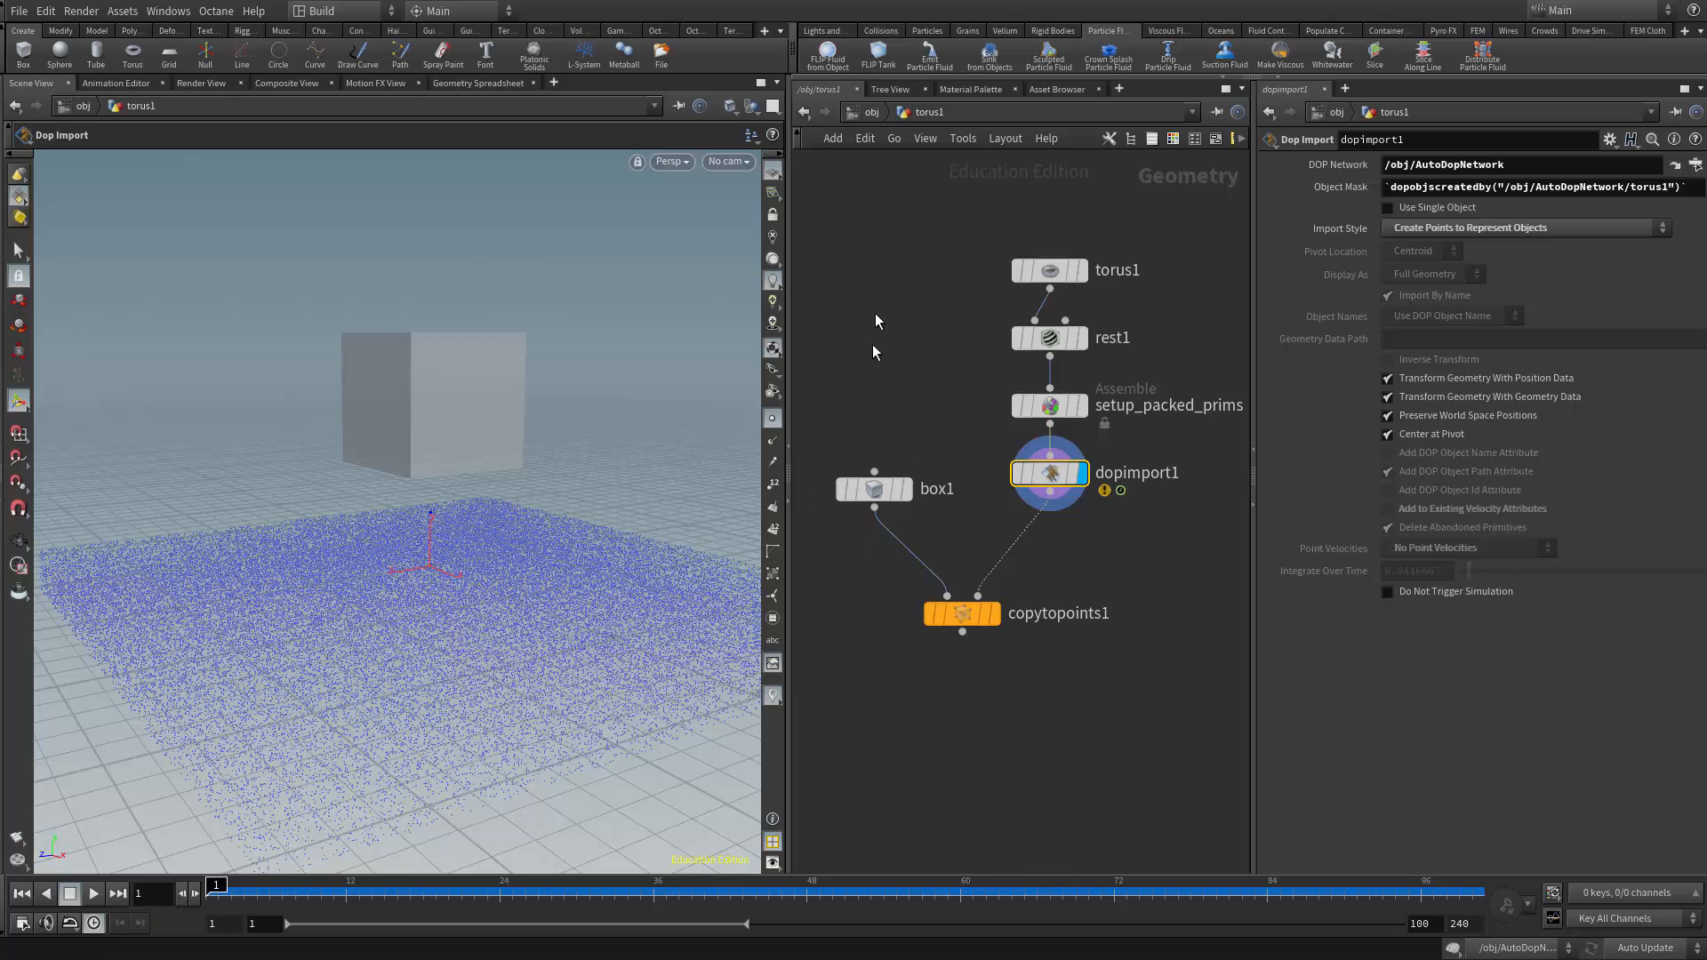
pyautogui.moveTo(947, 601)
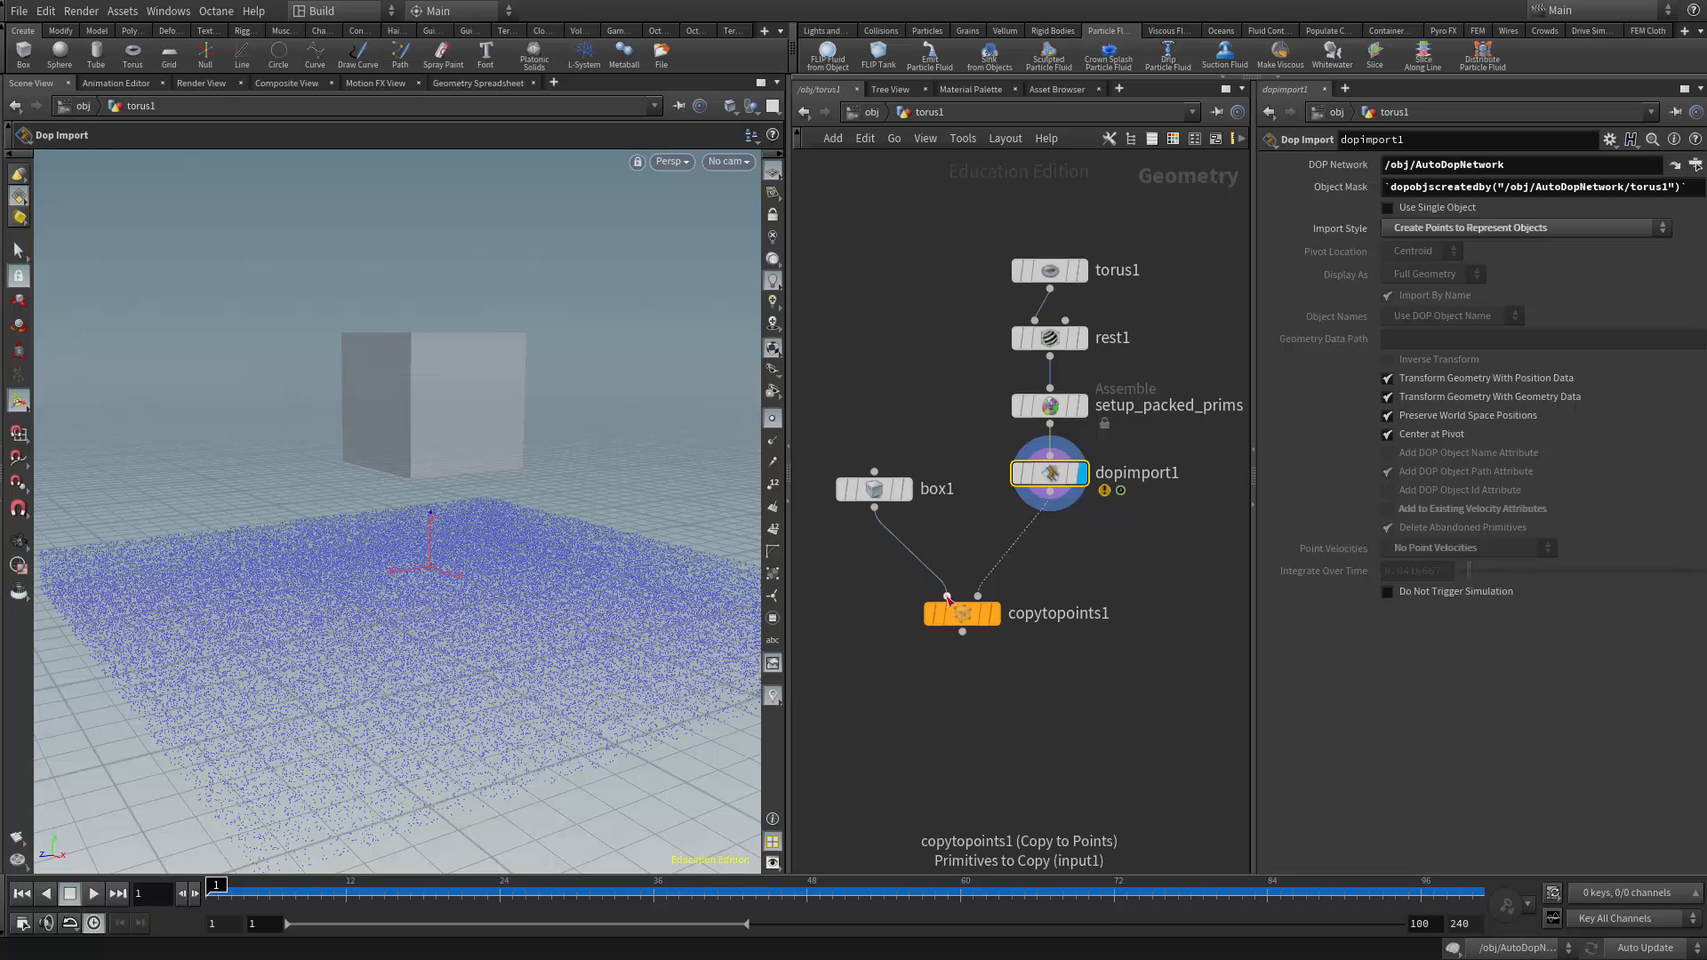
pyautogui.moveTo(950, 601)
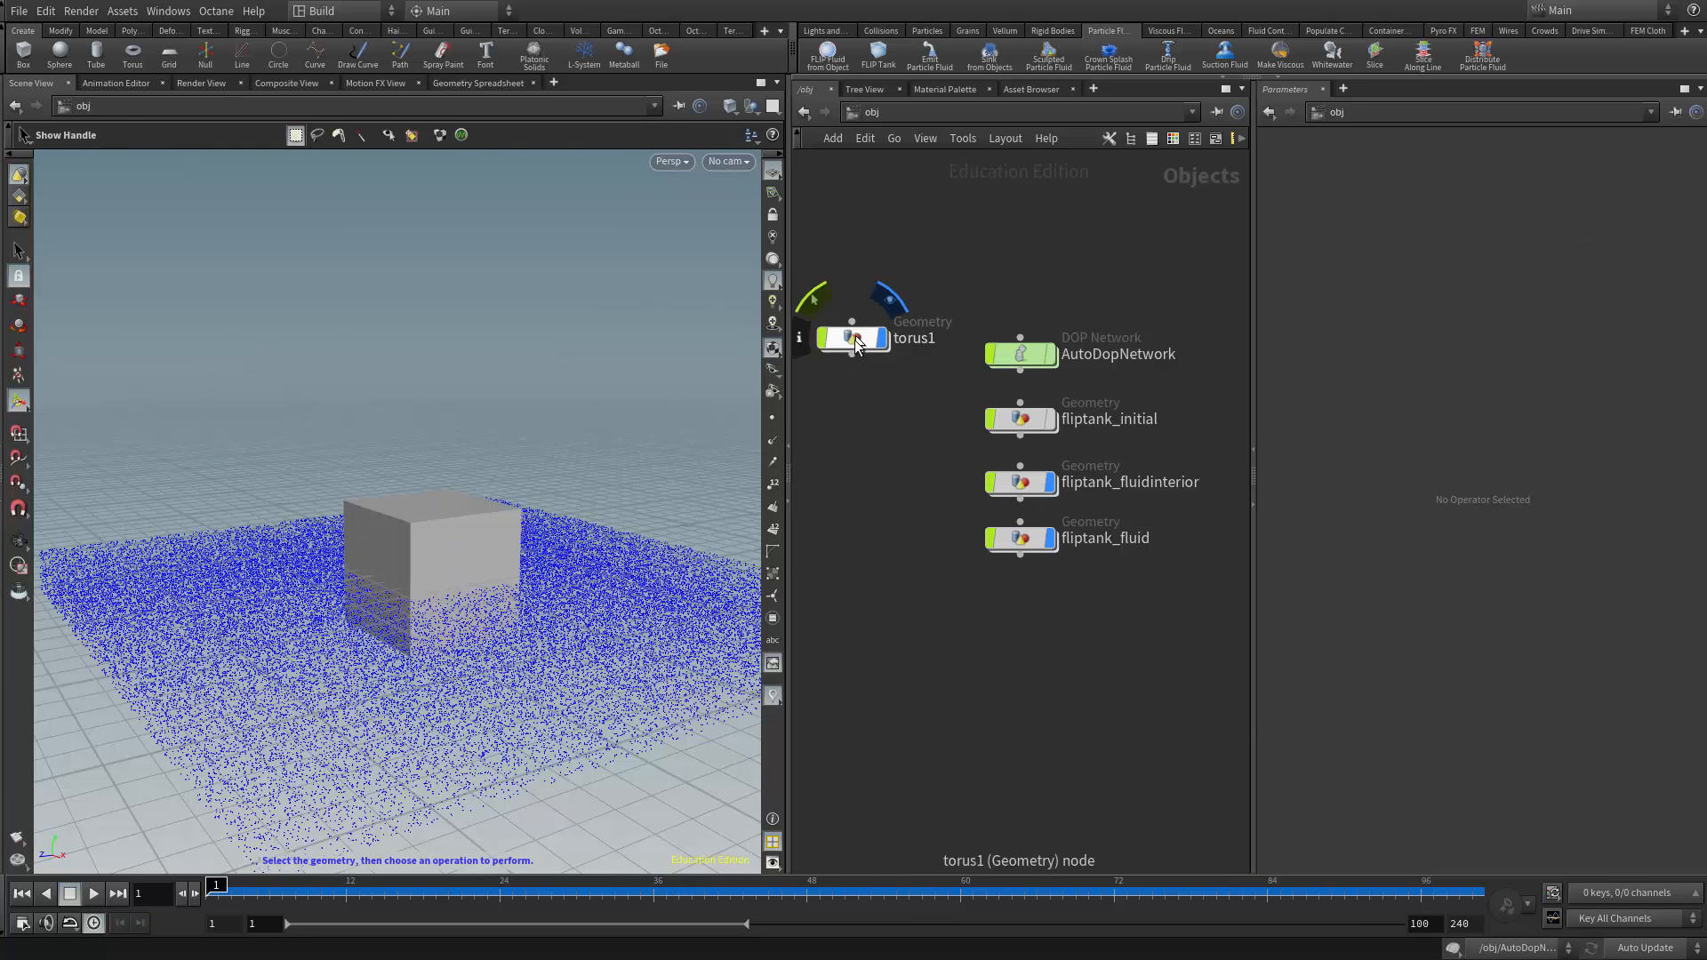
# - Inside torus1, check box1 and display copytopoints1 so the cube sits on the simulated point
pyautogui.doubleClick(861, 338)
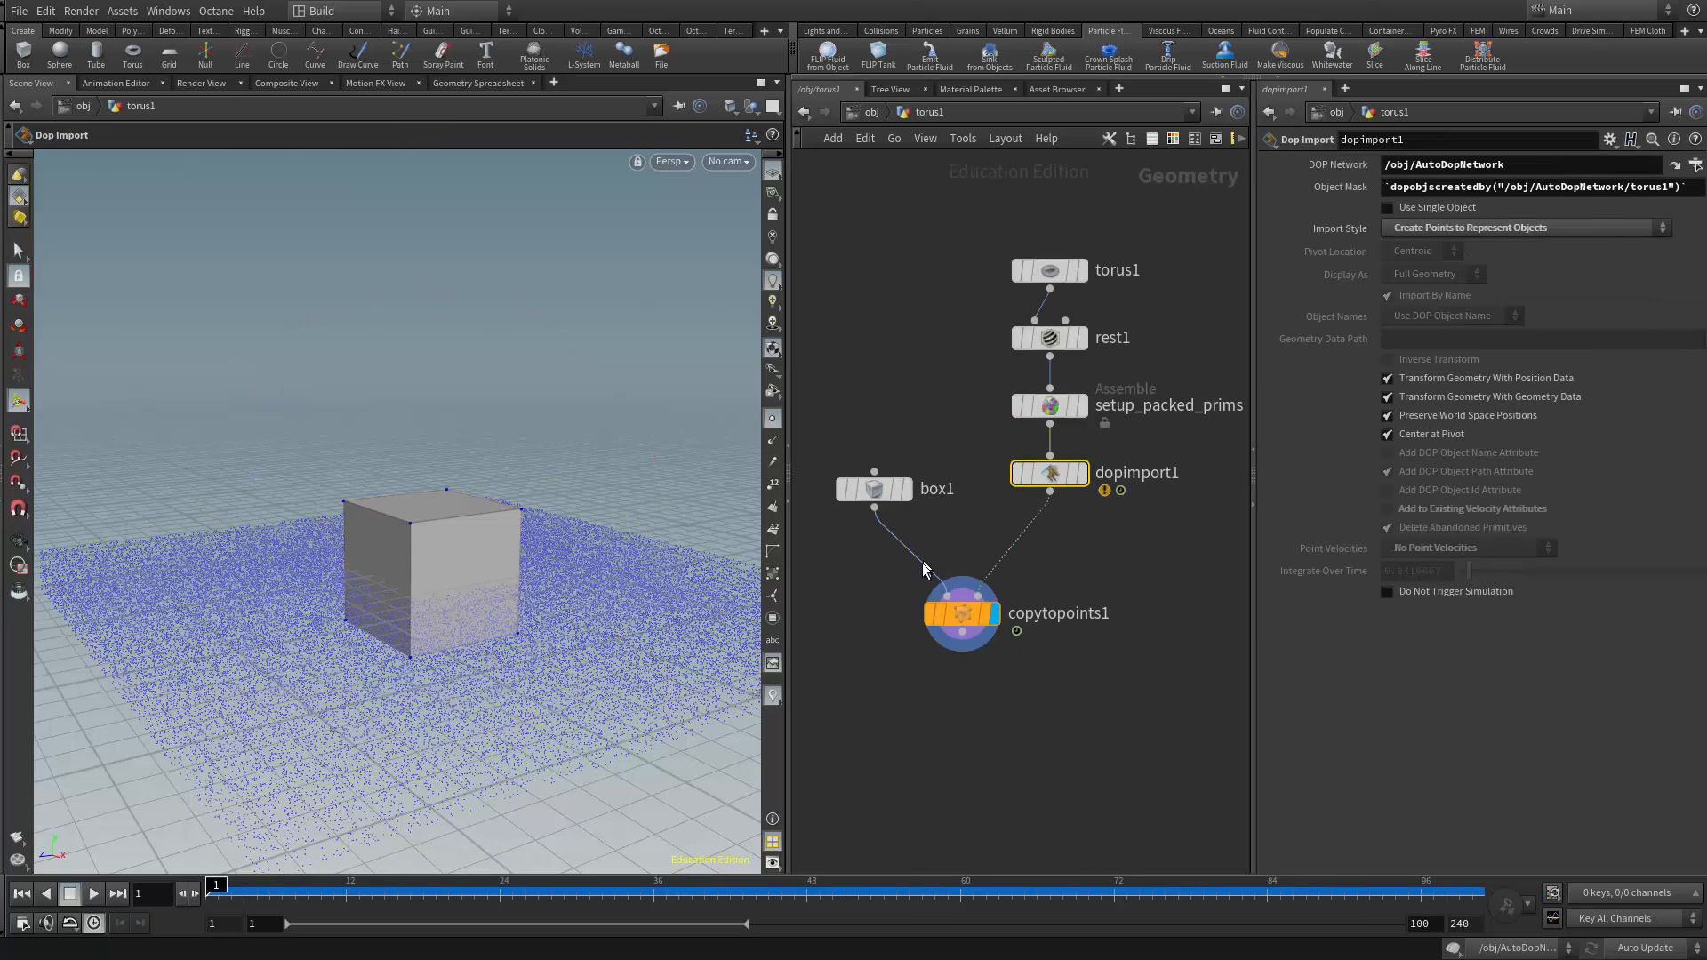
pyautogui.click(871, 487)
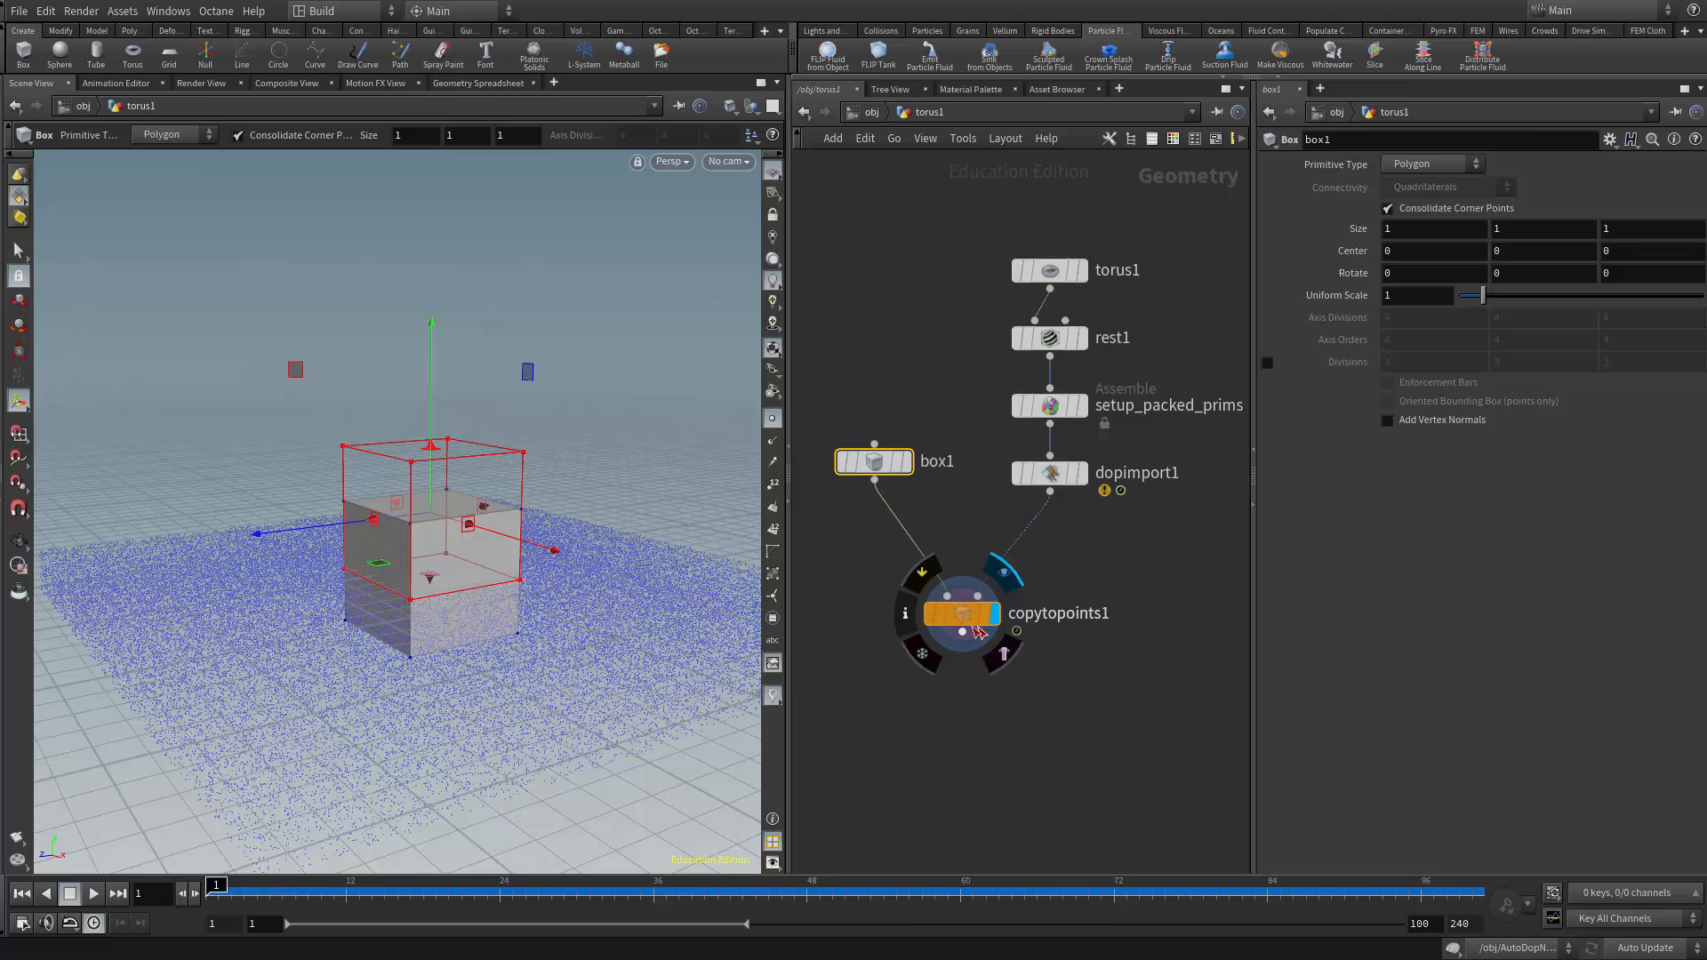
pyautogui.click(958, 614)
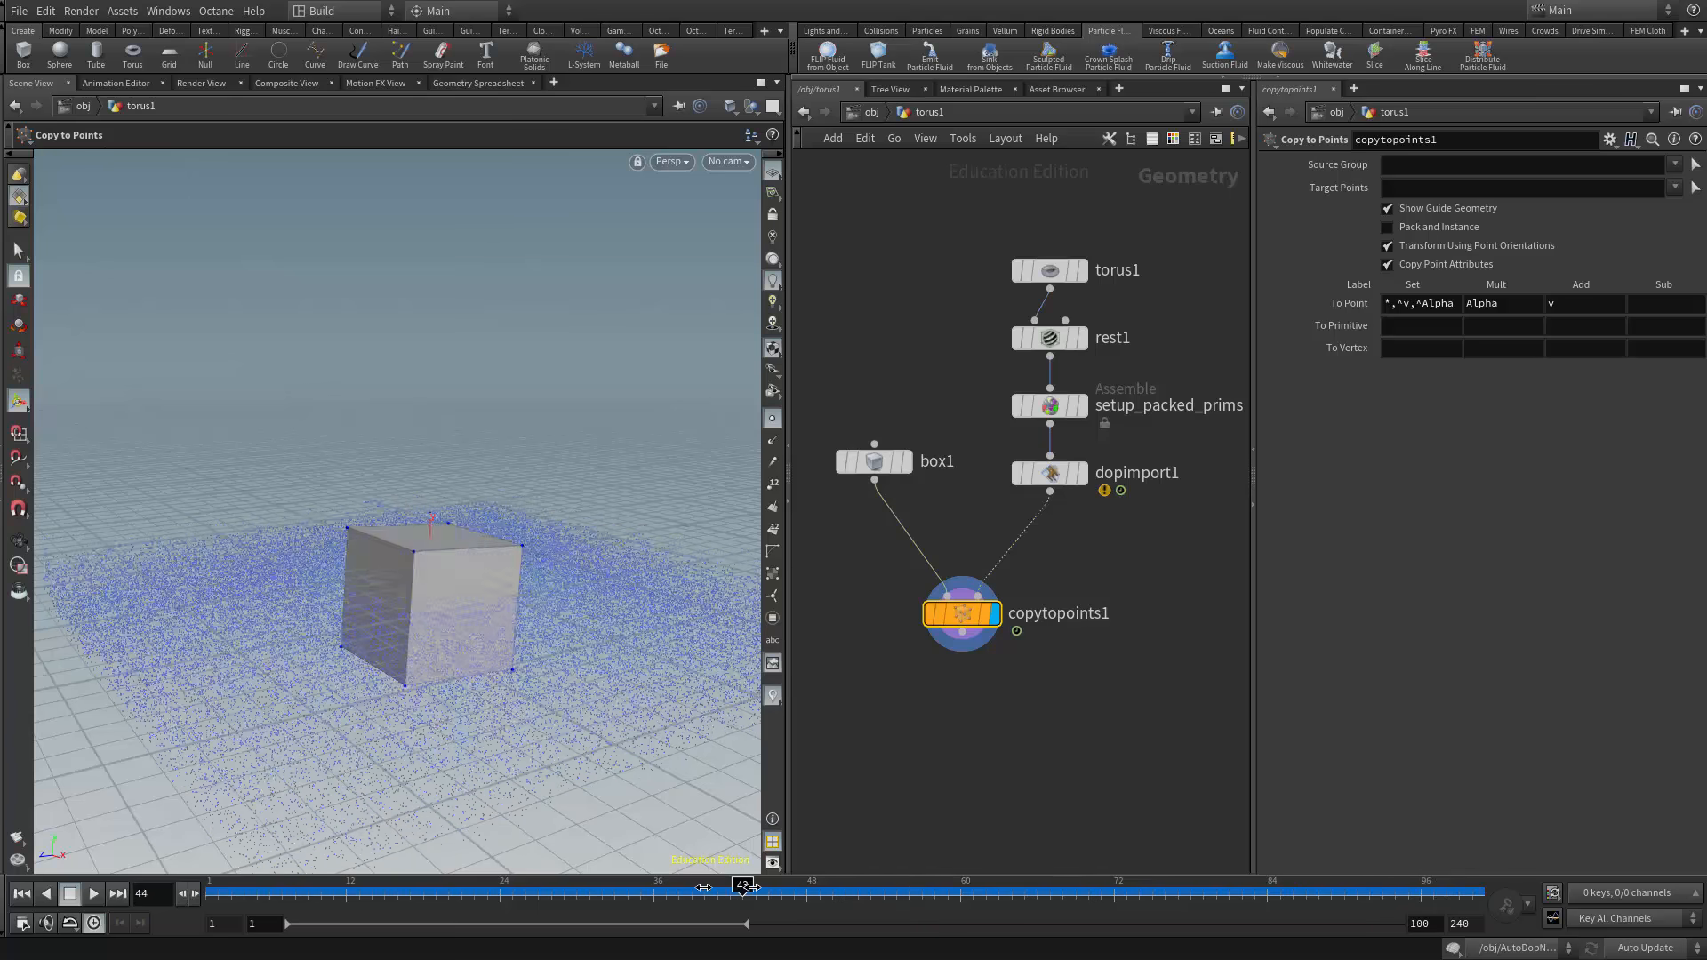
# - Scrub across frames around 50, 10 and 78 to confirm the cube follows the simulated point
pyautogui.moveTo(743, 883); pyautogui.dragTo(845, 884)
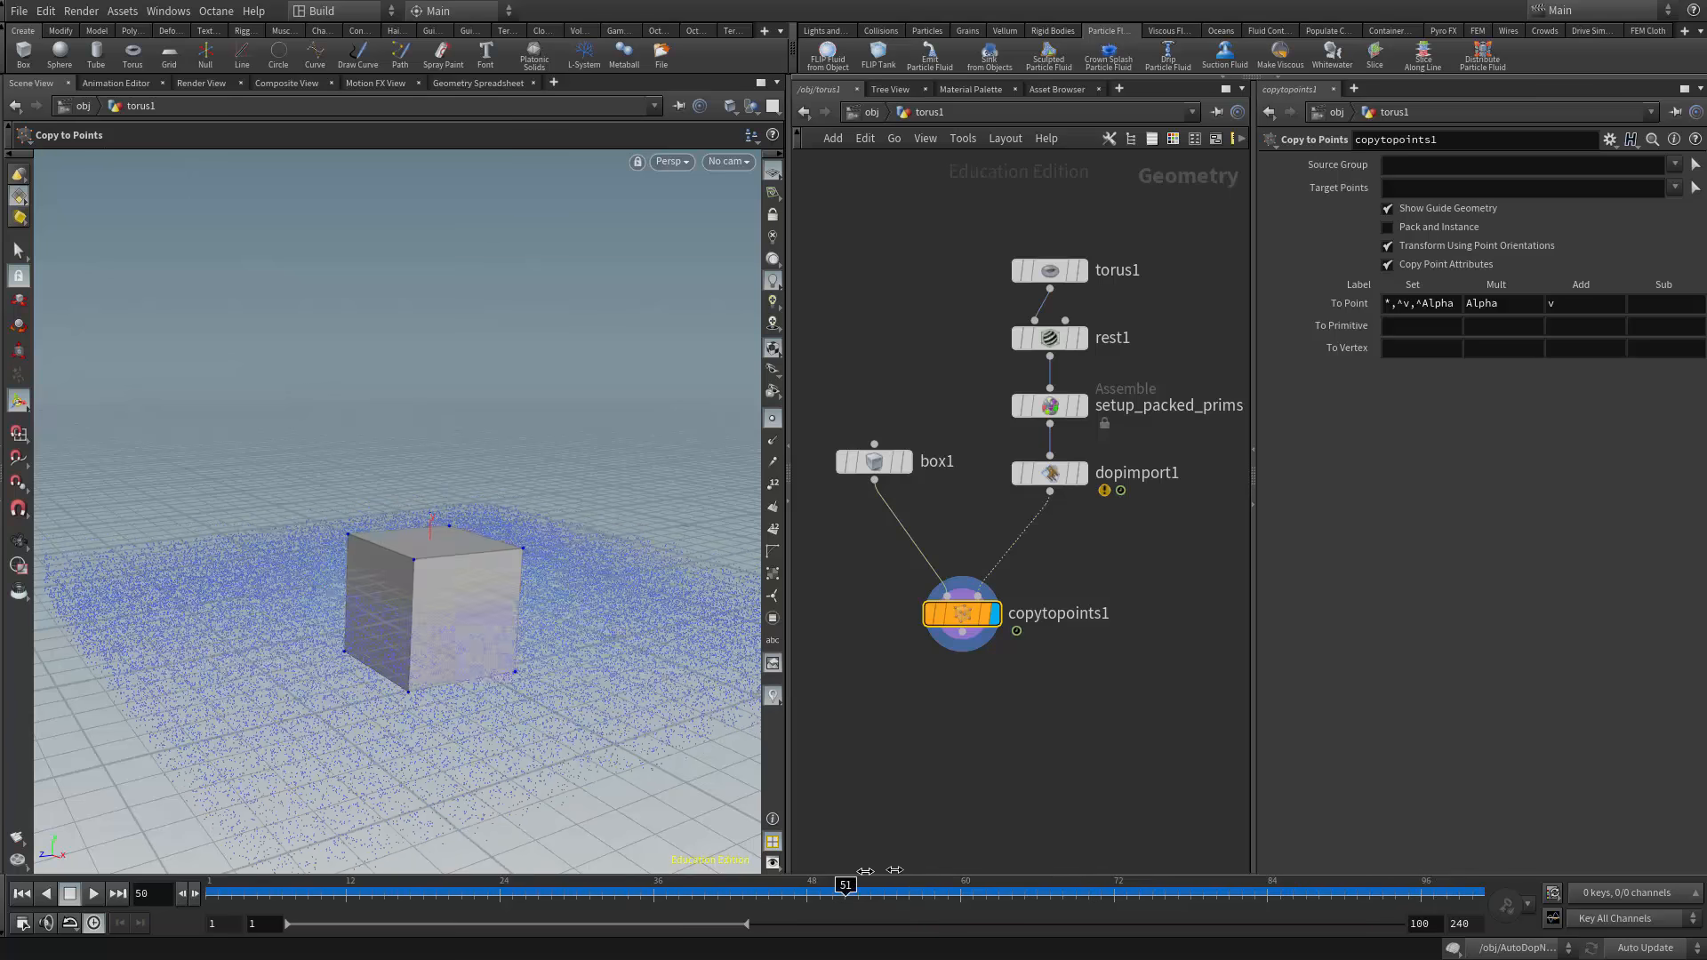
pyautogui.moveTo(843, 884); pyautogui.dragTo(527, 884)
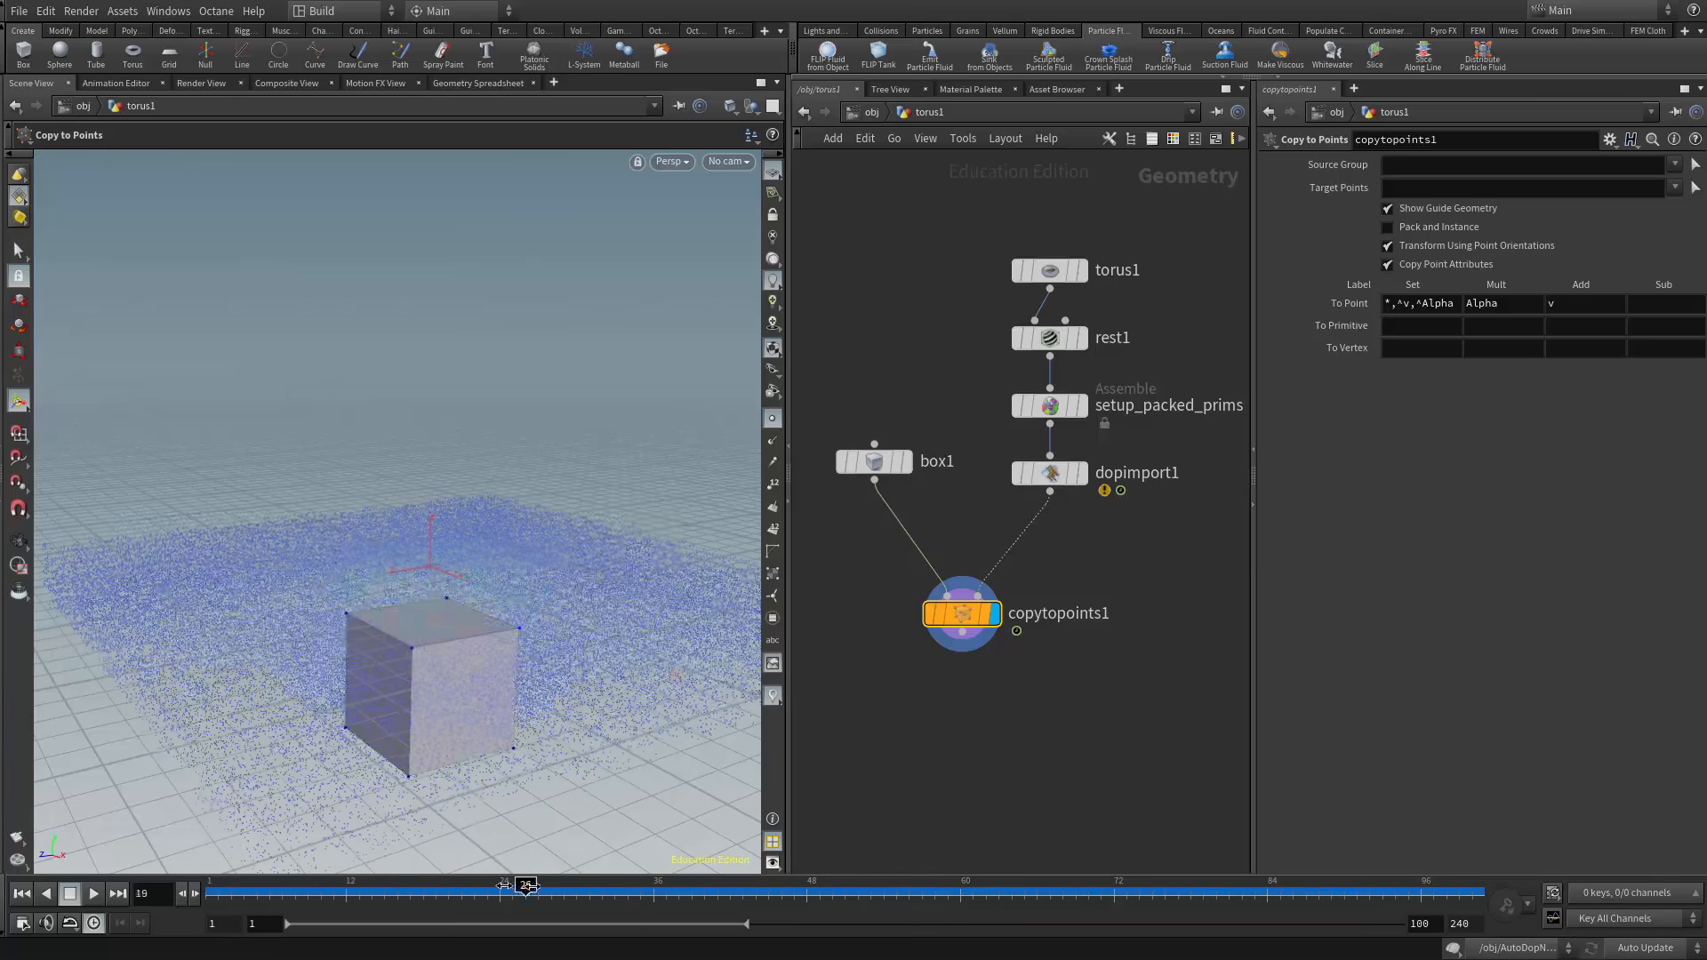
pyautogui.moveTo(526, 885); pyautogui.dragTo(1189, 886)
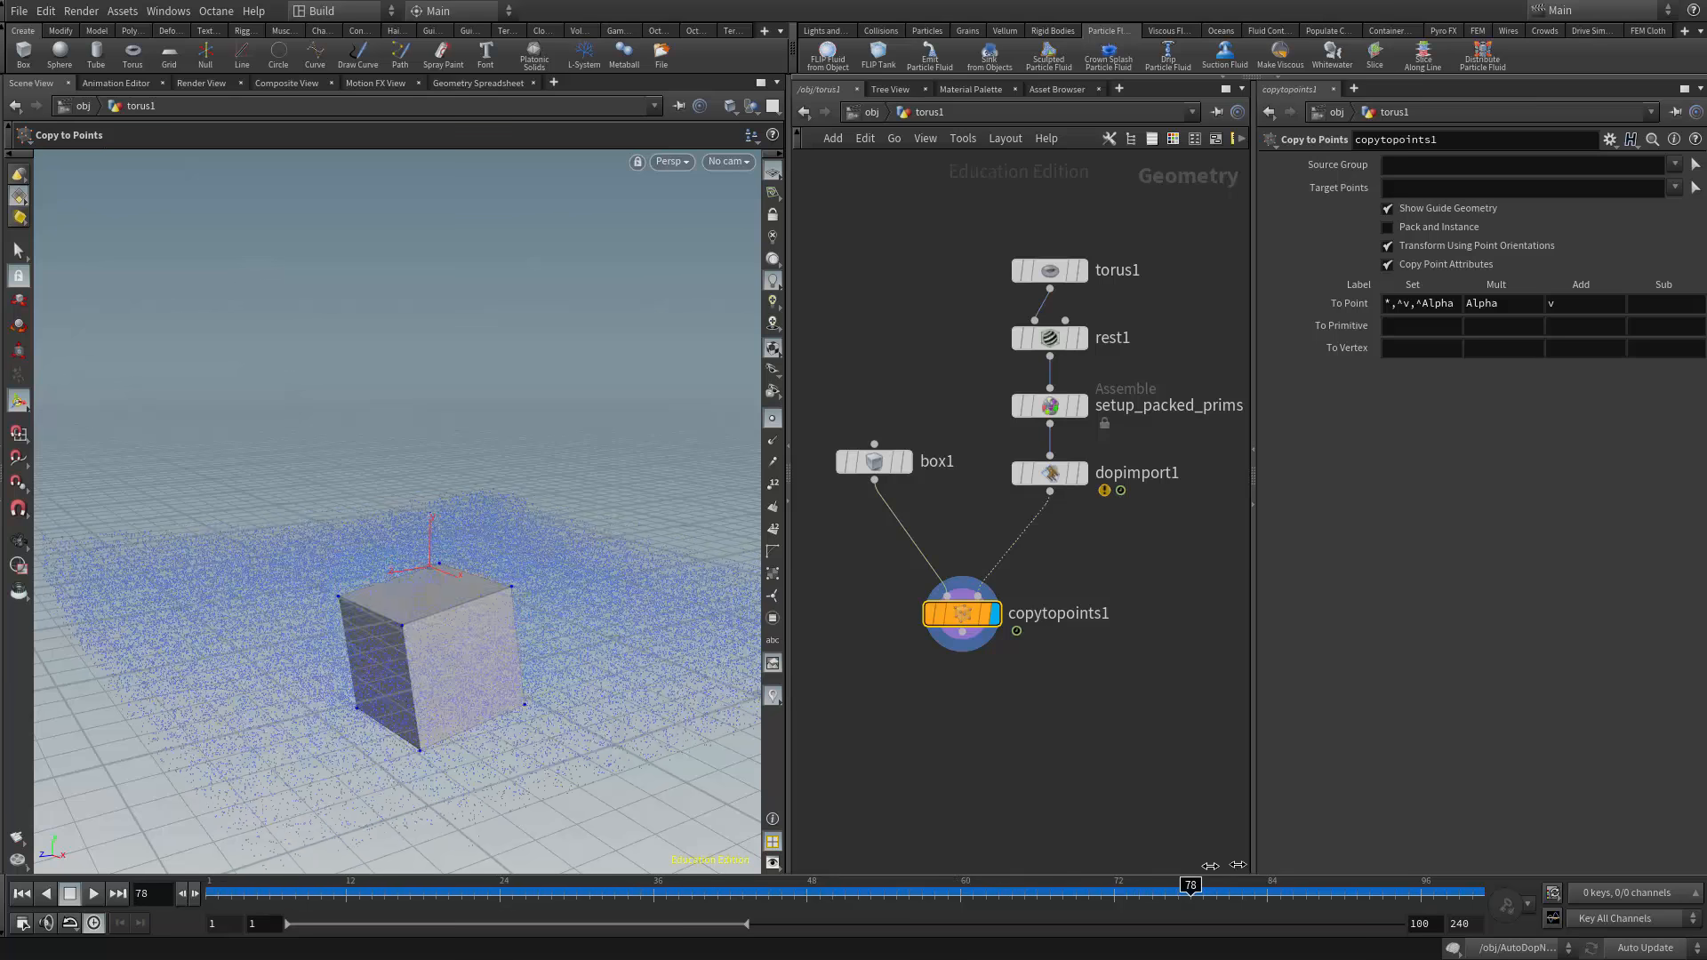